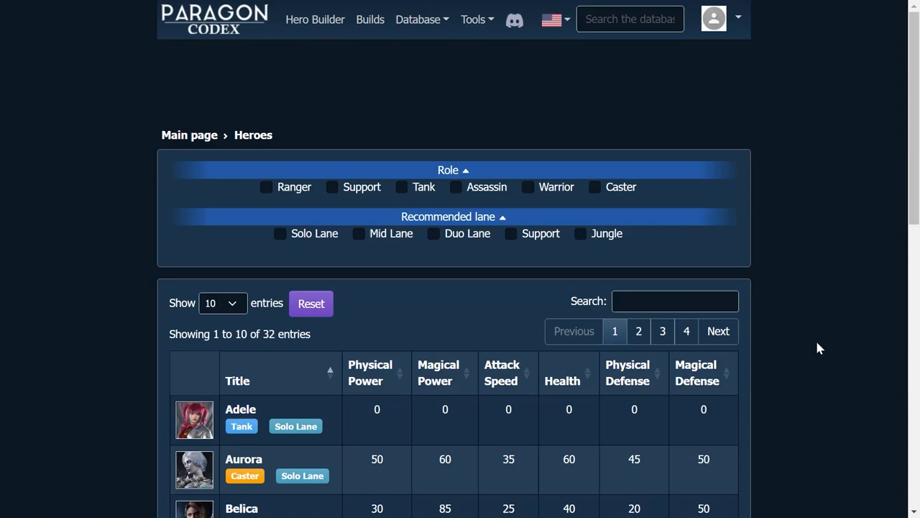
pyautogui.moveTo(233, 26)
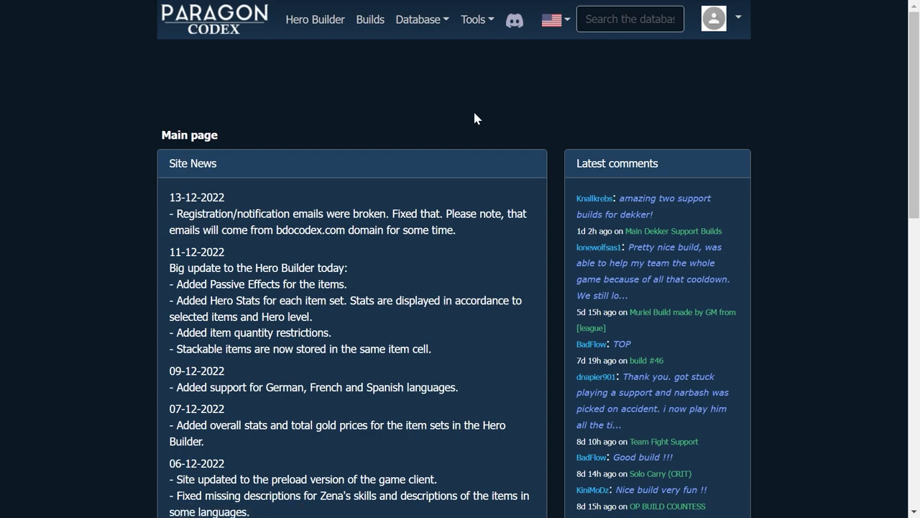
pyautogui.moveTo(358, 42)
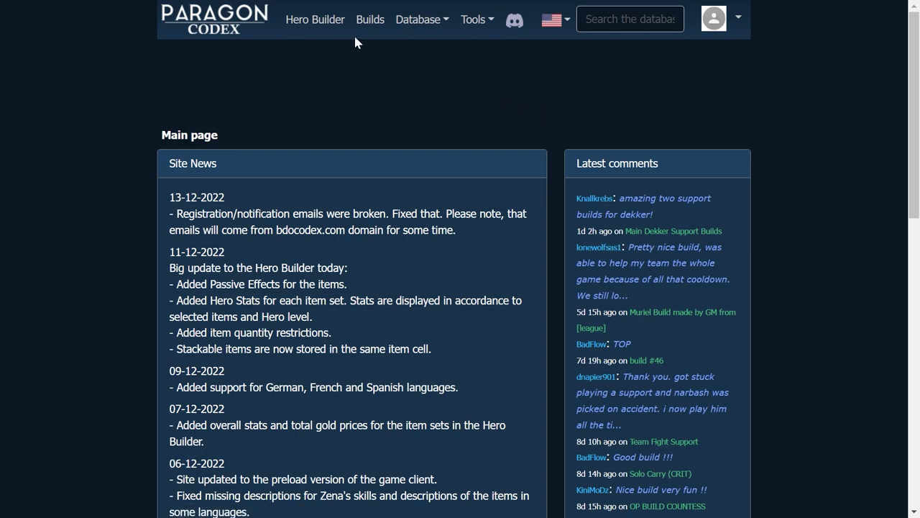
# Open the Hero Builder and scroll down to the hero grid and Murdock's skill chart
pyautogui.click(314, 20)
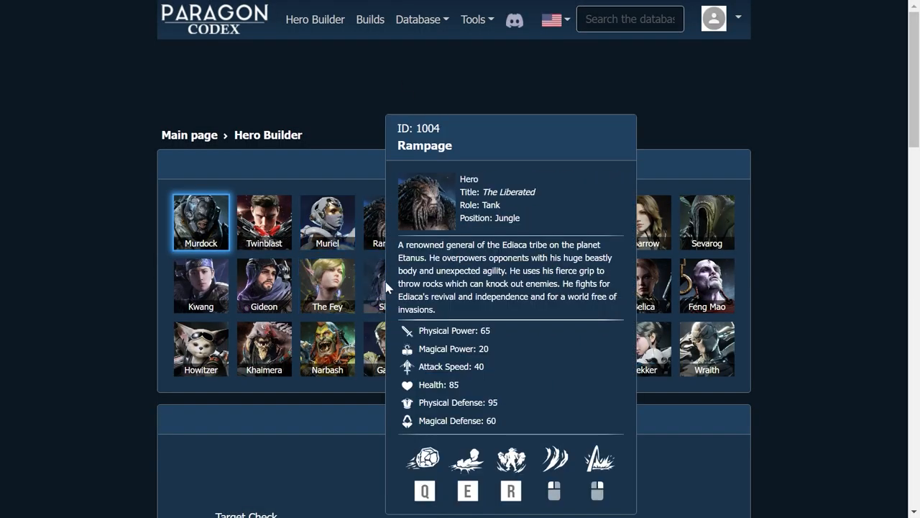
pyautogui.scroll(-3)
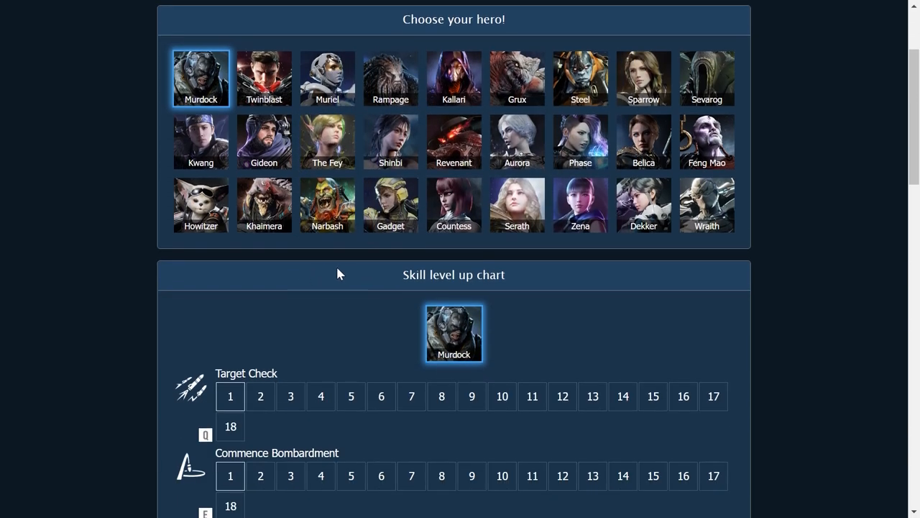
pyautogui.click(418, 20)
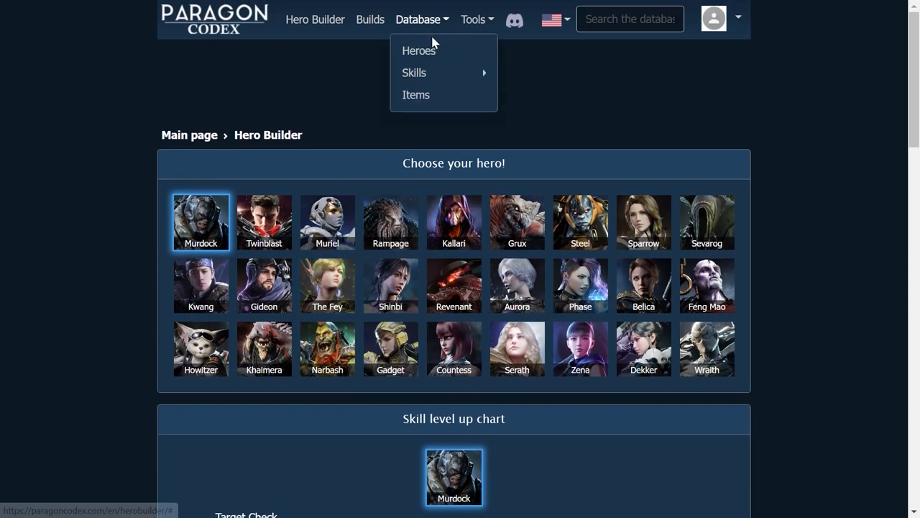
# Browse the Builds page of 882 community builds with hero, role and lane filters
pyautogui.click(370, 20)
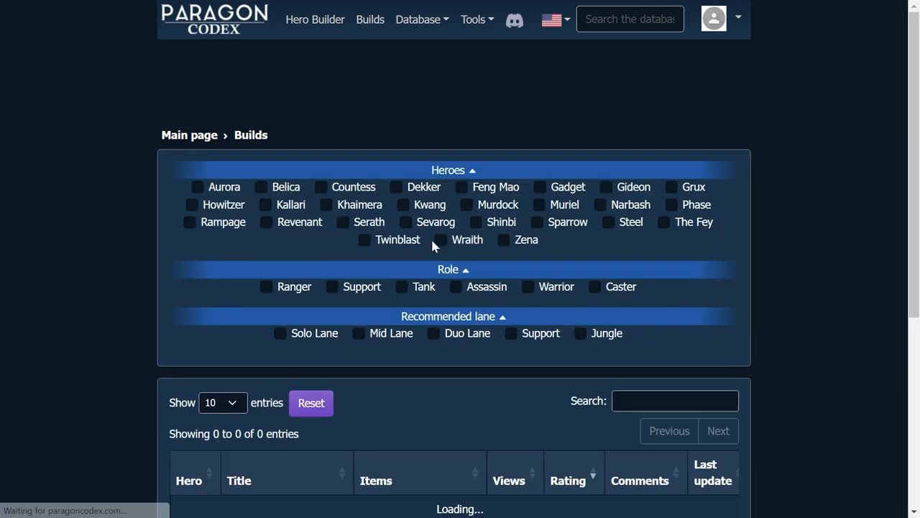
pyautogui.scroll(-3)
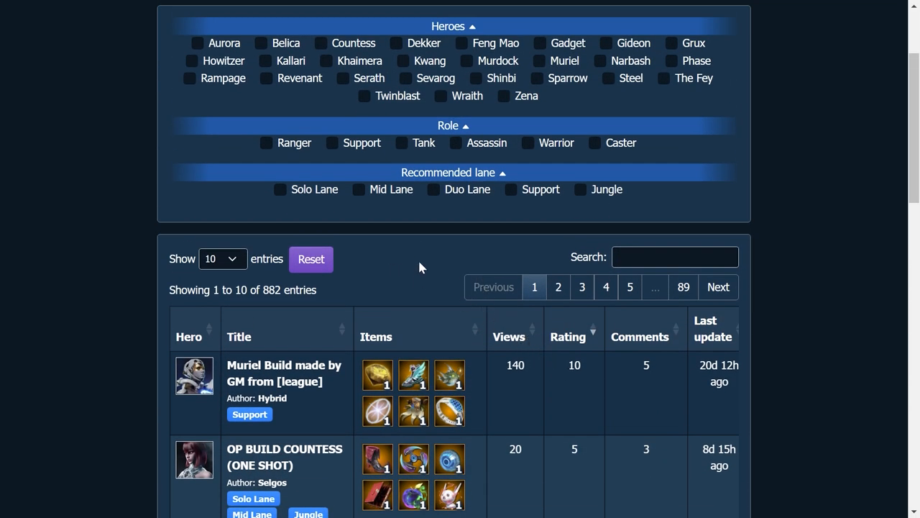
pyautogui.scroll(3)
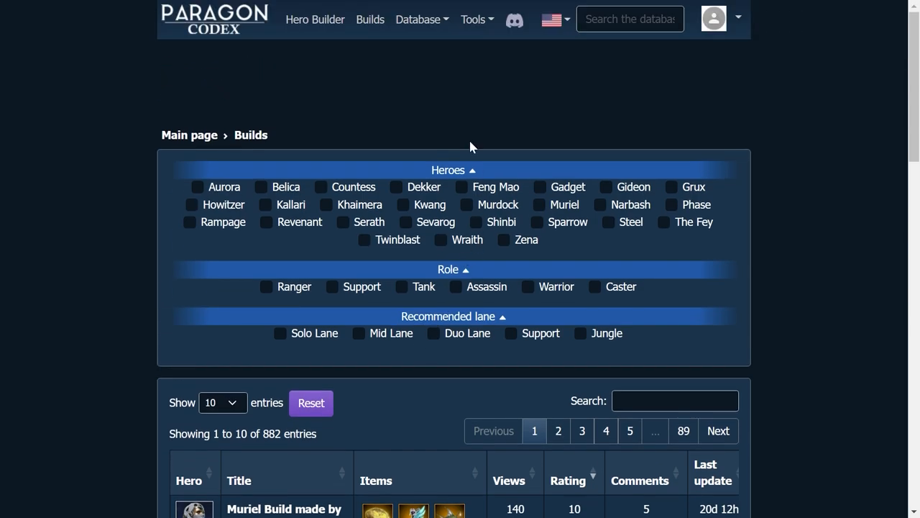
pyautogui.moveTo(442, 96)
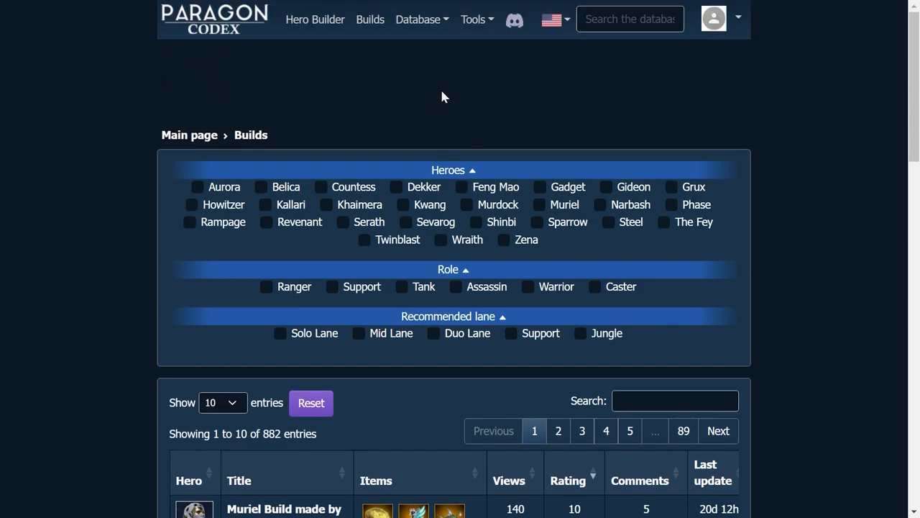
pyautogui.click(418, 19)
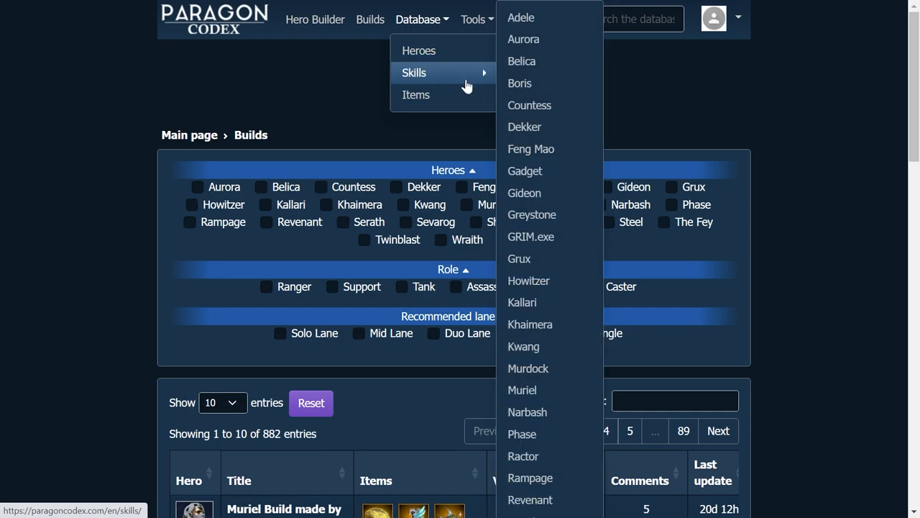
pyautogui.moveTo(432, 51)
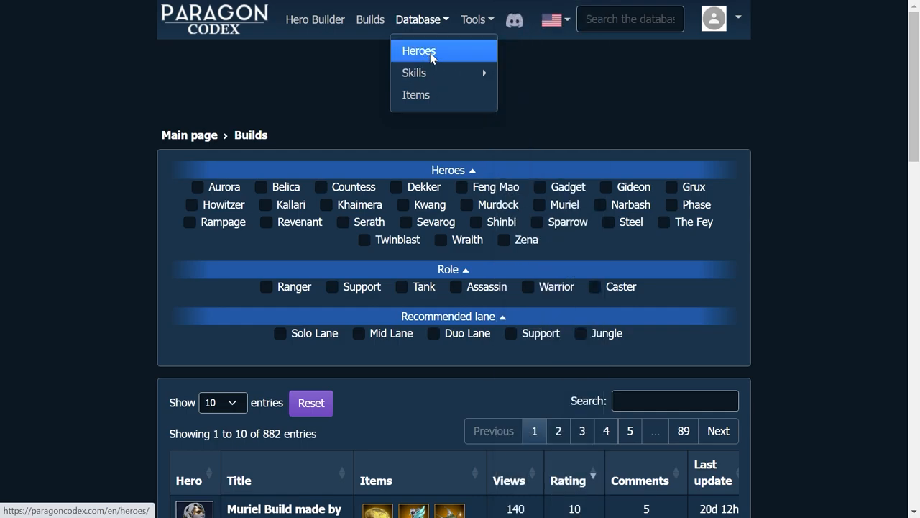
# Open Database > Heroes and scroll the 32-hero table of roles, lanes and stats
pyautogui.click(420, 50)
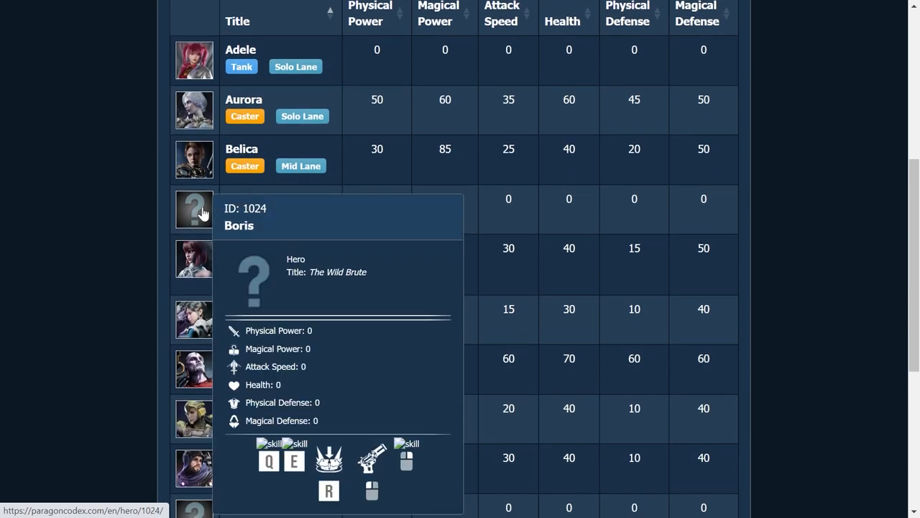
pyautogui.scroll(-3)
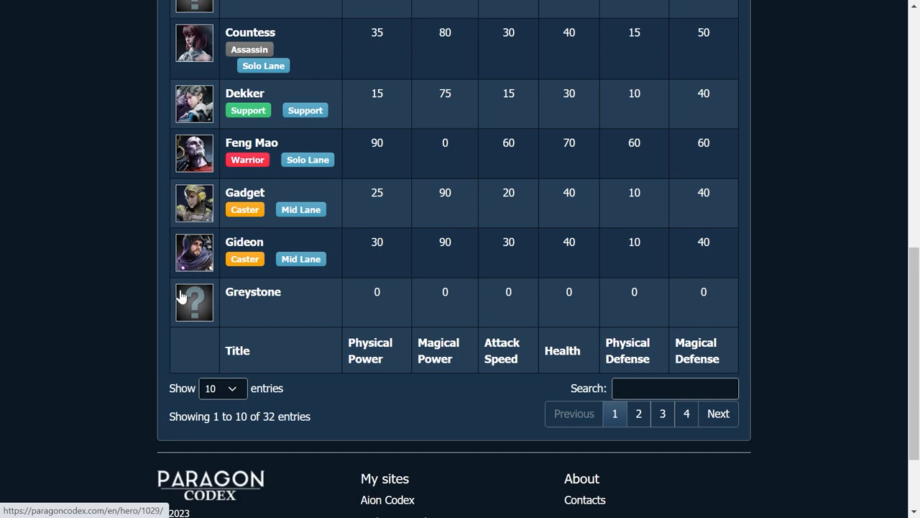
pyautogui.click(638, 414)
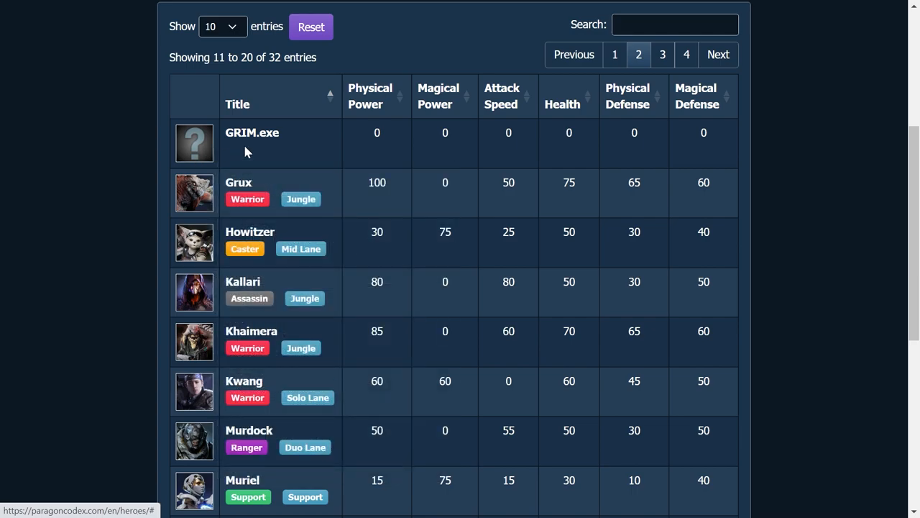
pyautogui.moveTo(268, 155)
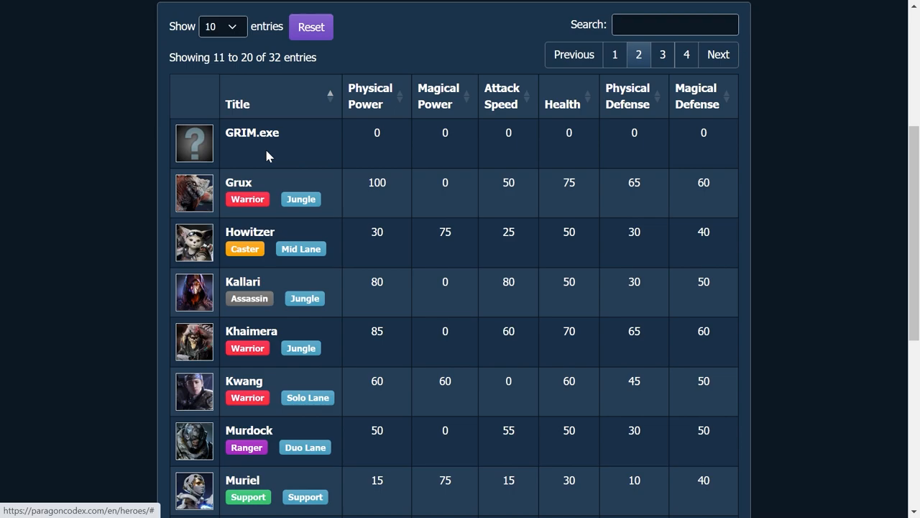
pyautogui.moveTo(324, 181)
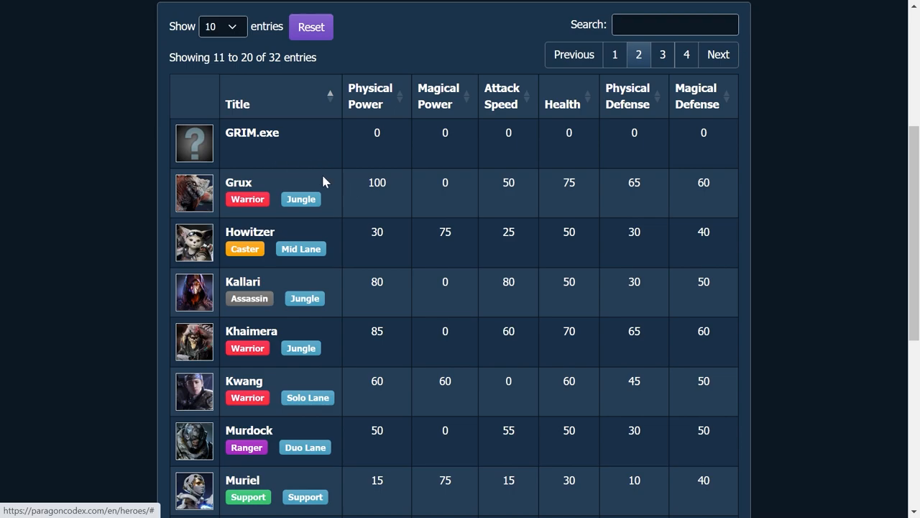
pyautogui.scroll(-3)
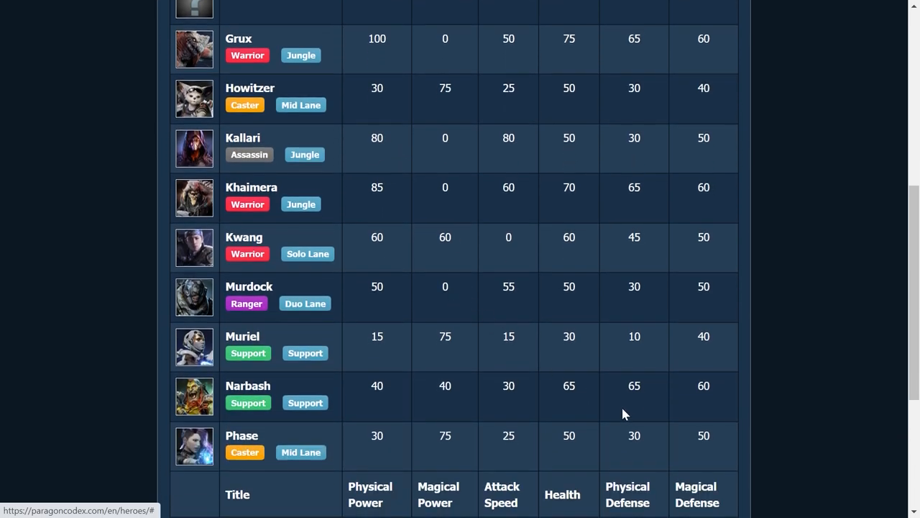
pyautogui.scroll(-3)
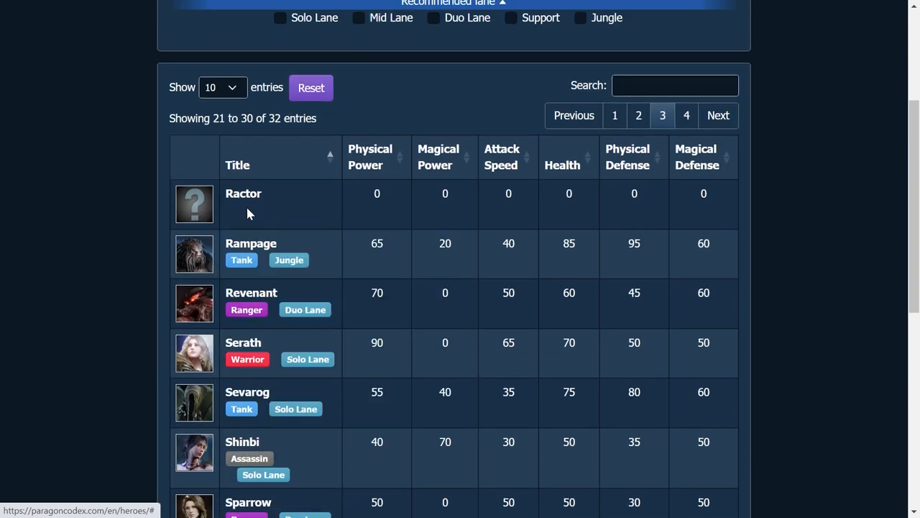
pyautogui.moveTo(388, 234)
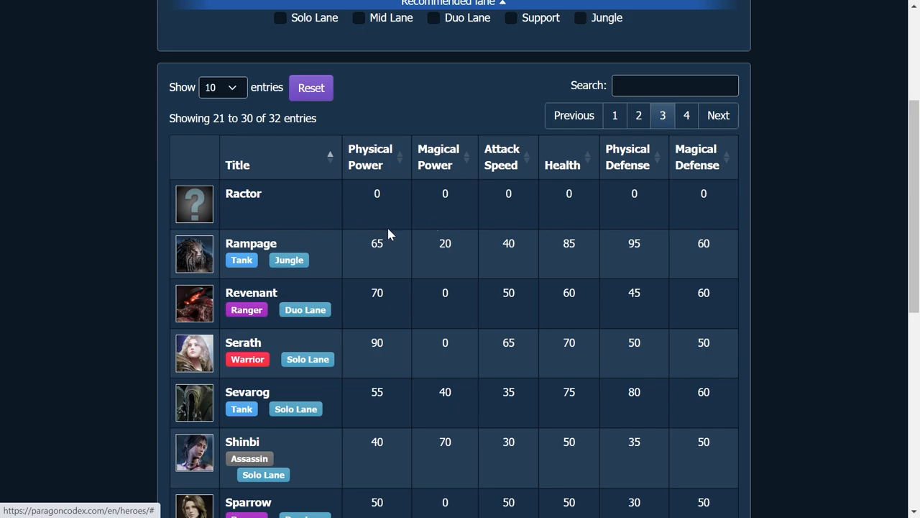
pyautogui.moveTo(439, 277)
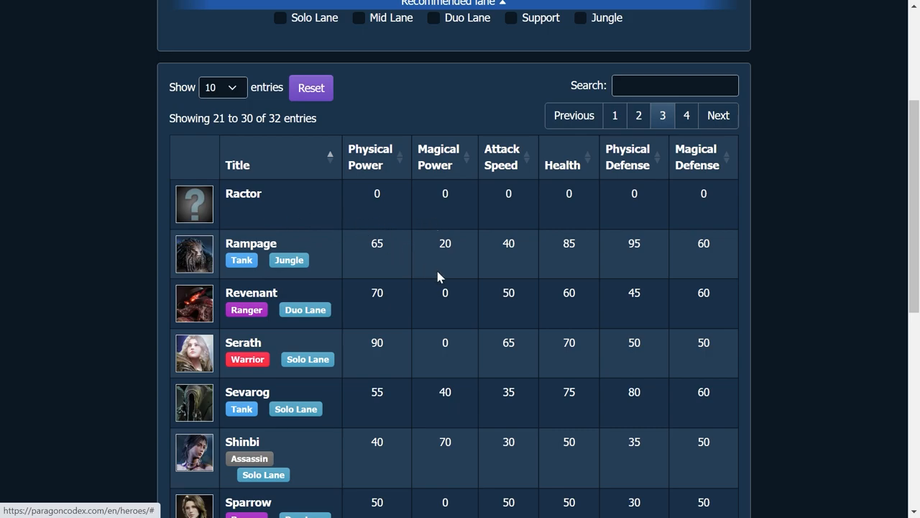
pyautogui.scroll(-3)
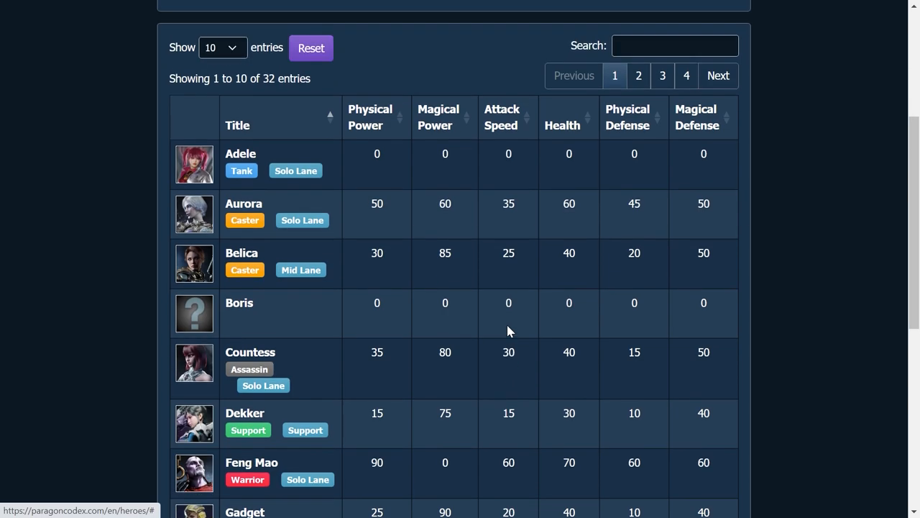
pyautogui.moveTo(496, 315)
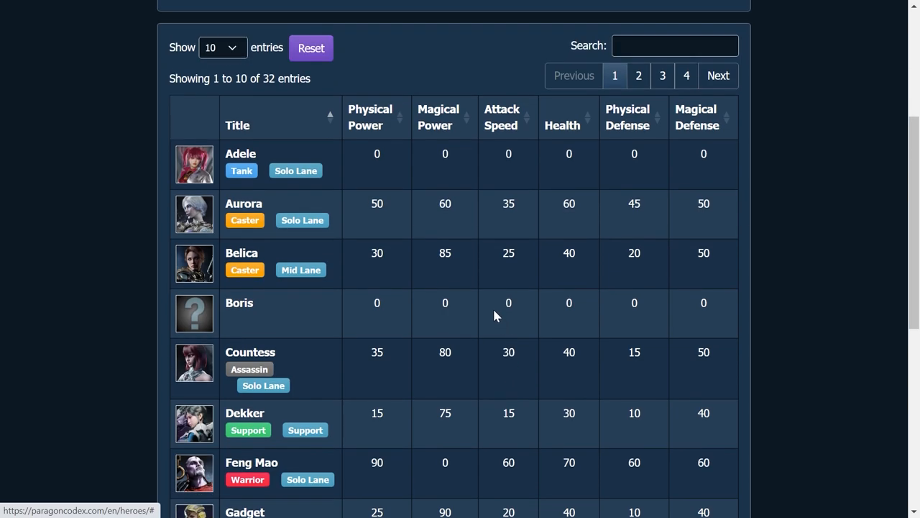
pyautogui.moveTo(447, 219)
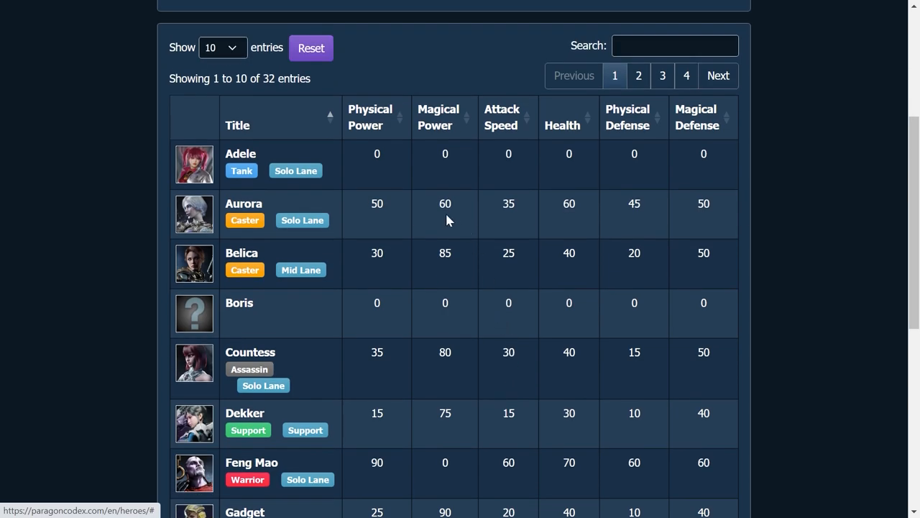
# Open Adele's hero page from the table and scroll through her description and skills
pyautogui.click(240, 153)
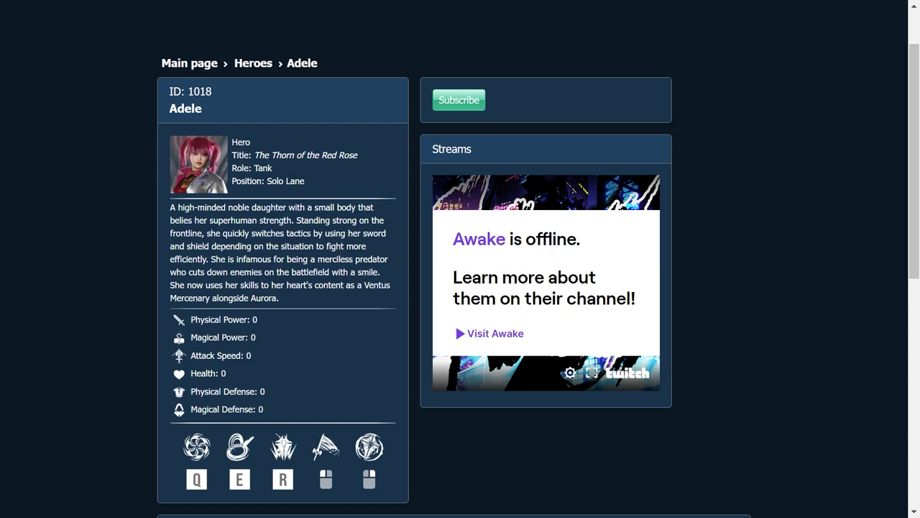
pyautogui.scroll(-3)
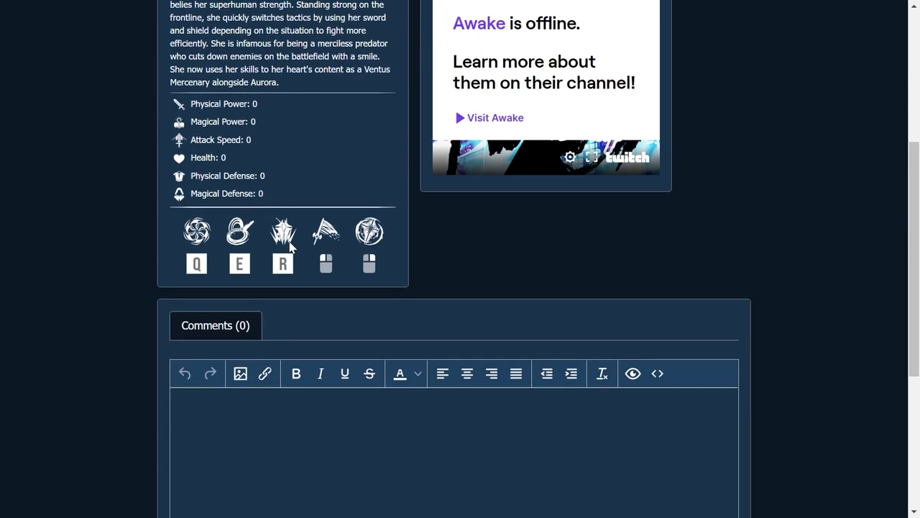
pyautogui.scroll(3)
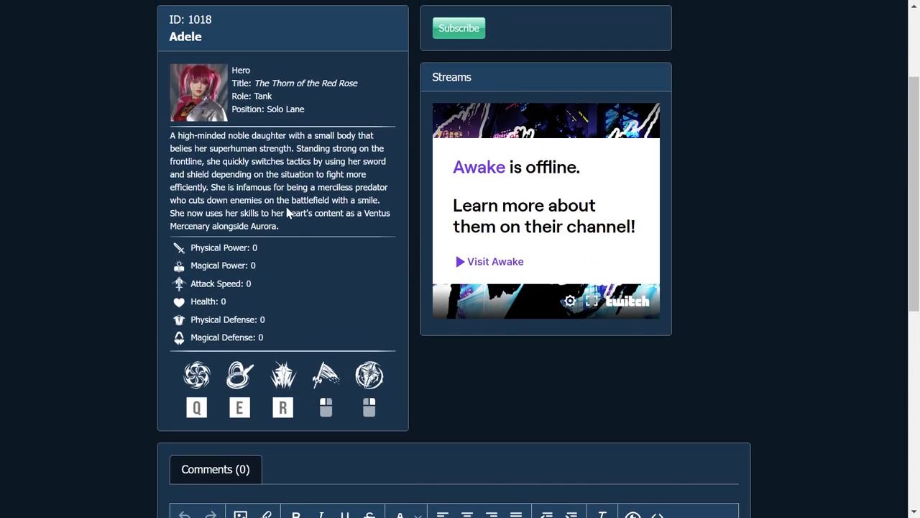
pyautogui.moveTo(307, 259)
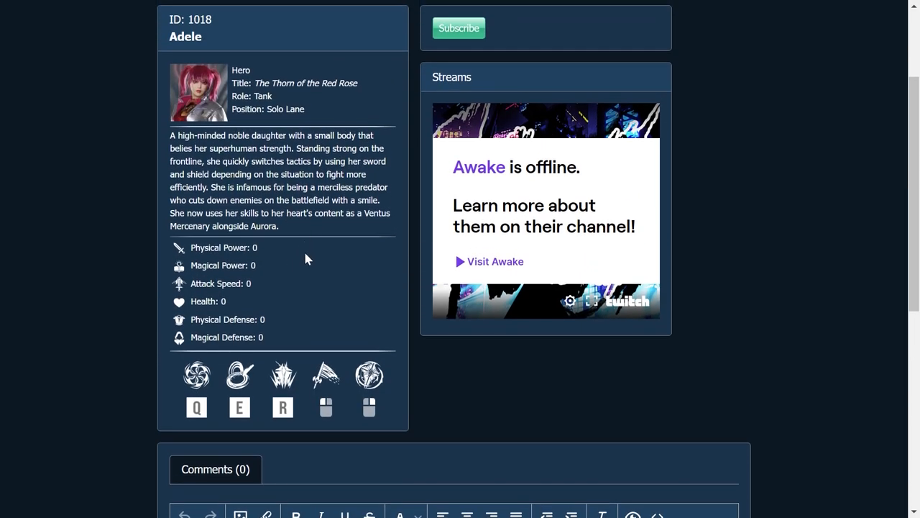
pyautogui.scroll(-3)
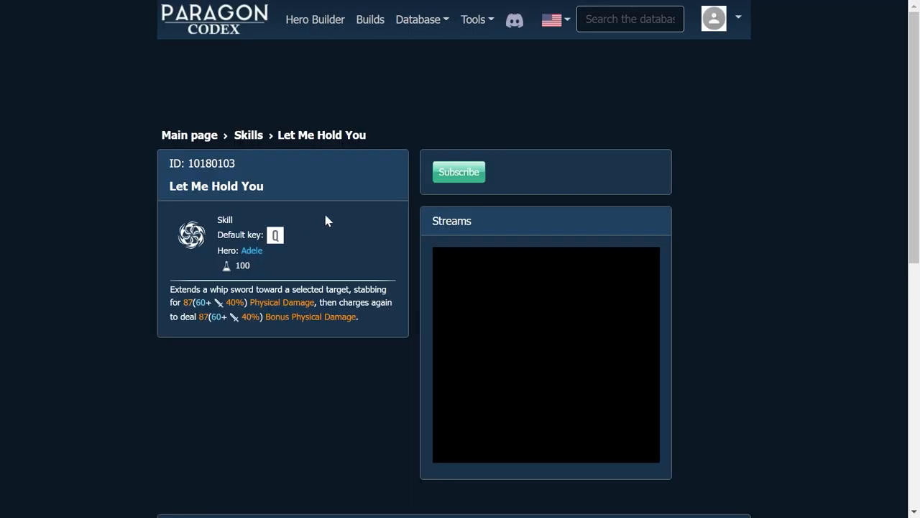
pyautogui.scroll(-3)
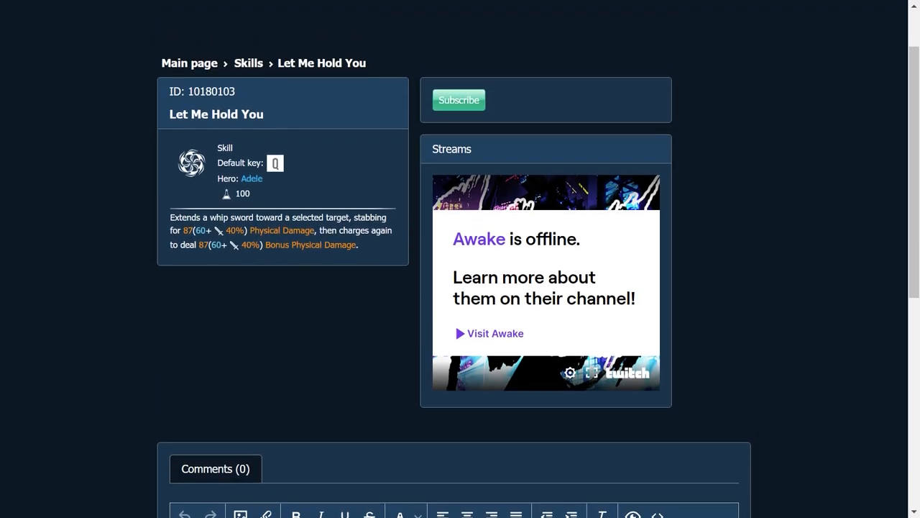
pyautogui.moveTo(321, 284)
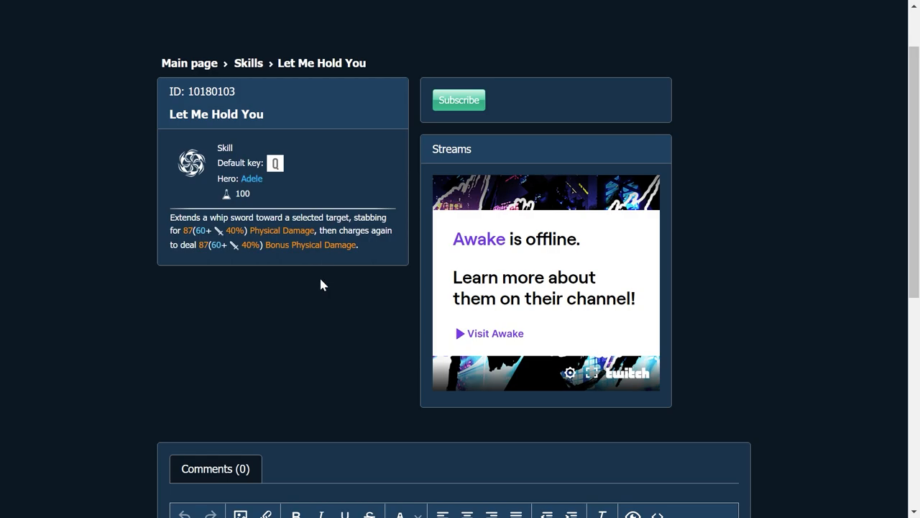
pyautogui.moveTo(331, 281)
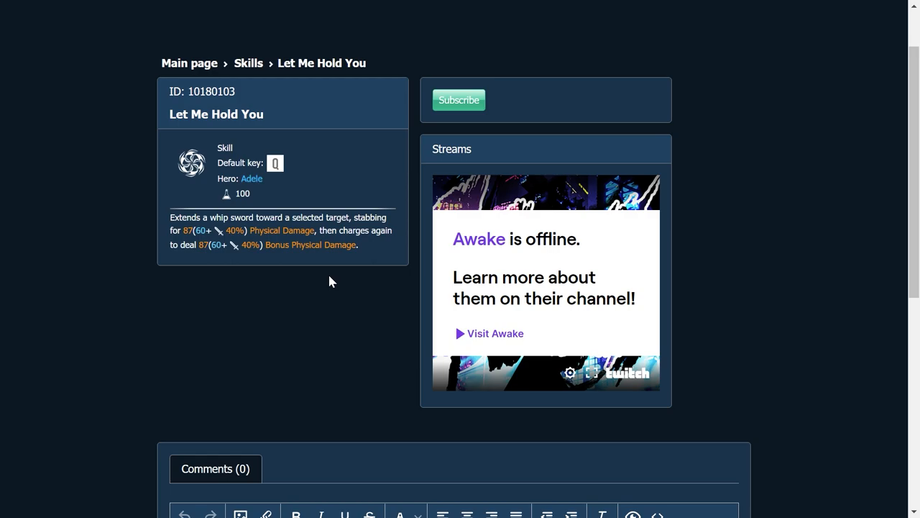
pyautogui.scroll(-3)
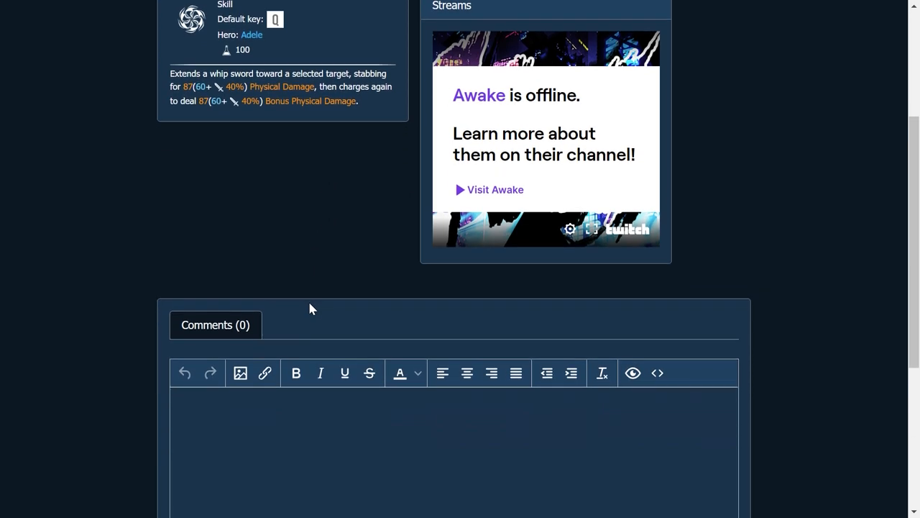
pyautogui.scroll(3)
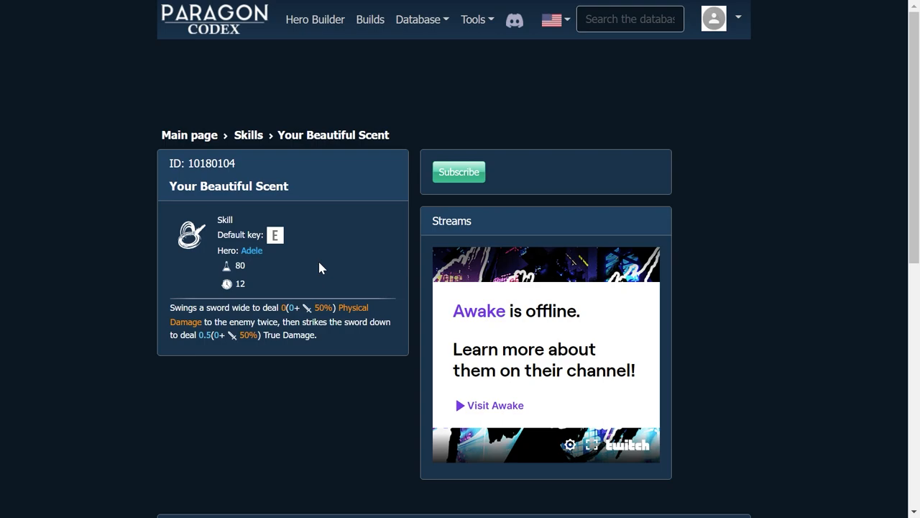
pyautogui.moveTo(352, 257)
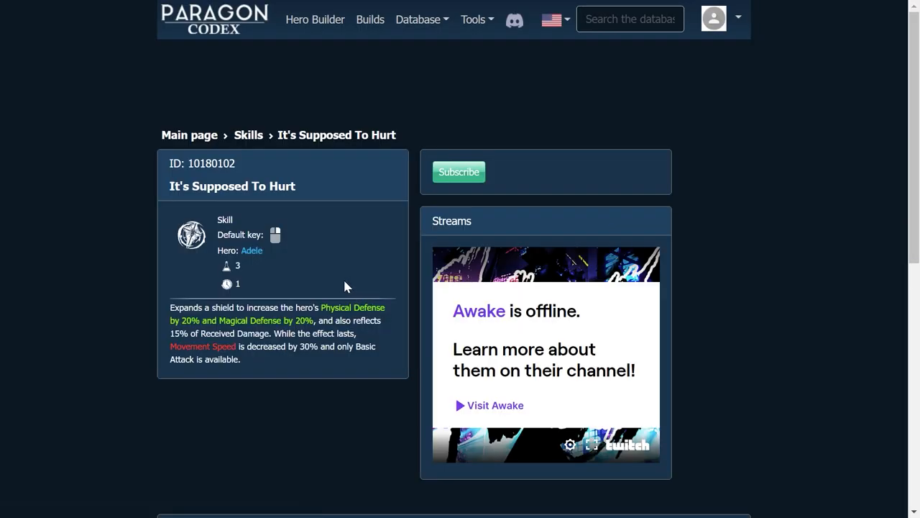
pyautogui.moveTo(112, 305)
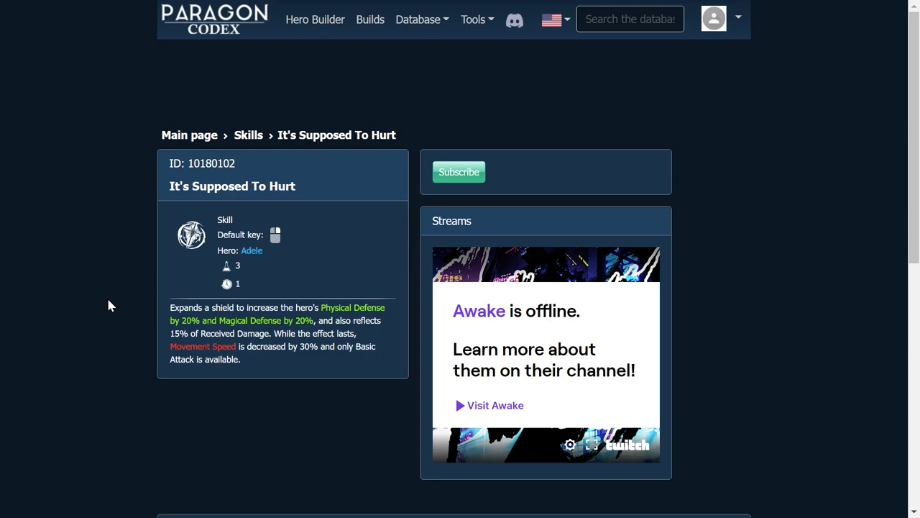
pyautogui.moveTo(129, 297)
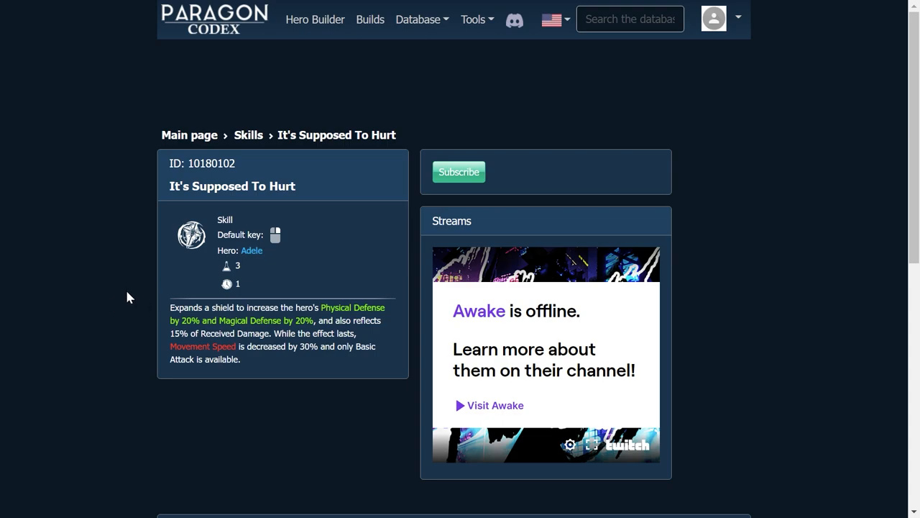
pyautogui.moveTo(122, 295)
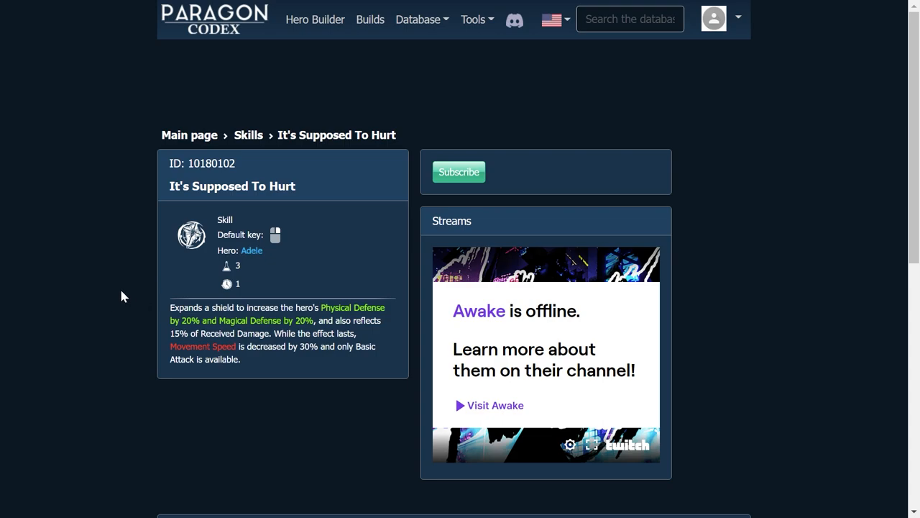
pyautogui.moveTo(388, 100)
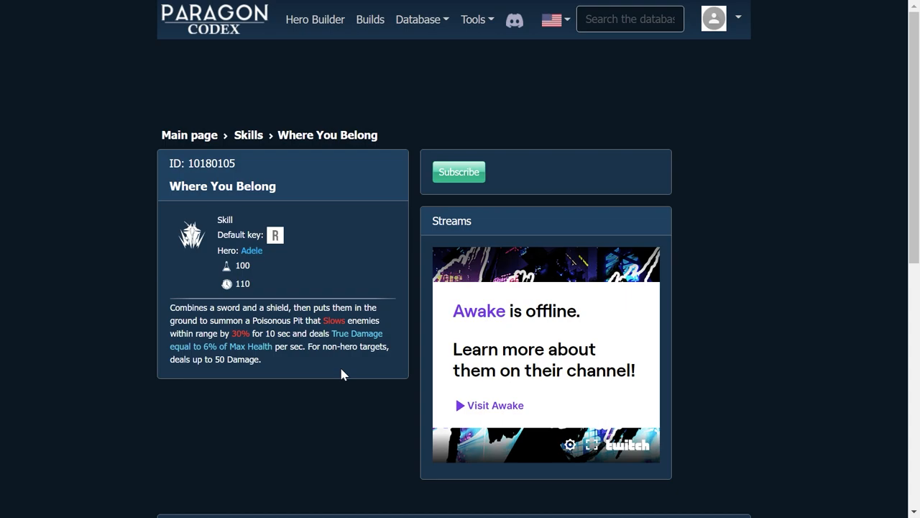
# Open the Database dropdown offering Heroes, Skills and Items
pyautogui.click(418, 19)
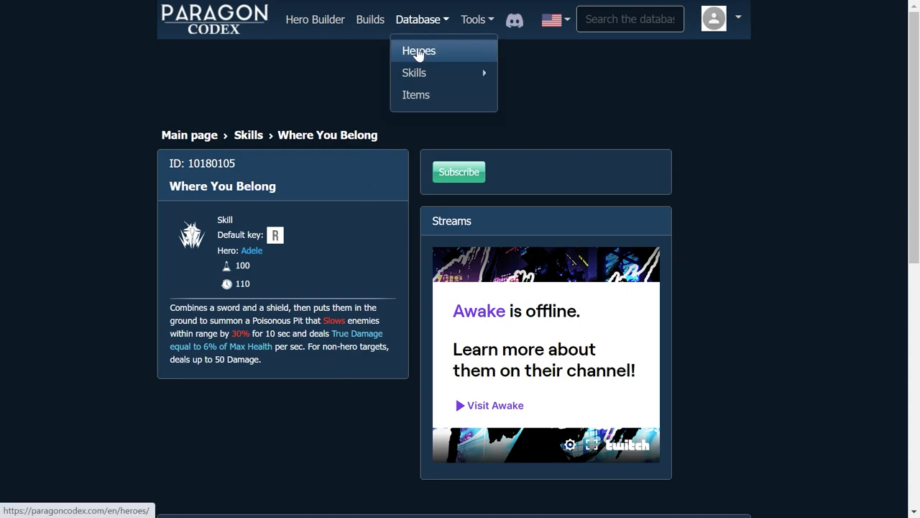
# Open the Heroes table and page through to page 3, entries 21–30 starting with Ractor
pyautogui.click(419, 51)
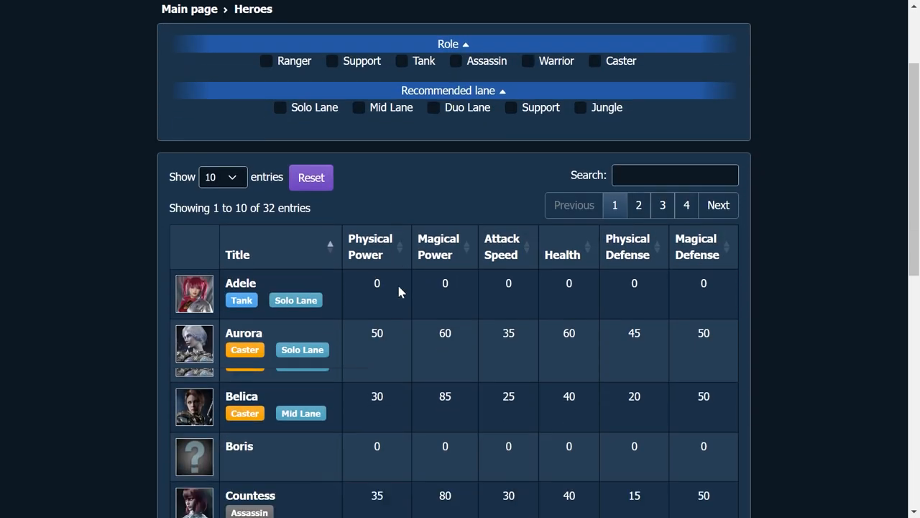
pyautogui.scroll(-3)
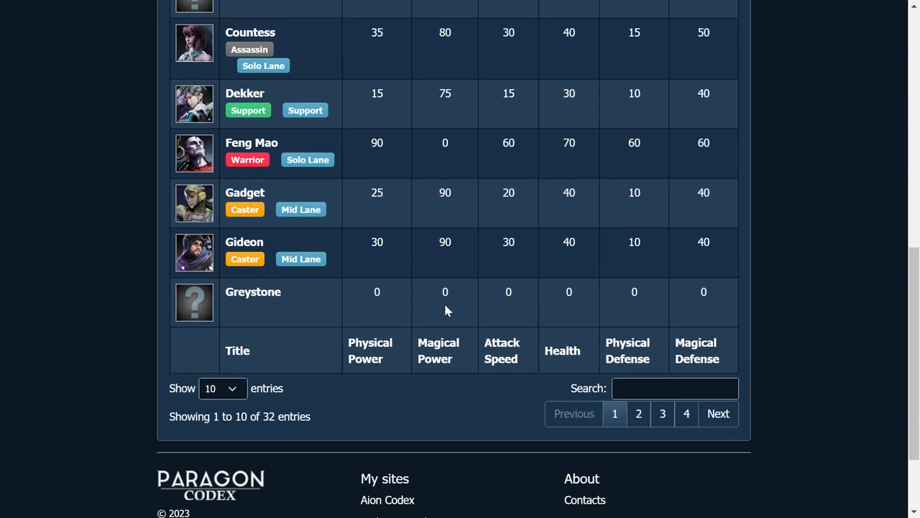
pyautogui.click(639, 413)
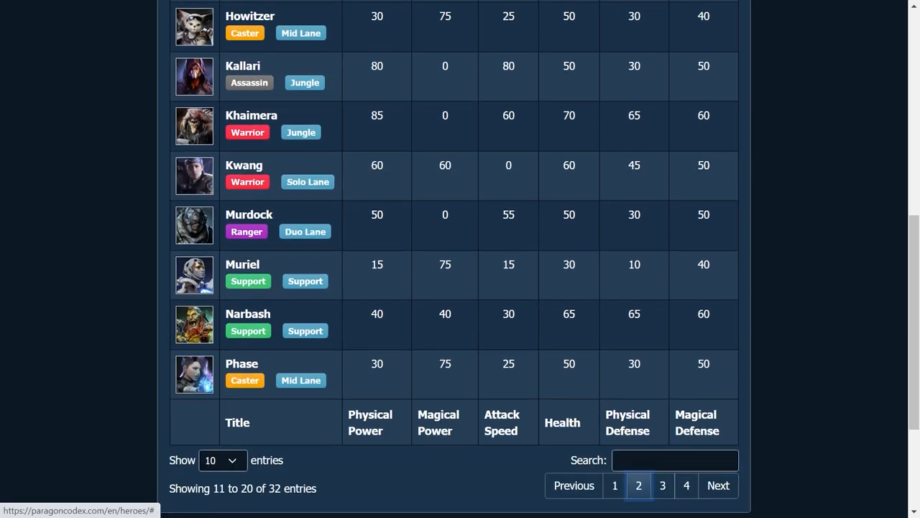
pyautogui.click(661, 485)
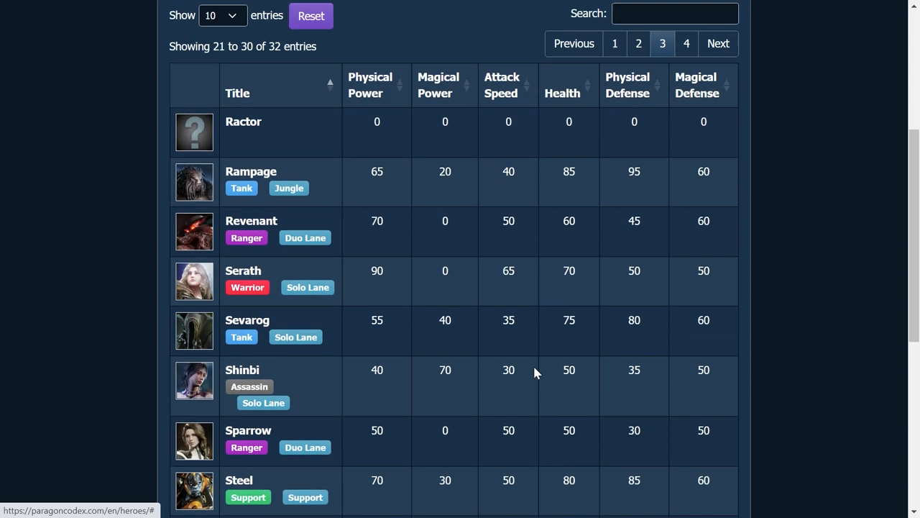
pyautogui.scroll(-3)
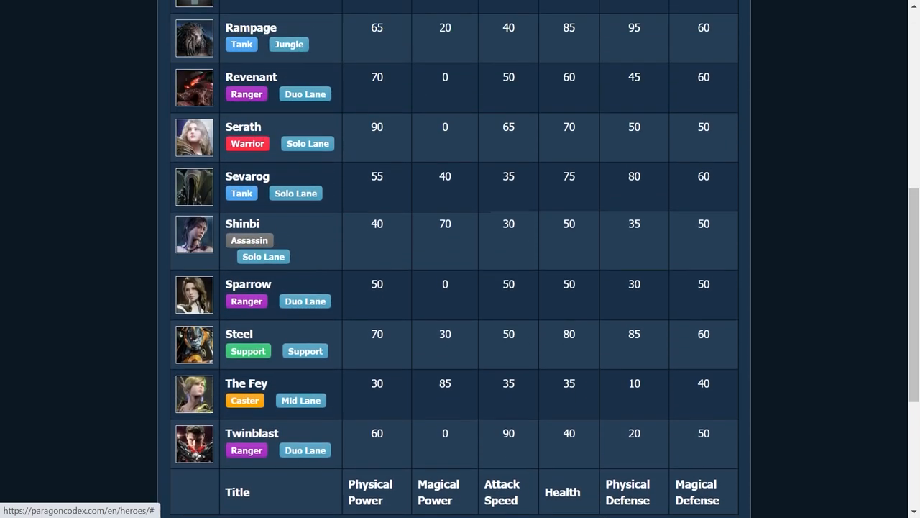
pyautogui.scroll(3)
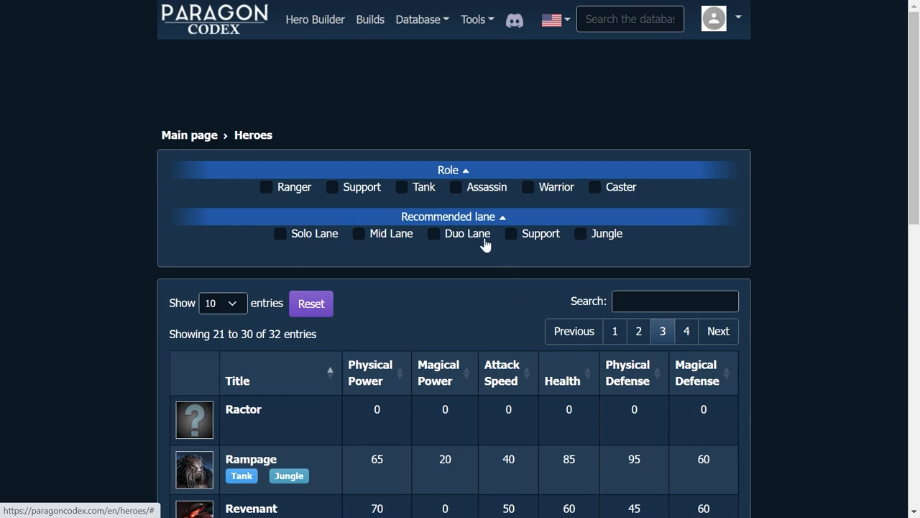
pyautogui.click(371, 19)
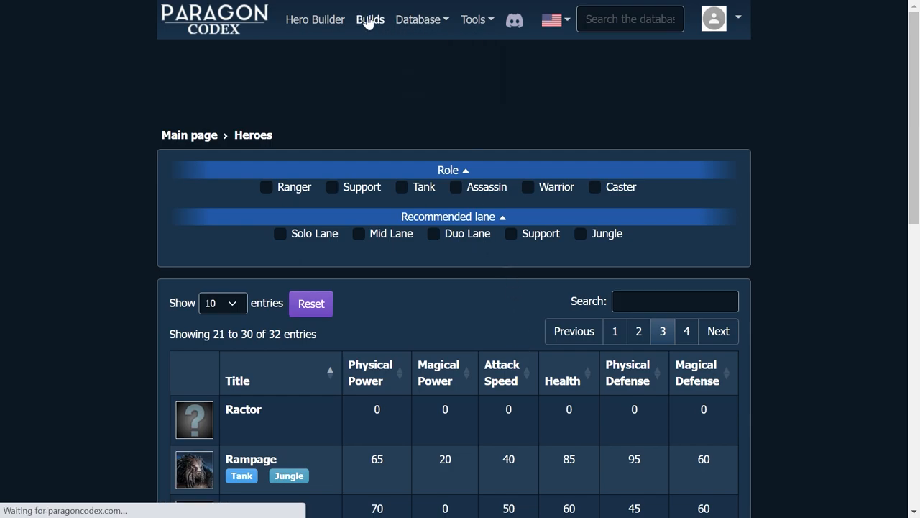
# Sort the 882 builds by views, then by rating highest first, putting GM's Muriel build on top
pyautogui.click(370, 20)
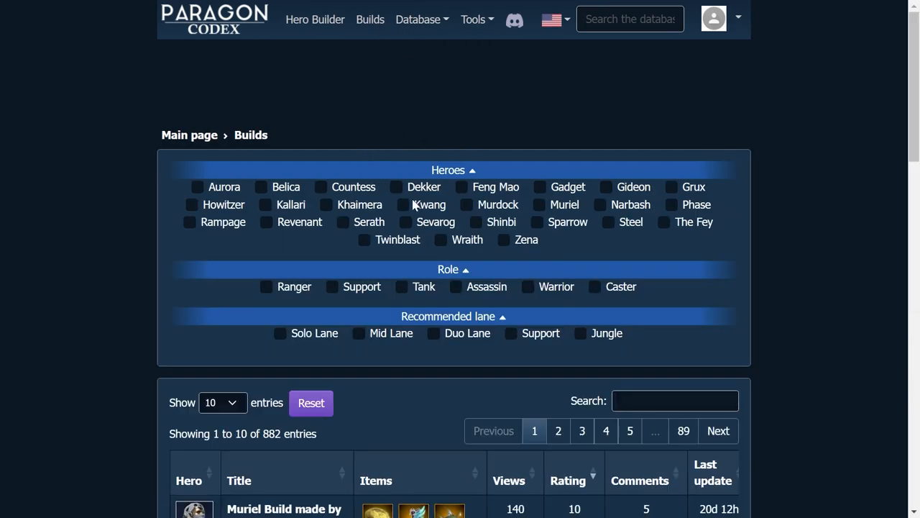
pyautogui.scroll(-3)
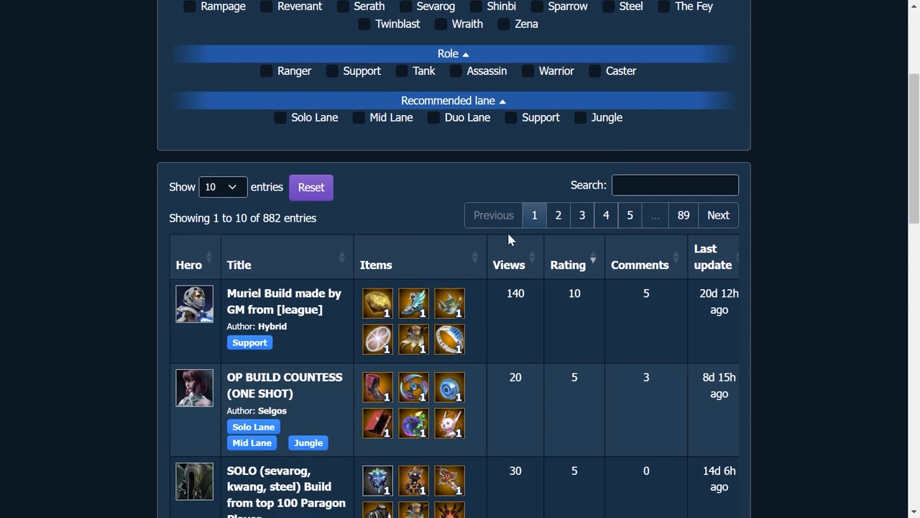
pyautogui.click(508, 265)
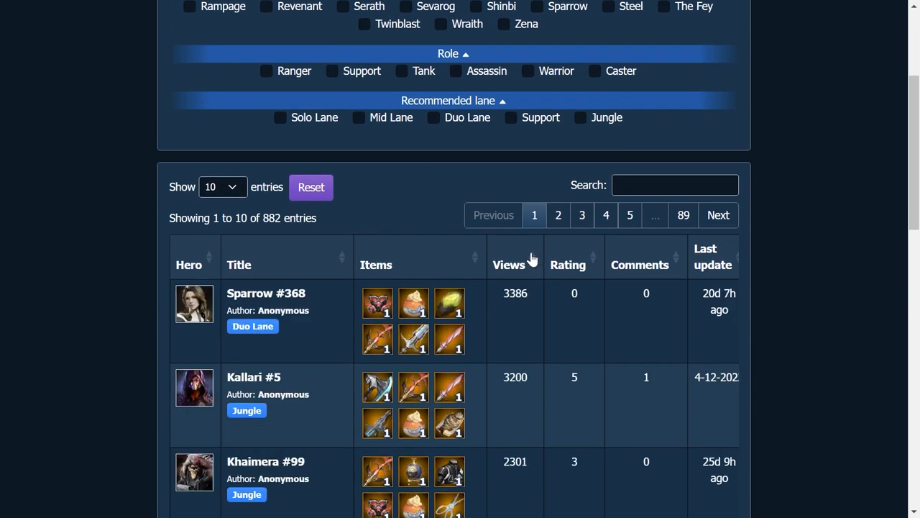
pyautogui.click(568, 256)
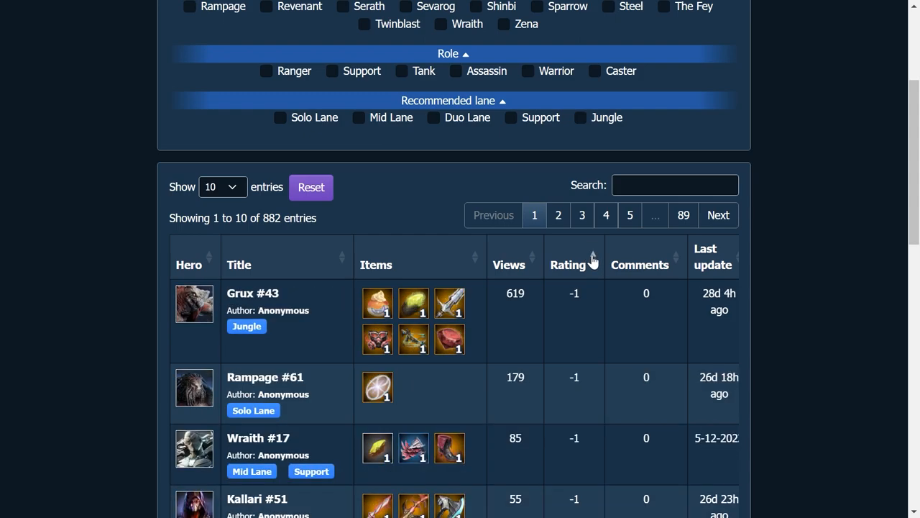
pyautogui.click(591, 257)
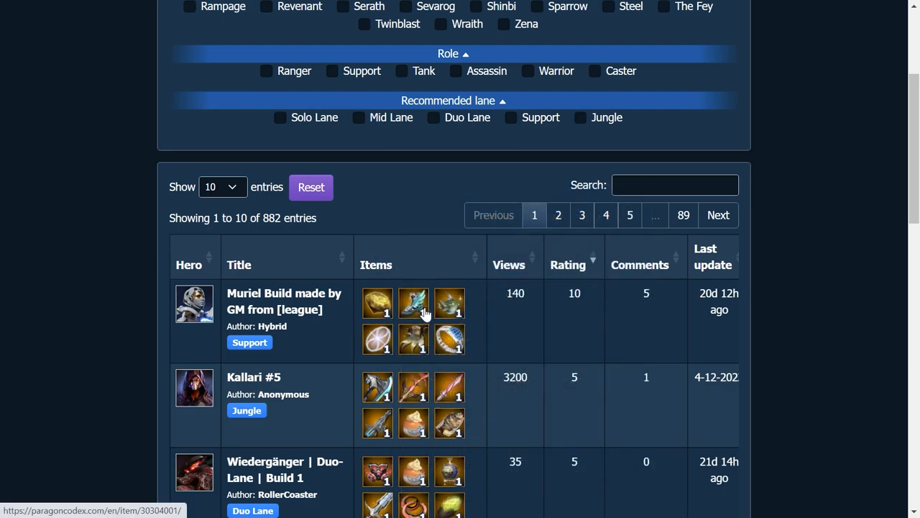
pyautogui.moveTo(449, 338)
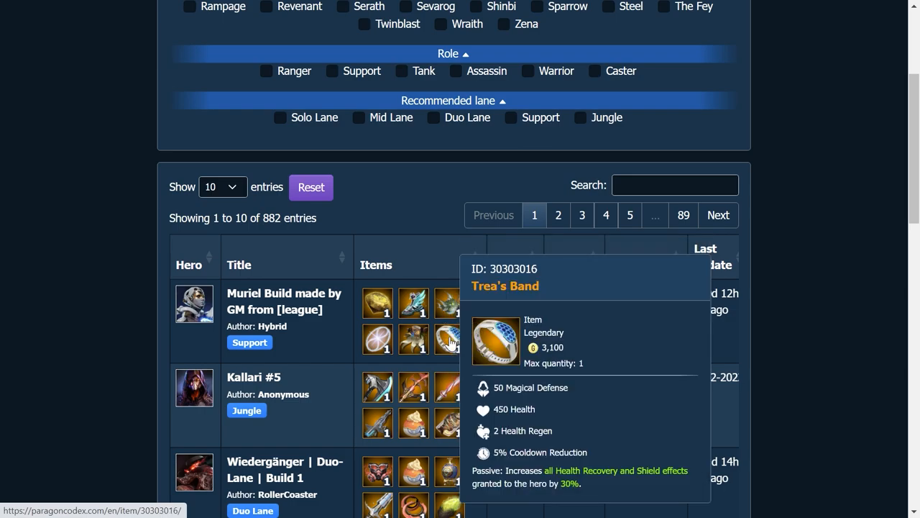
pyautogui.moveTo(464, 324)
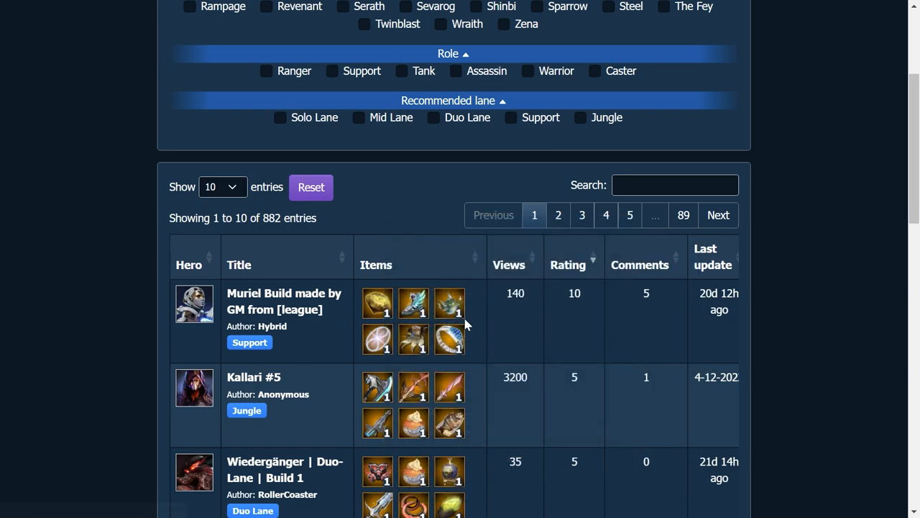
pyautogui.click(283, 301)
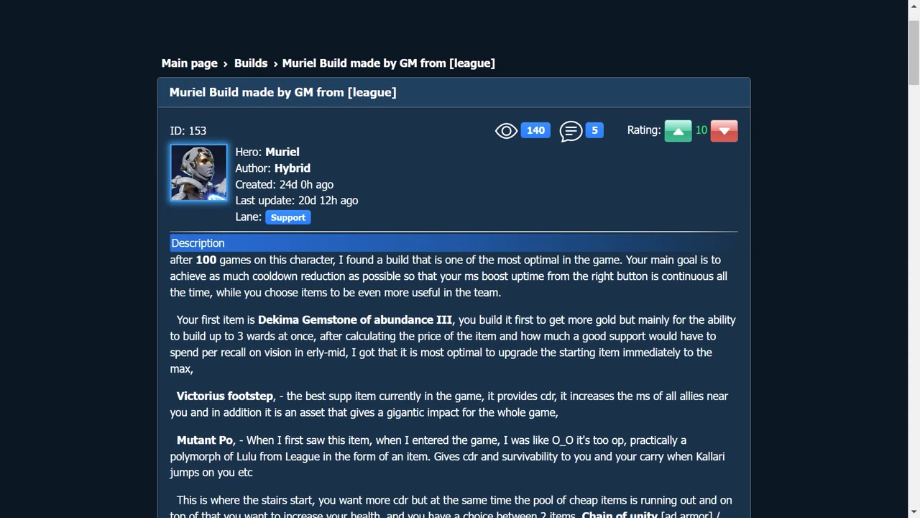
pyautogui.scroll(-3)
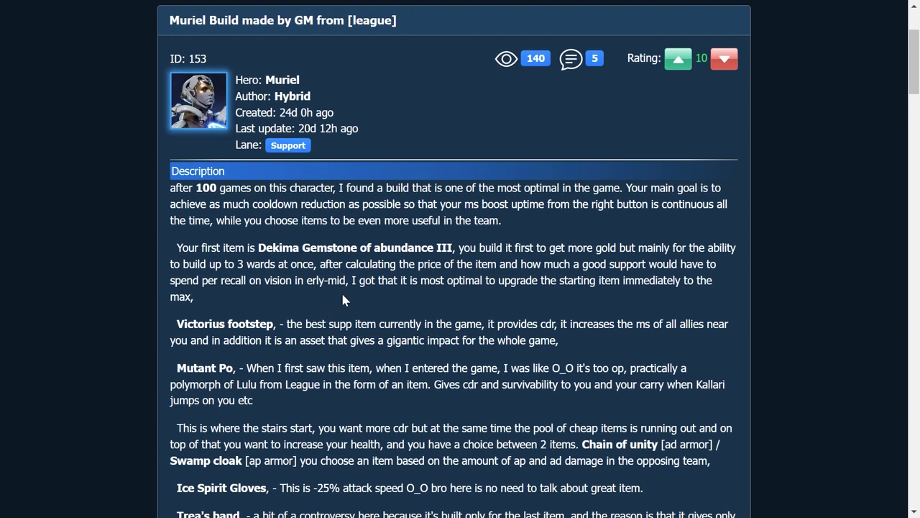
pyautogui.moveTo(406, 276)
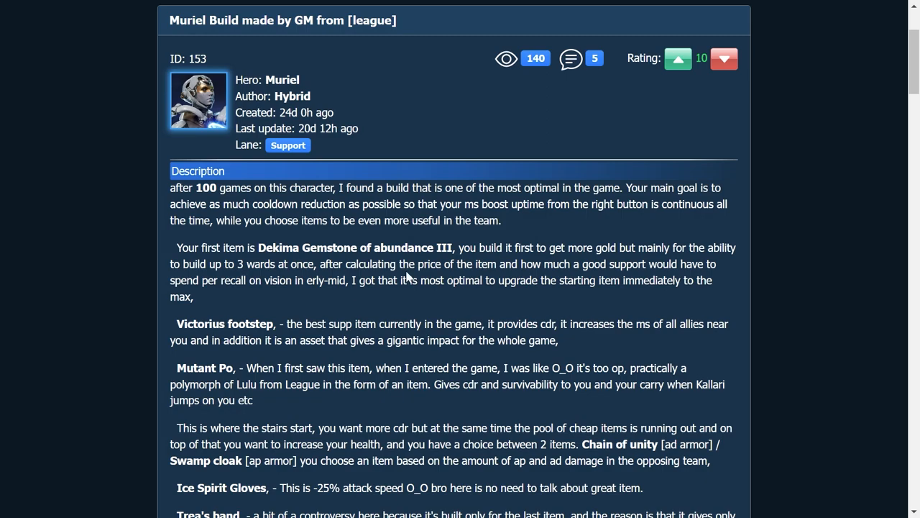
pyautogui.moveTo(409, 280)
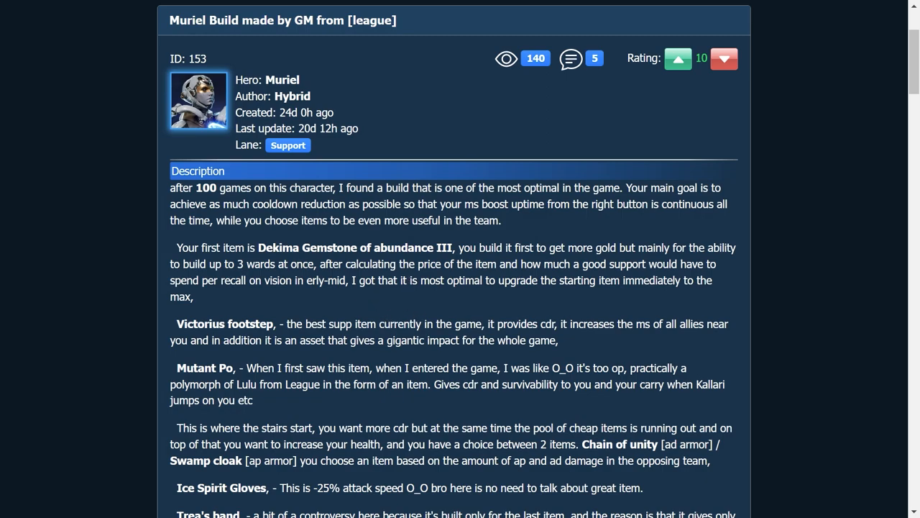
pyautogui.moveTo(414, 305)
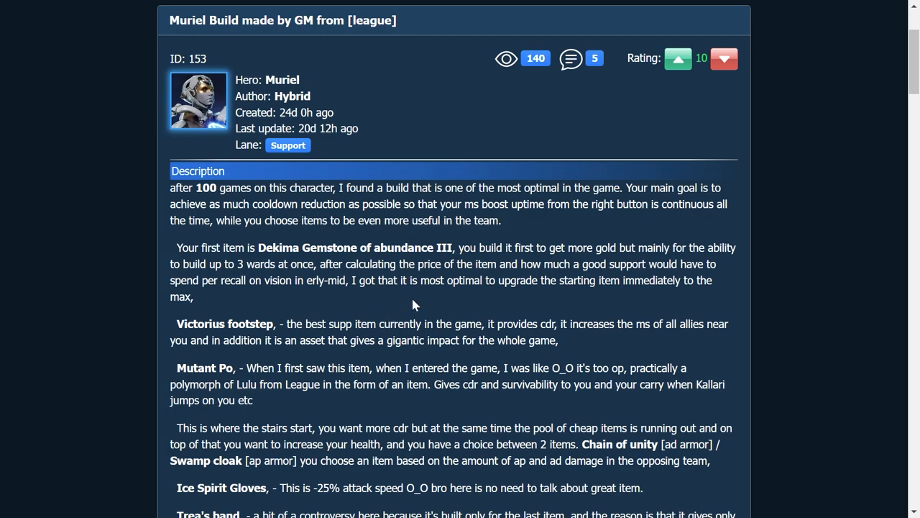
pyautogui.moveTo(385, 294)
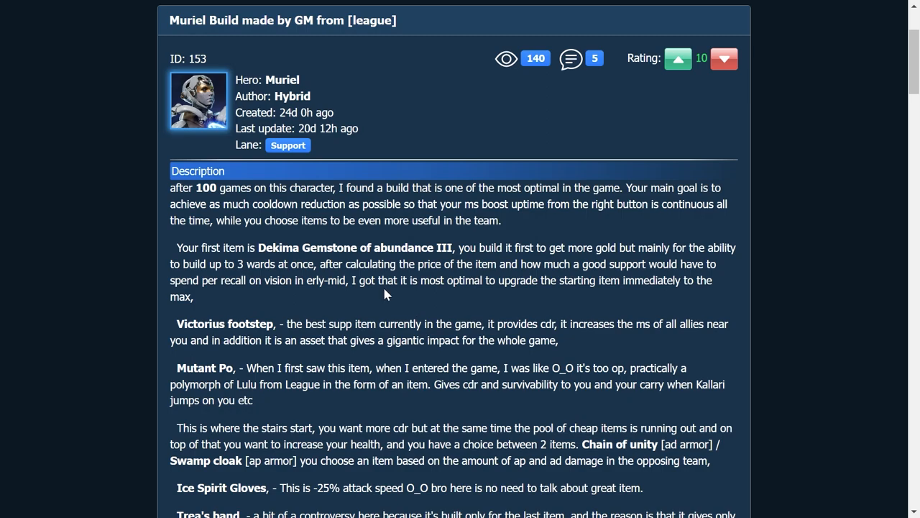
pyautogui.scroll(-3)
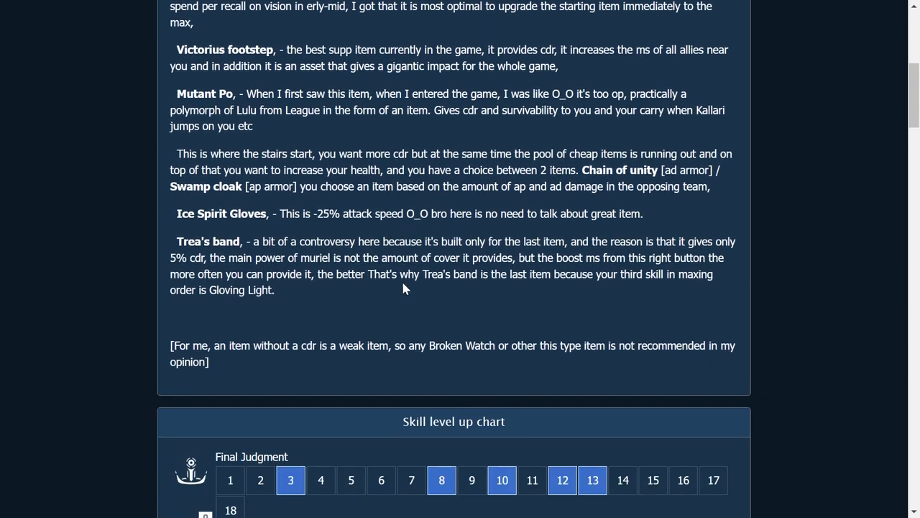
pyautogui.scroll(-3)
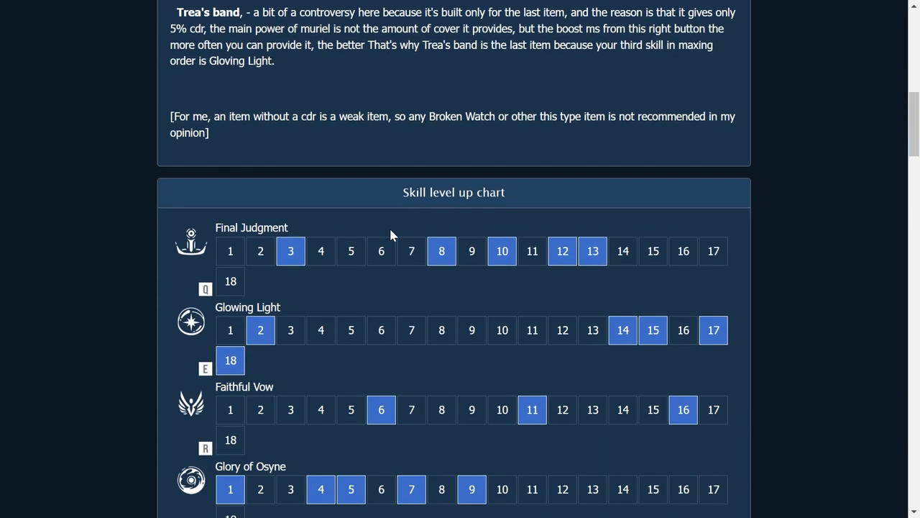
pyautogui.scroll(-3)
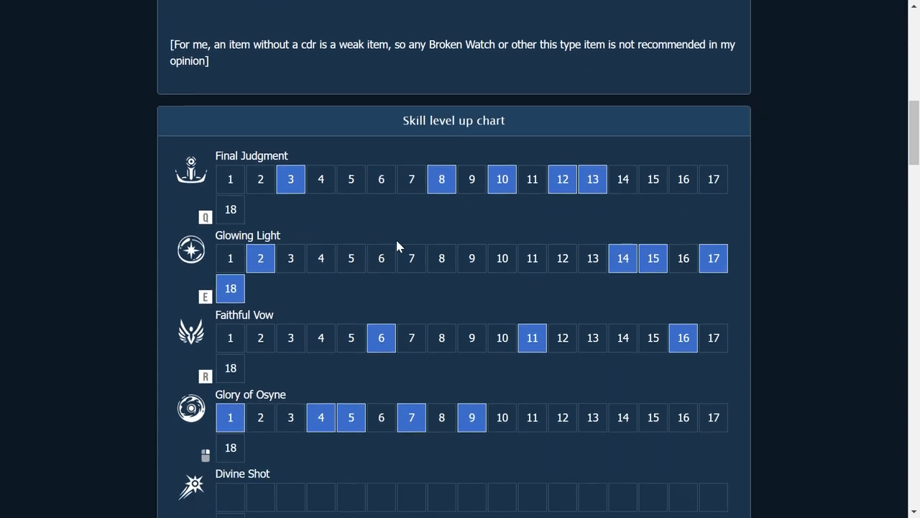
pyautogui.scroll(-3)
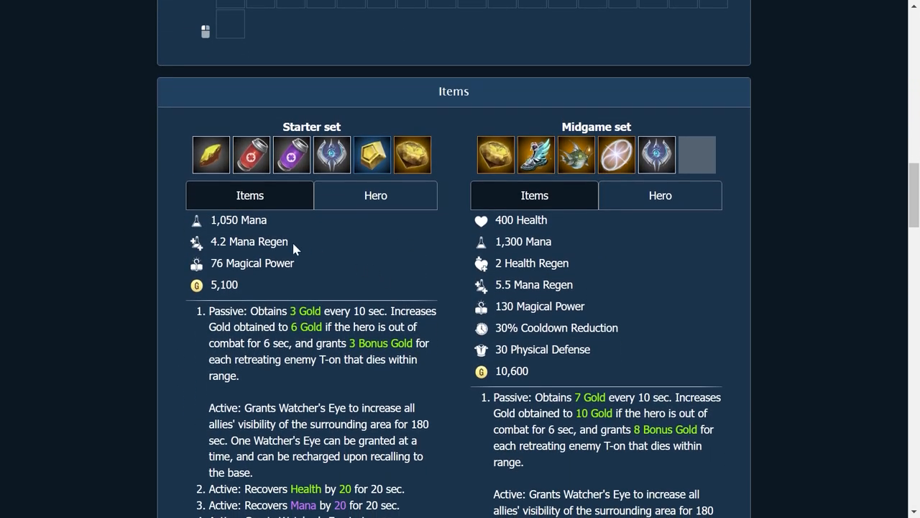
pyautogui.moveTo(352, 260)
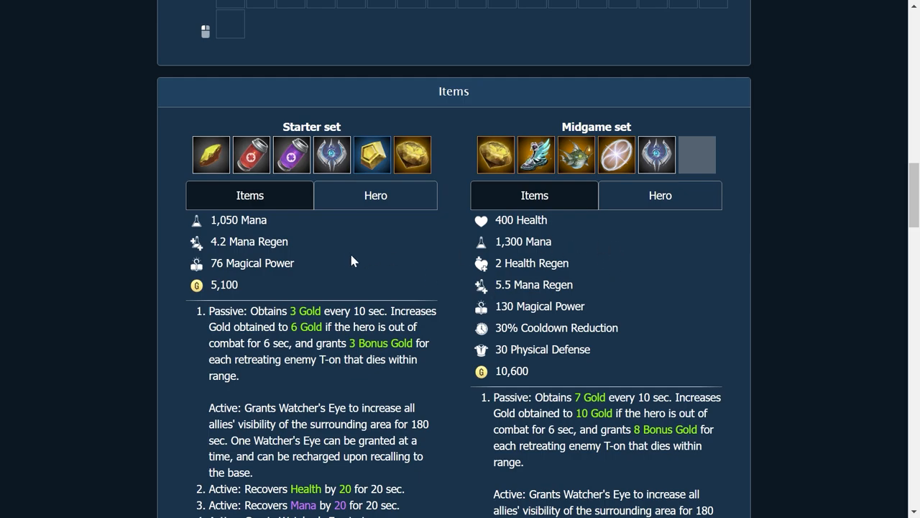
pyautogui.scroll(-3)
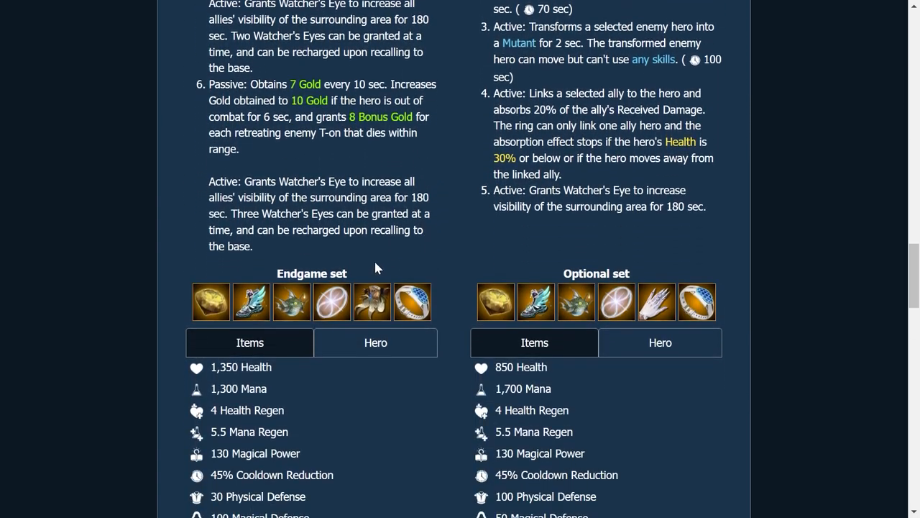
pyautogui.moveTo(522, 320)
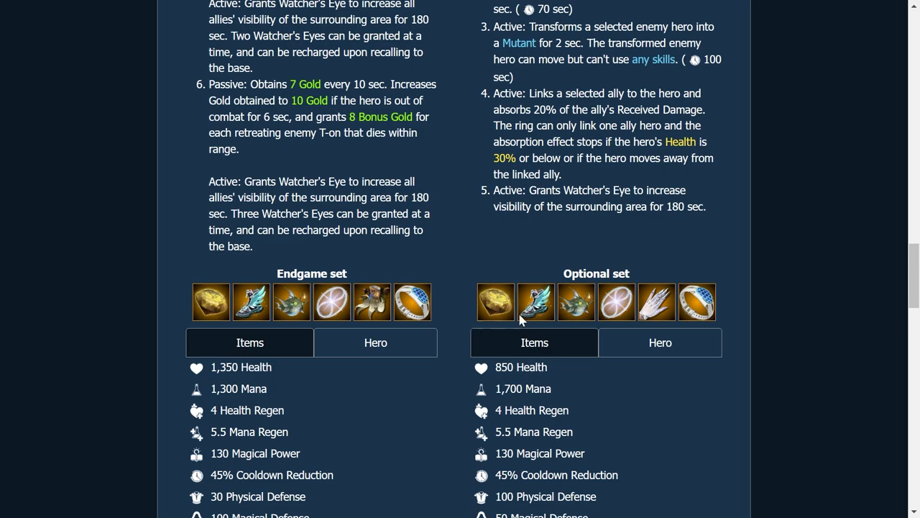
pyautogui.moveTo(372, 302)
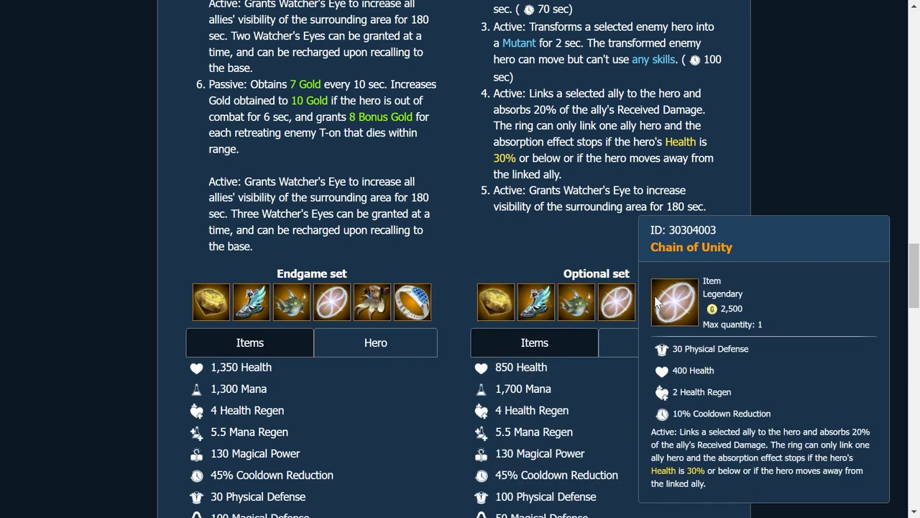
pyautogui.moveTo(668, 335)
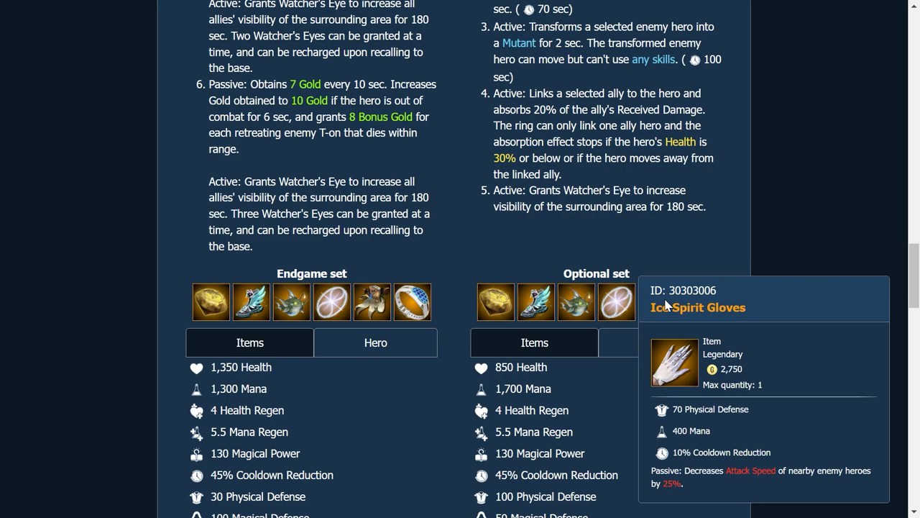
pyautogui.scroll(-3)
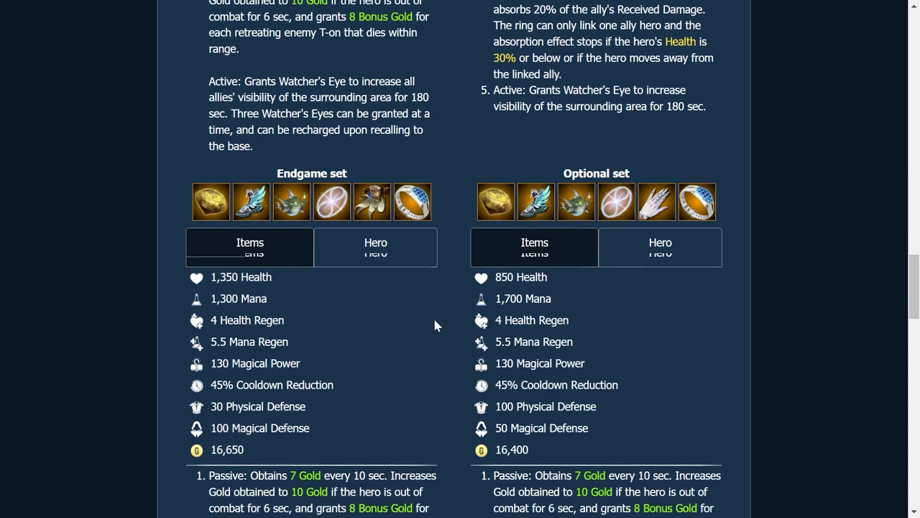
pyautogui.scroll(-3)
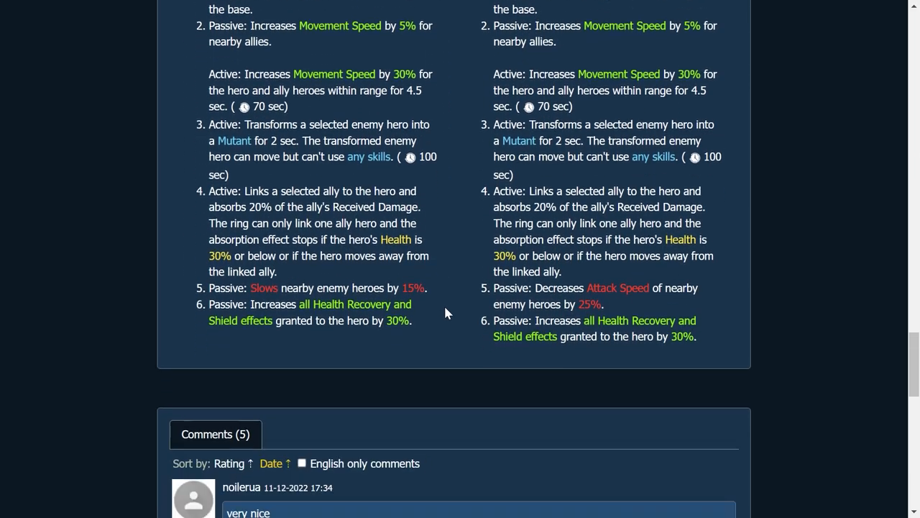
pyautogui.scroll(-3)
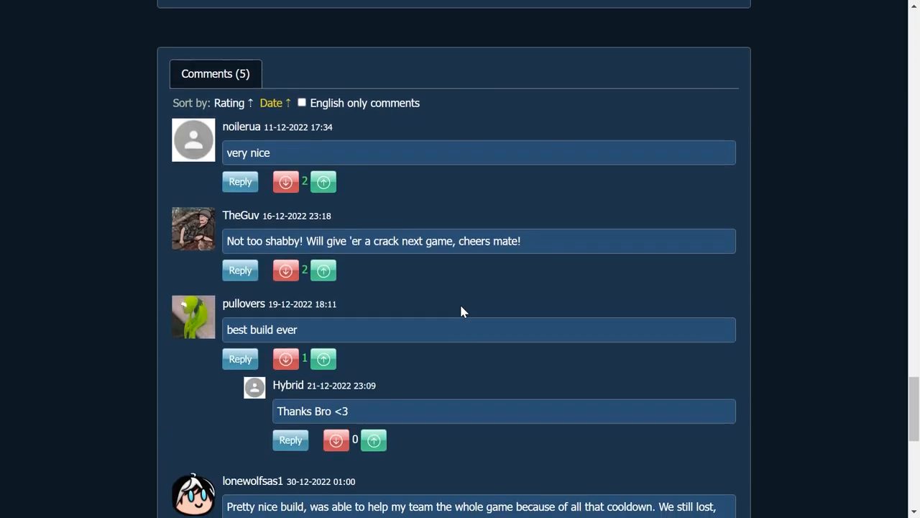
pyautogui.scroll(3)
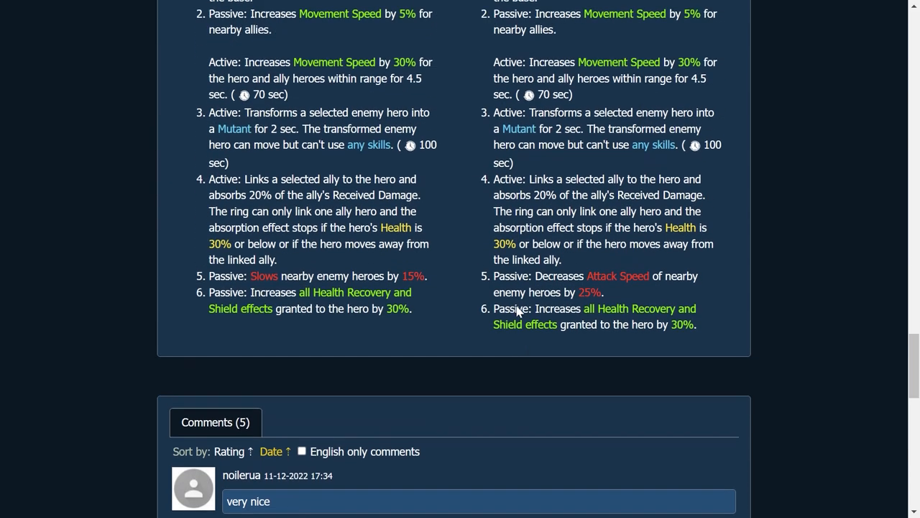
pyautogui.scroll(3)
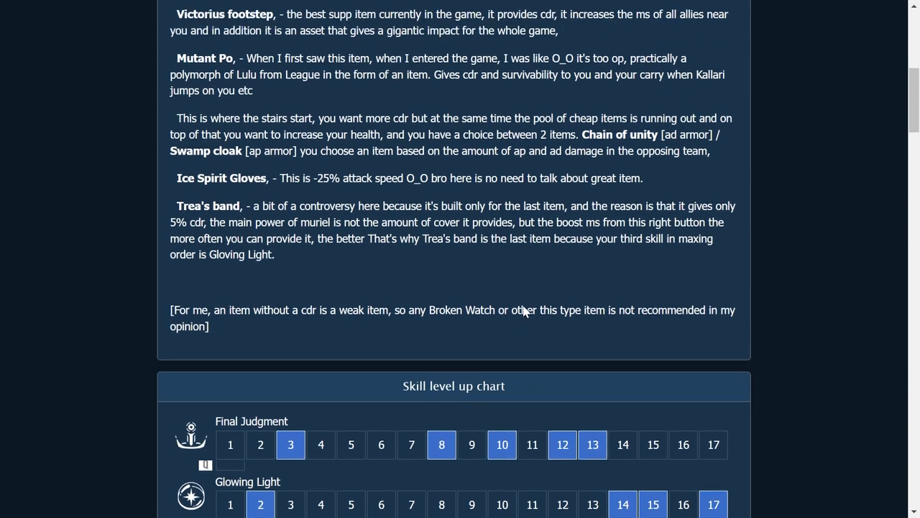
pyautogui.scroll(3)
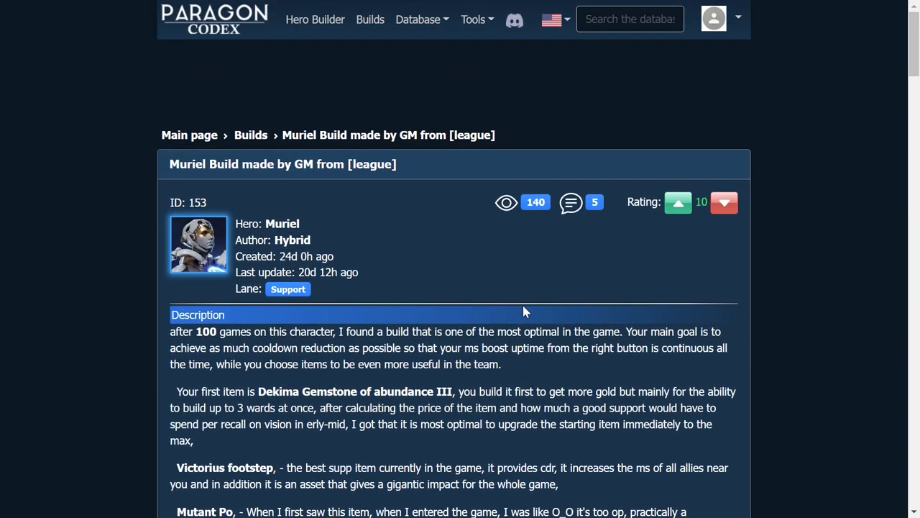
pyautogui.moveTo(442, 153)
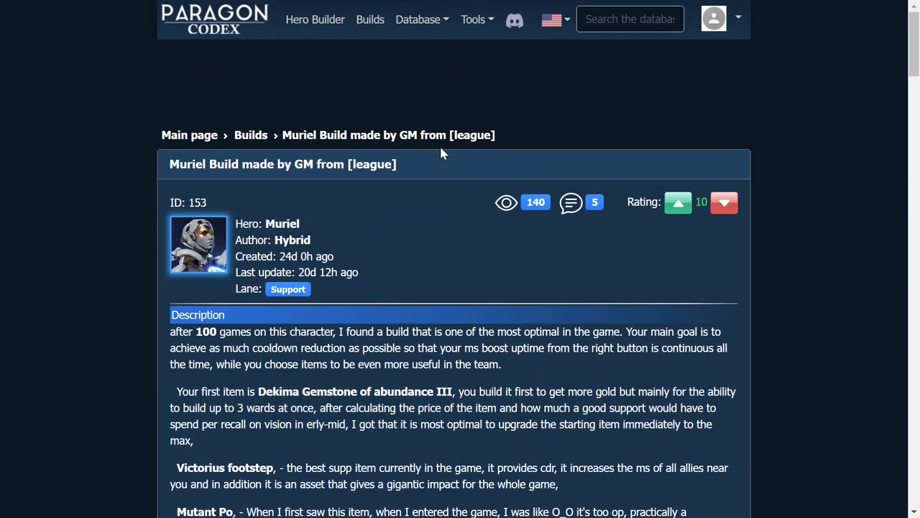
# Return to the 882-build list and scroll down to the rating-ranked table
pyautogui.click(418, 19)
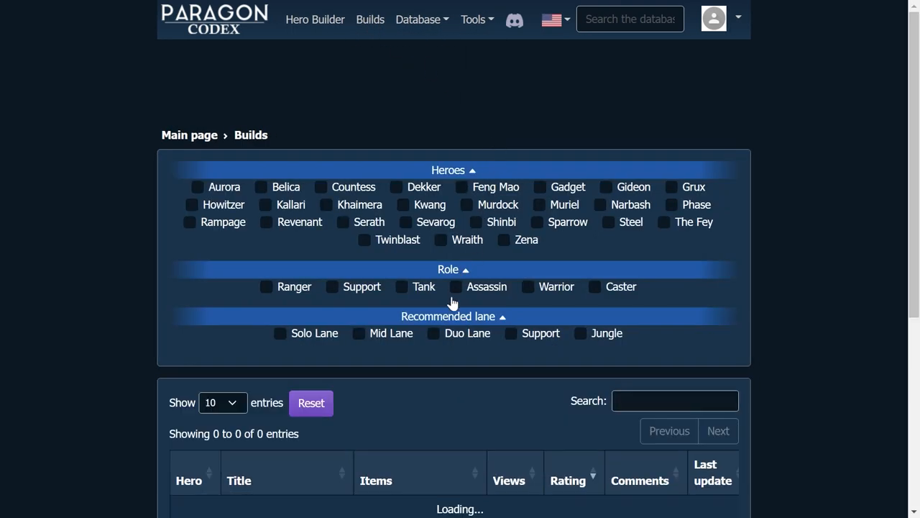
pyautogui.scroll(-3)
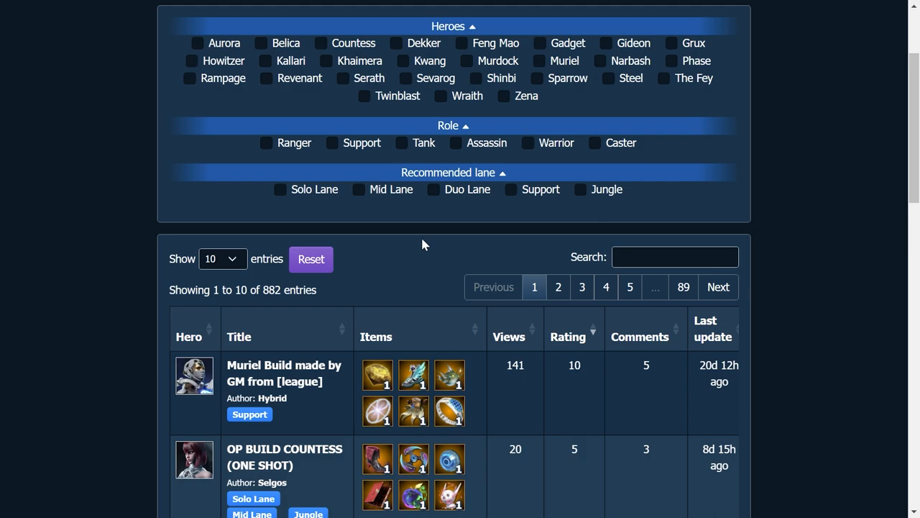
pyautogui.scroll(-3)
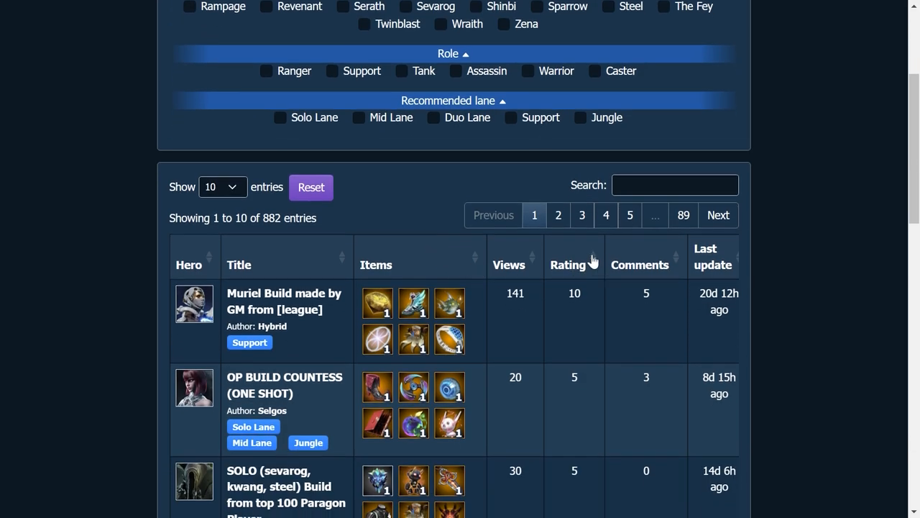
pyautogui.click(574, 264)
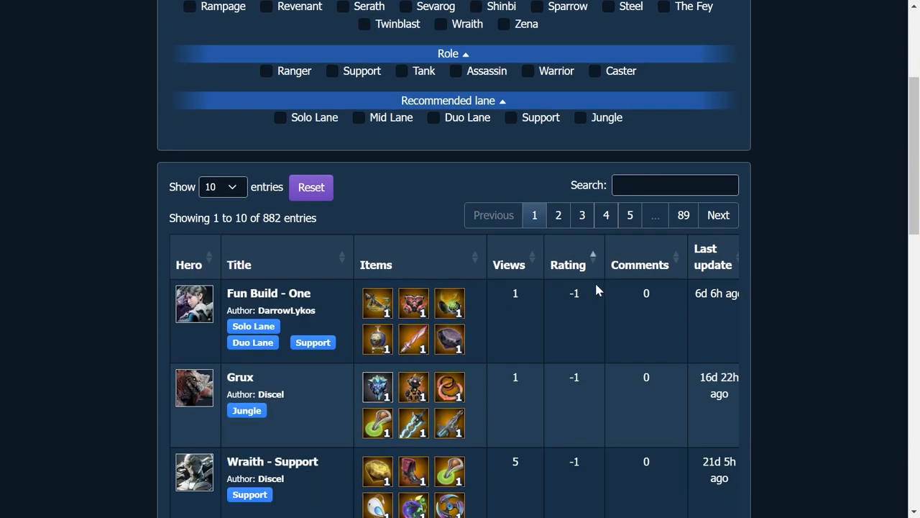
pyautogui.scroll(-3)
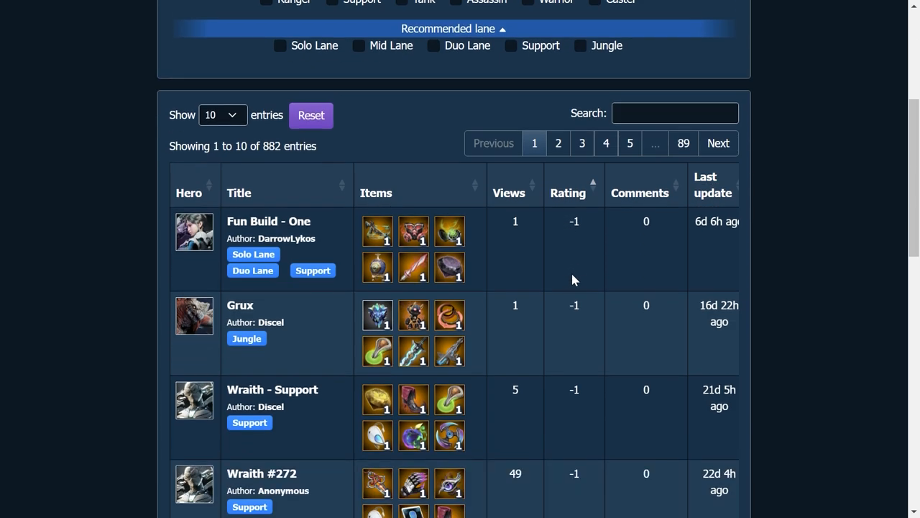
pyautogui.moveTo(475, 273)
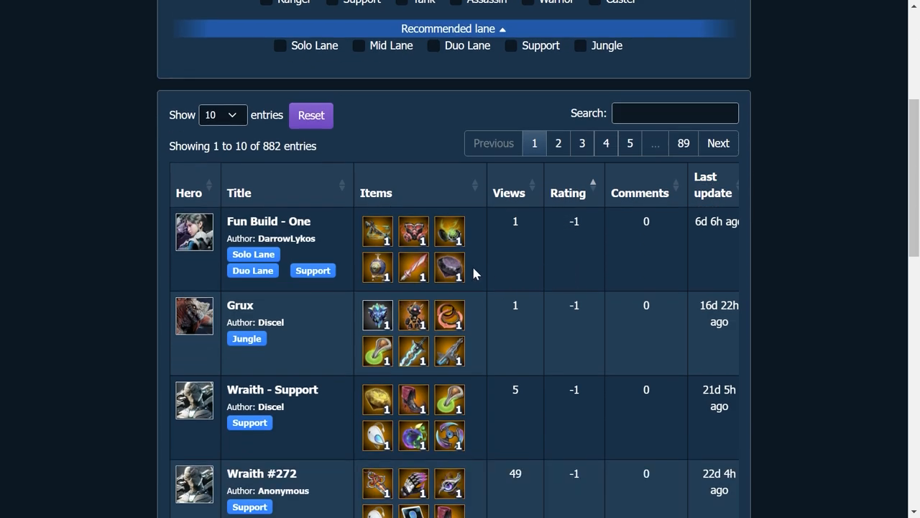
pyautogui.moveTo(396, 273)
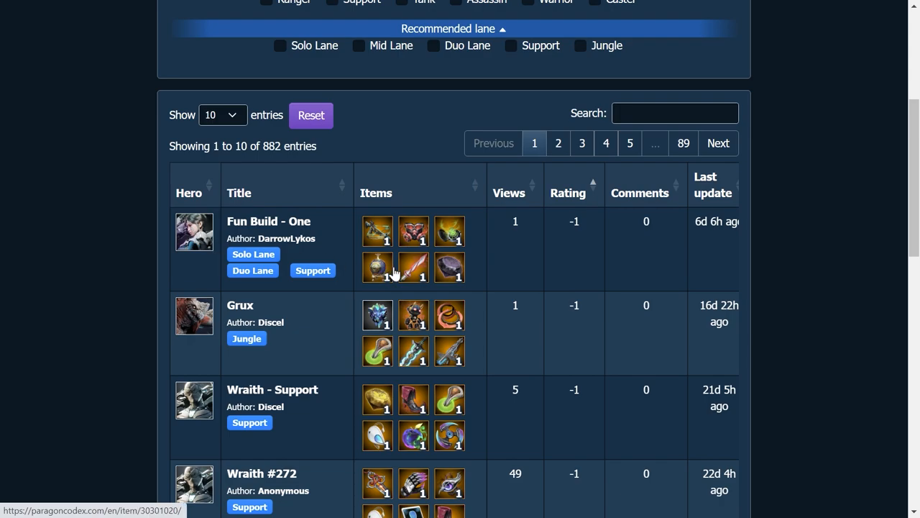
pyautogui.moveTo(413, 232)
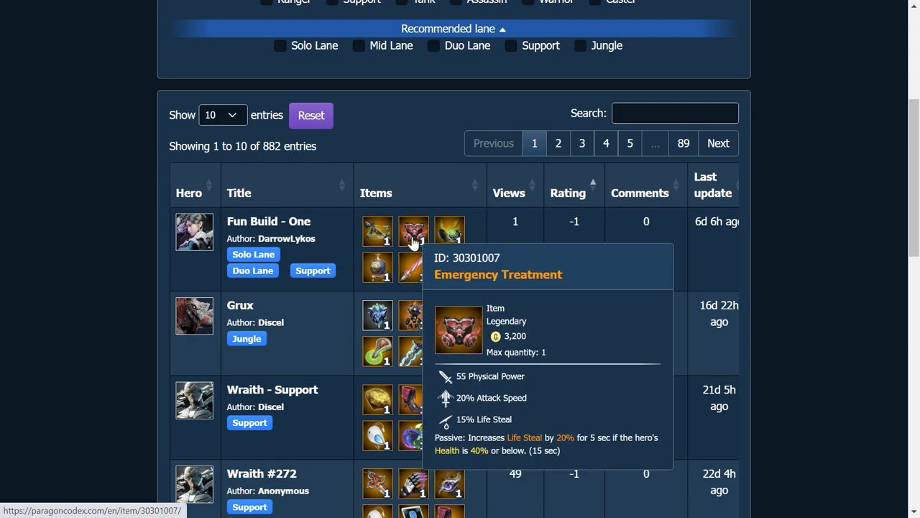
pyautogui.moveTo(413, 267)
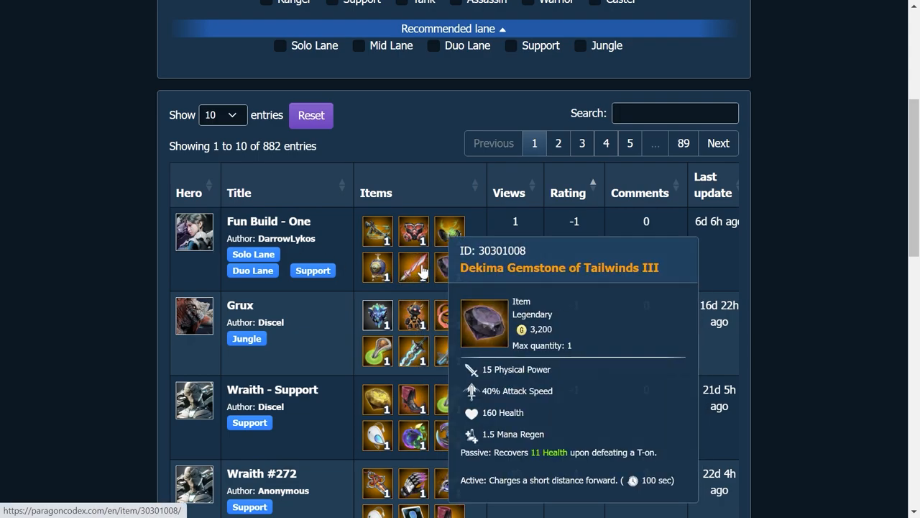
pyautogui.moveTo(557, 251)
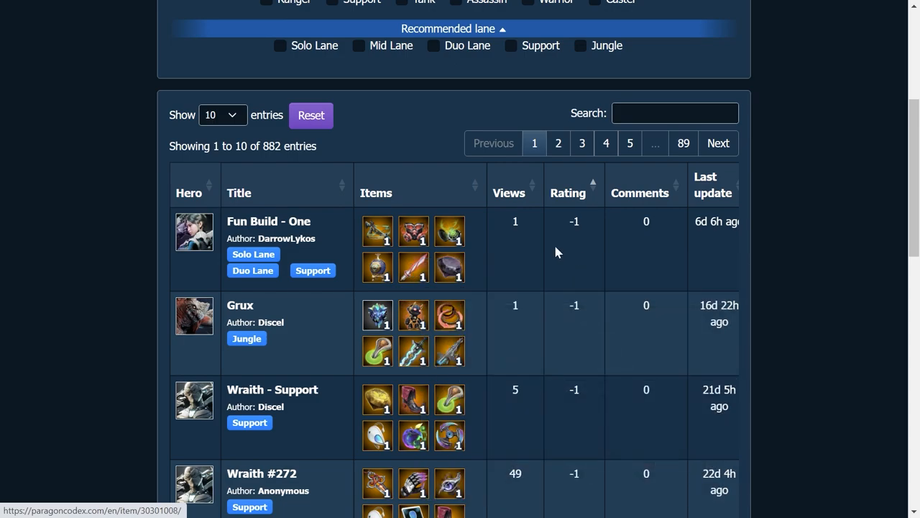
pyautogui.moveTo(588, 314)
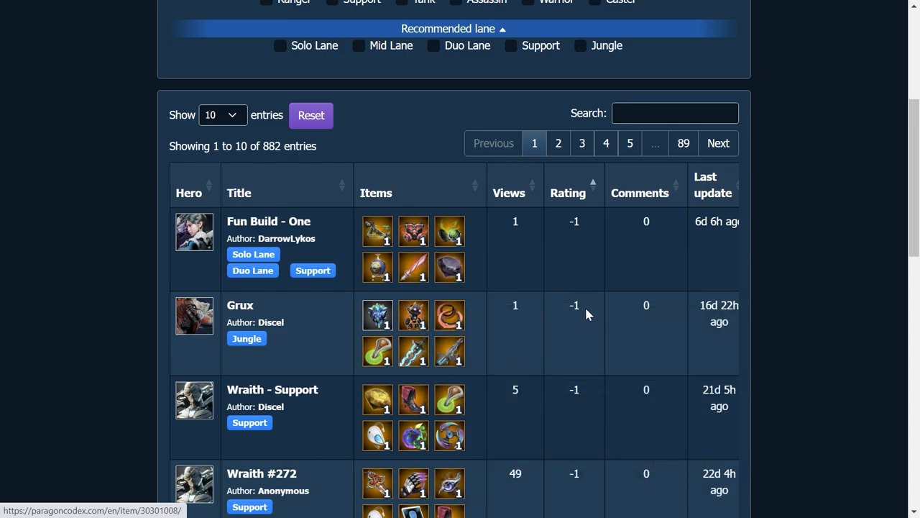
pyautogui.moveTo(378, 351)
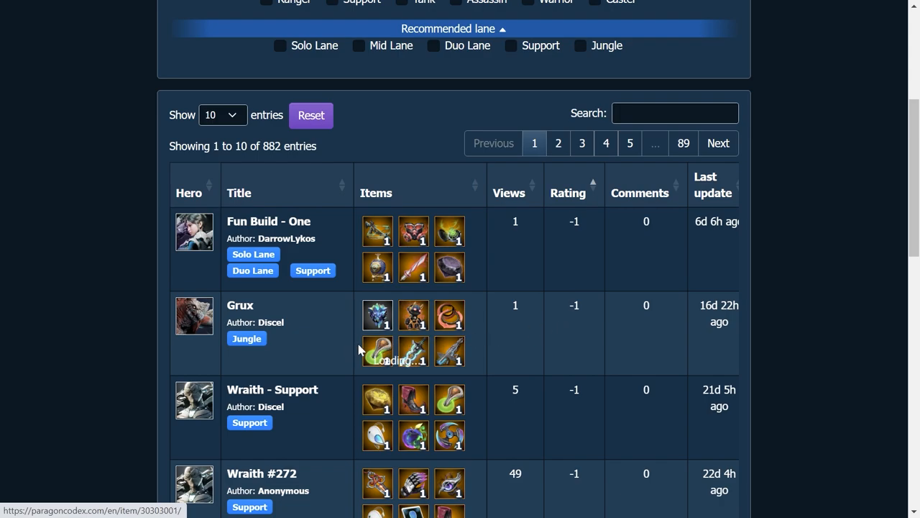
pyautogui.moveTo(449, 230)
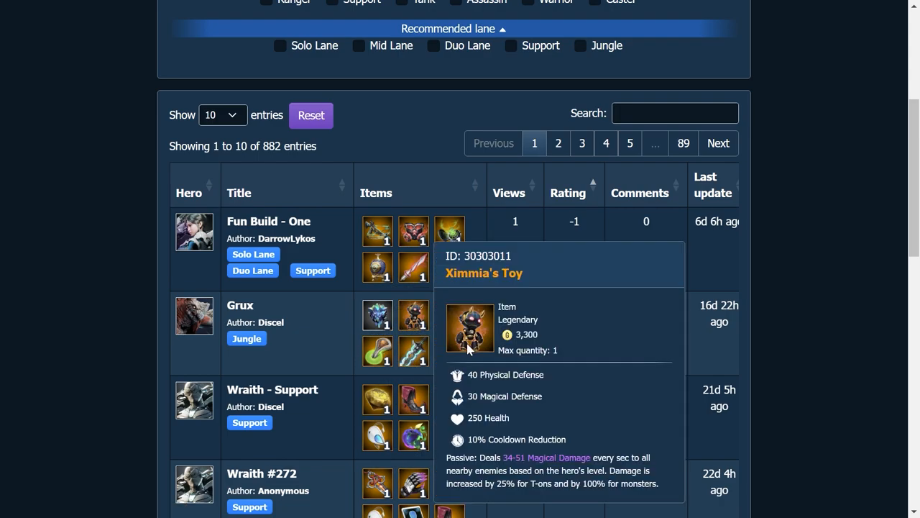
pyautogui.moveTo(491, 351)
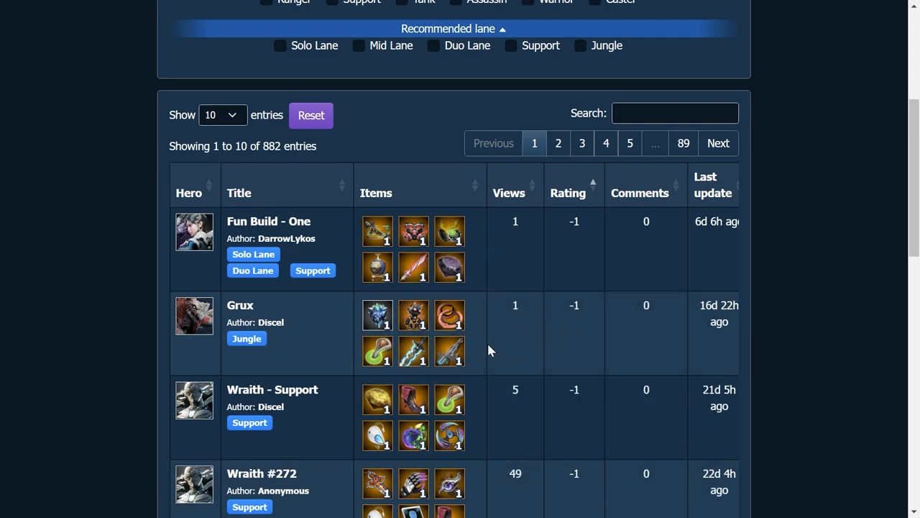
pyautogui.moveTo(450, 315)
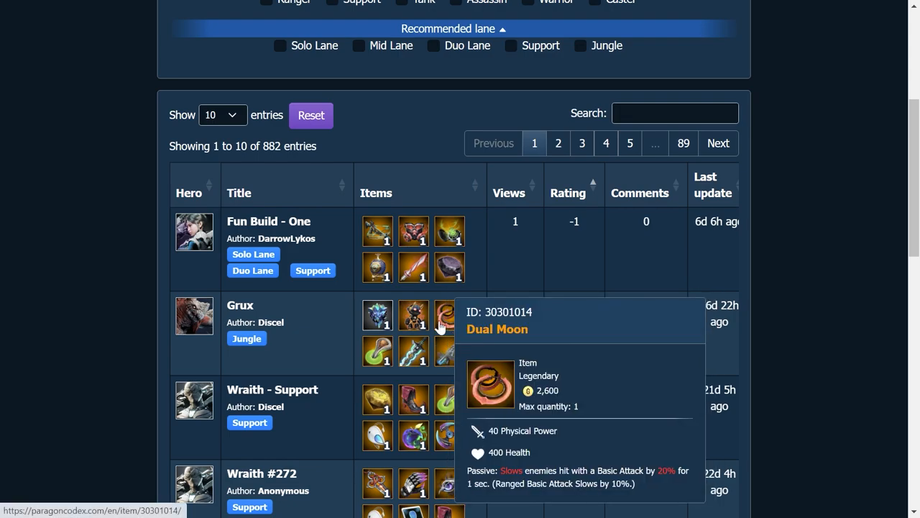
pyautogui.moveTo(377, 351)
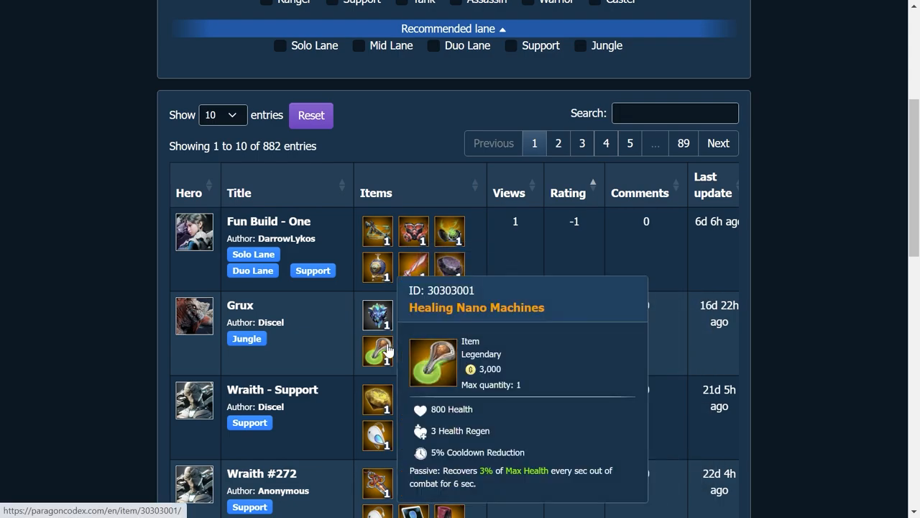
pyautogui.moveTo(495, 322)
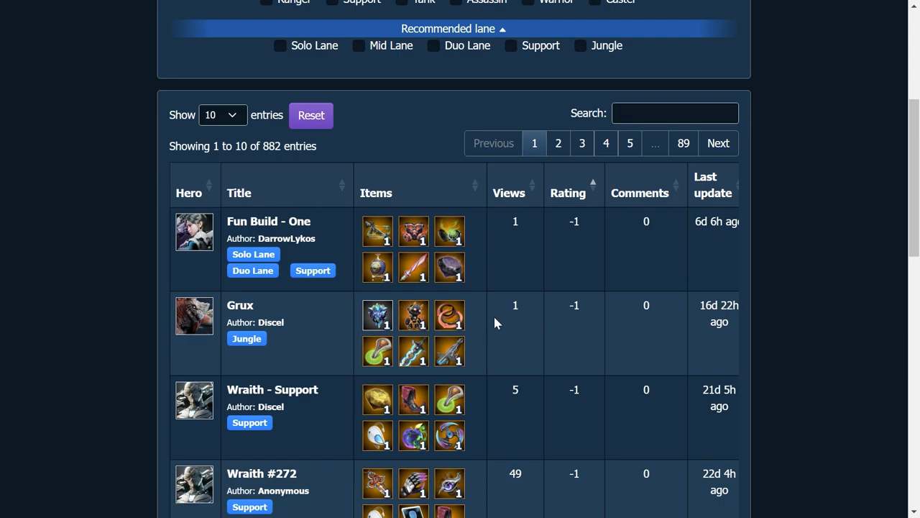
pyautogui.scroll(-3)
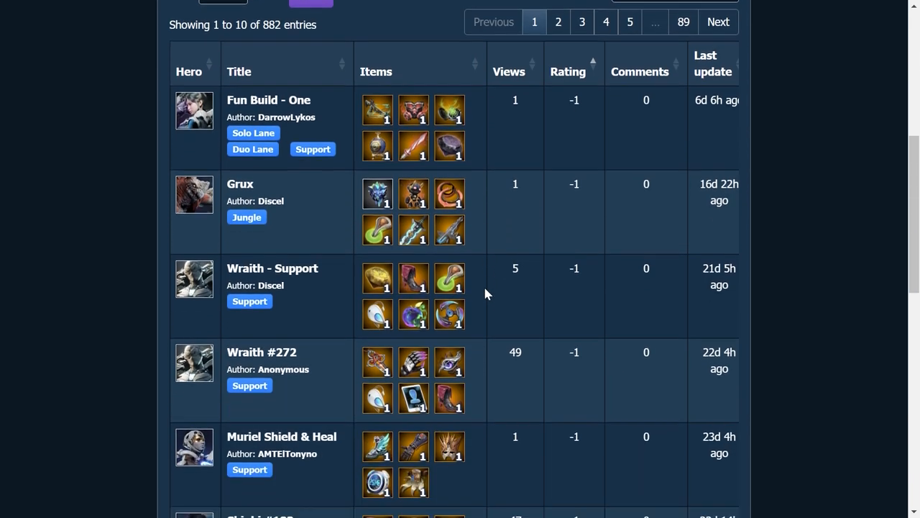
pyautogui.scroll(-3)
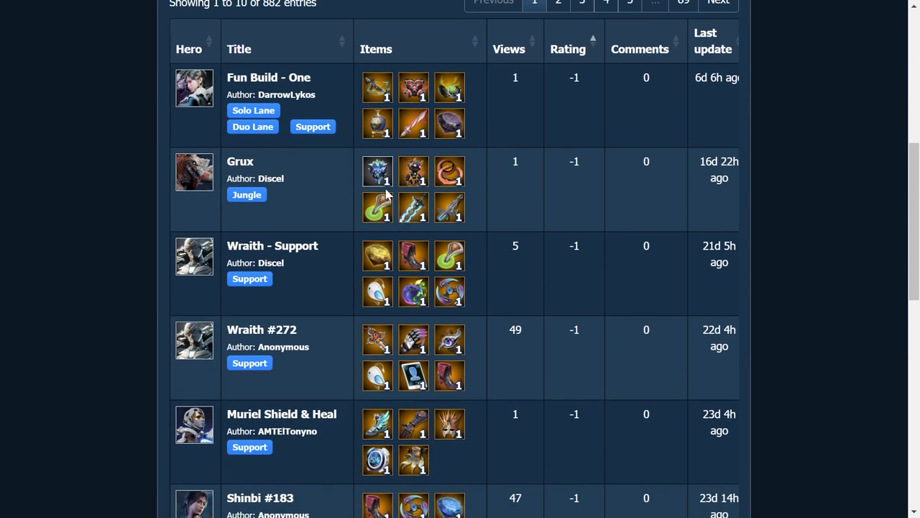
pyautogui.moveTo(546, 209)
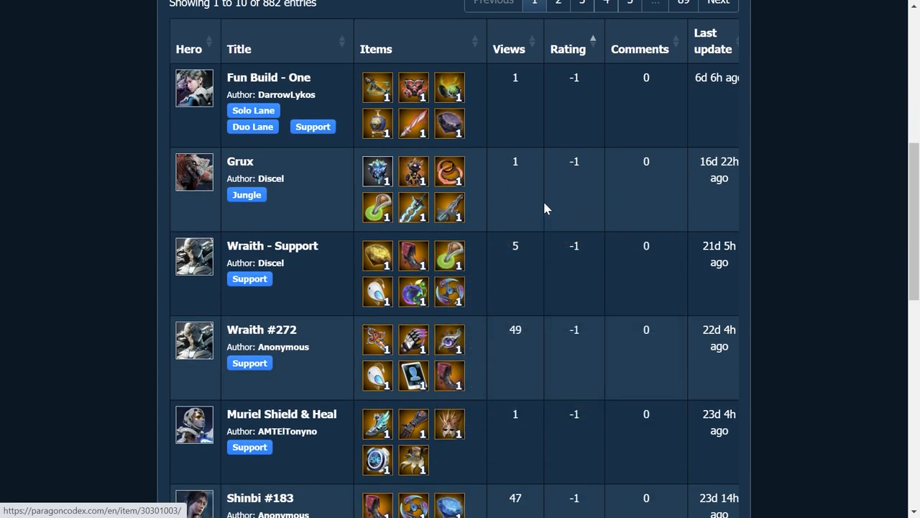
pyautogui.scroll(-3)
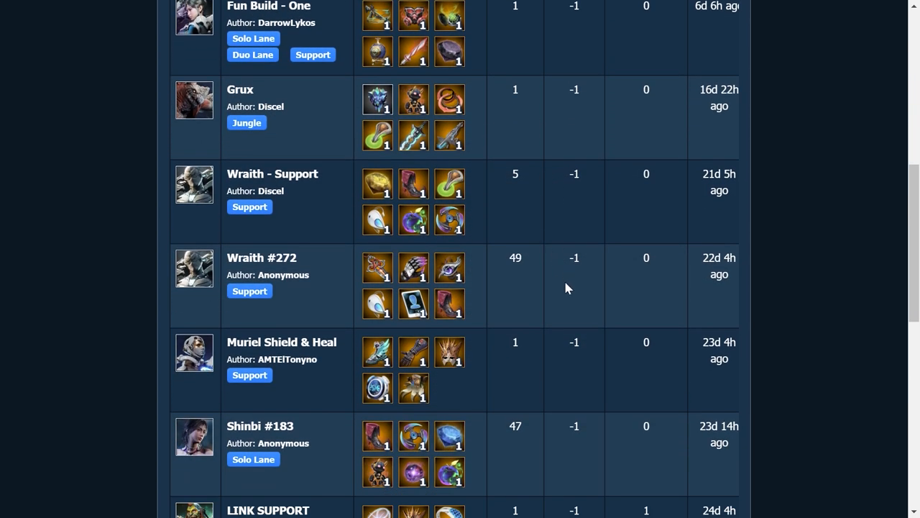
pyautogui.scroll(-3)
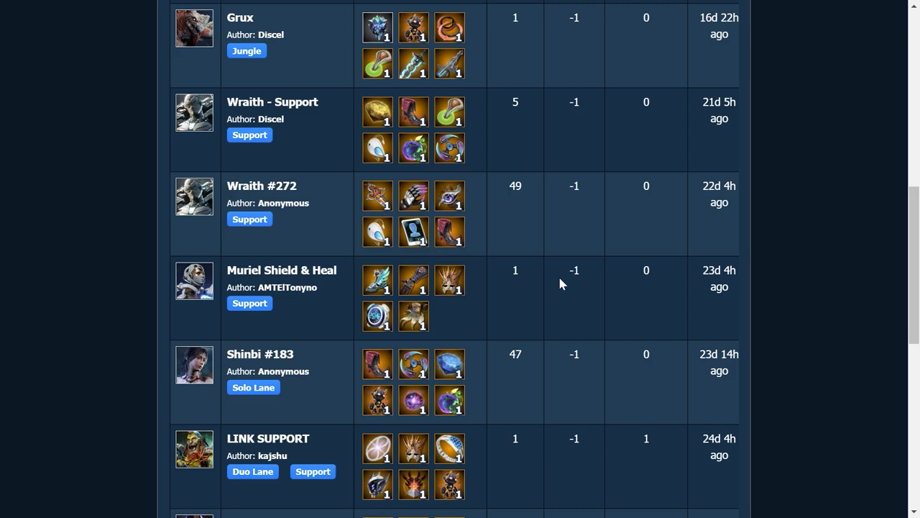
pyautogui.scroll(3)
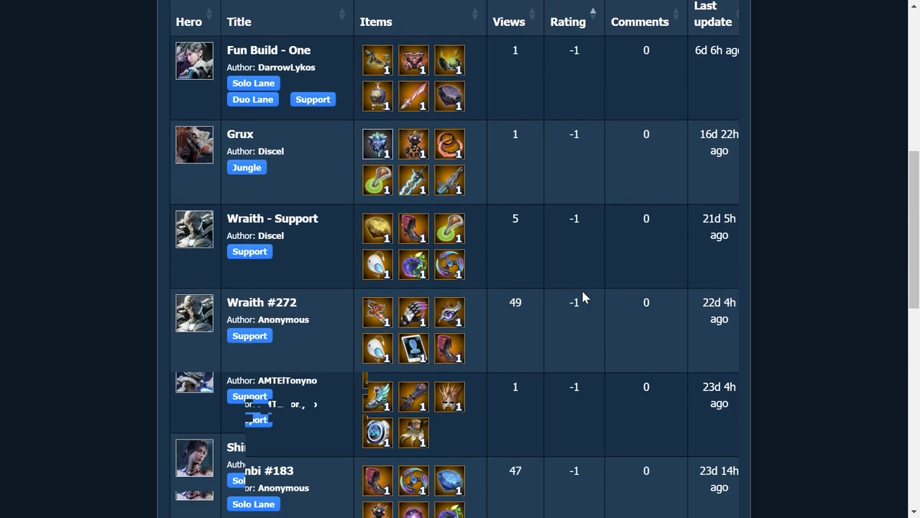
pyautogui.scroll(3)
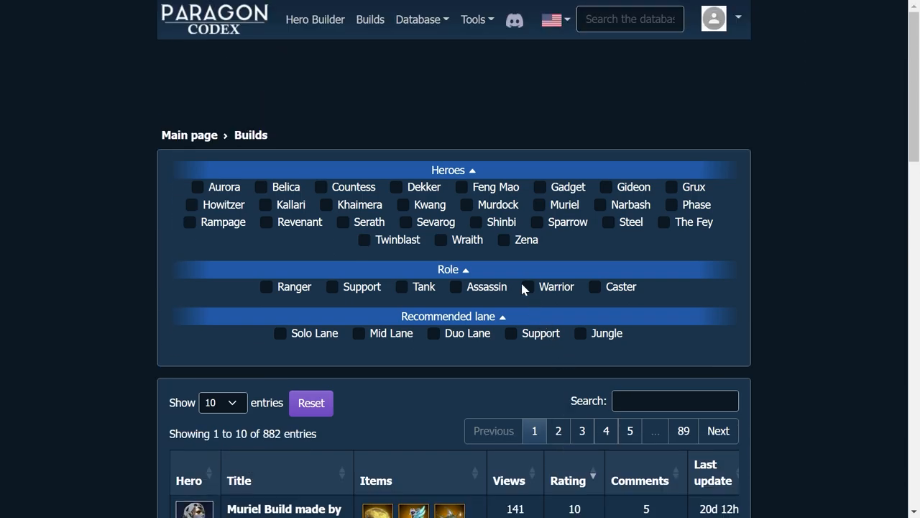
# Open the Hero Builder and choose Shinbi from the Choose your hero grid
pyautogui.click(314, 19)
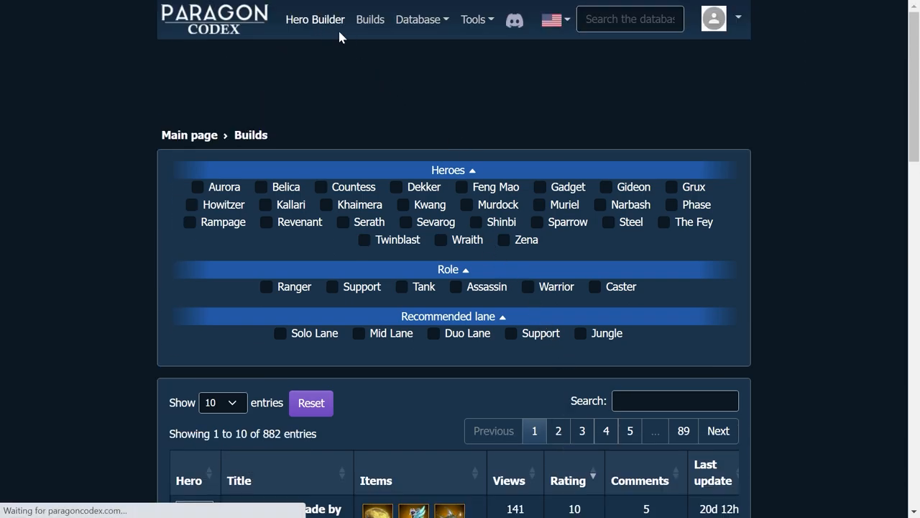
pyautogui.click(315, 20)
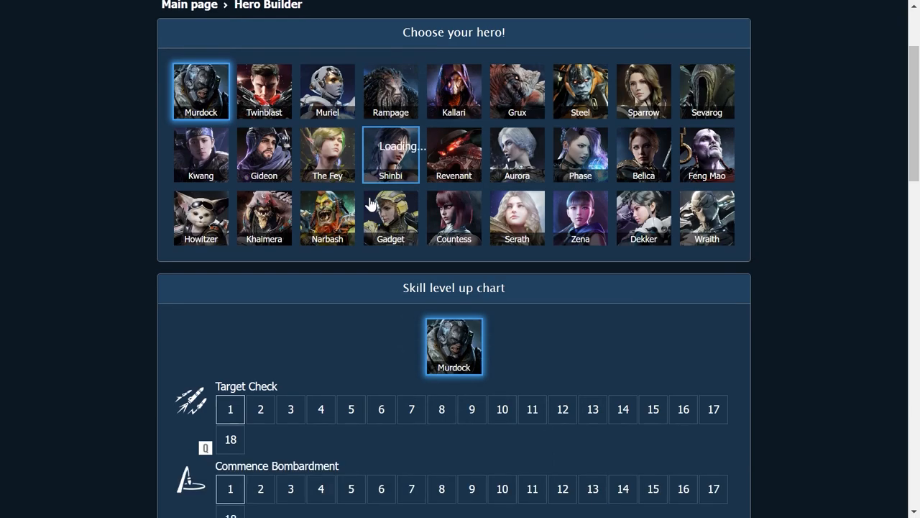
pyautogui.scroll(-3)
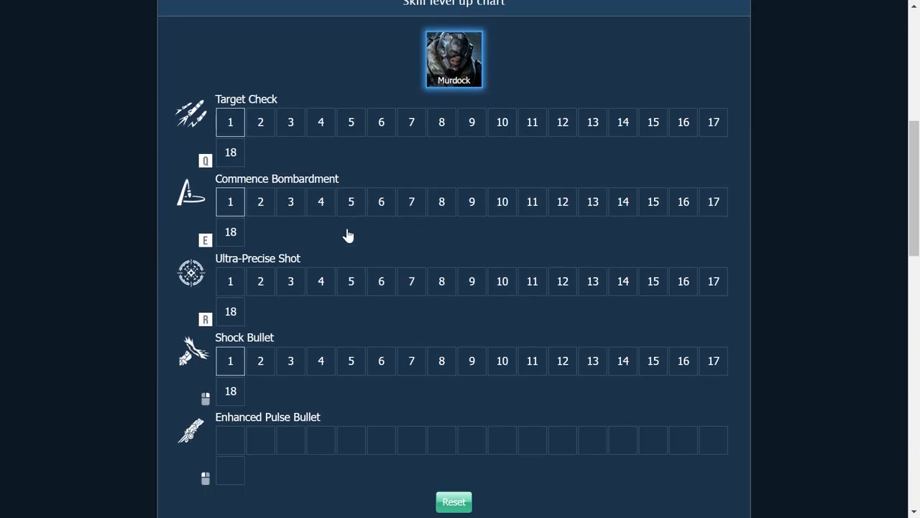
pyautogui.click(453, 58)
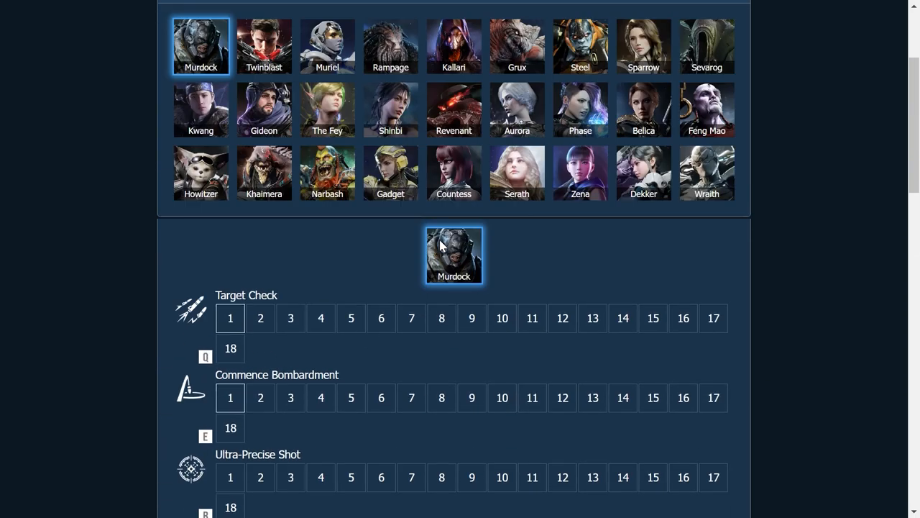
pyautogui.scroll(3)
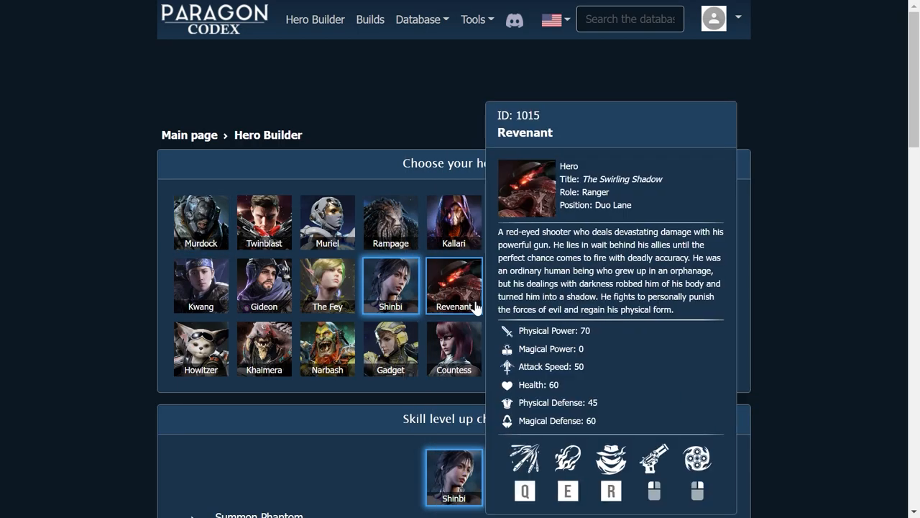
# In the skill chart, mark Q at levels 1, 4, 5, LMB at 2, E at 3, R at 6
pyautogui.scroll(-3)
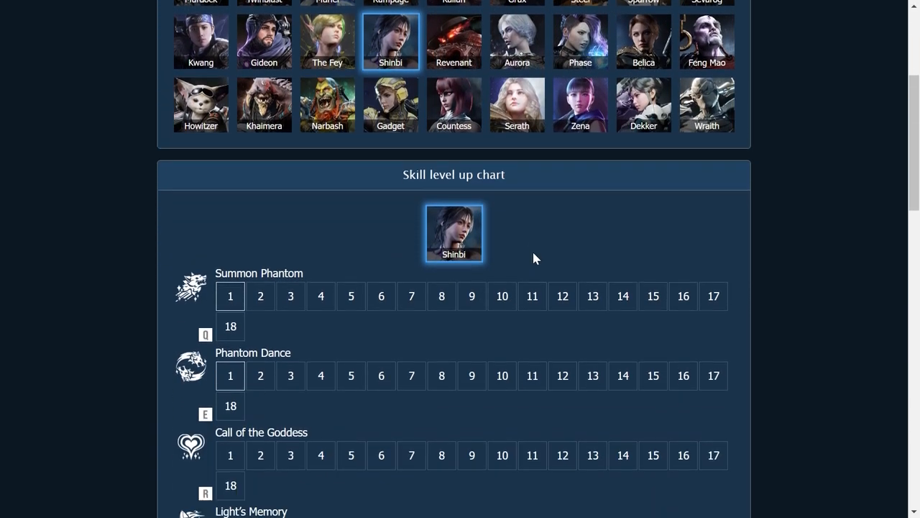
pyautogui.scroll(-3)
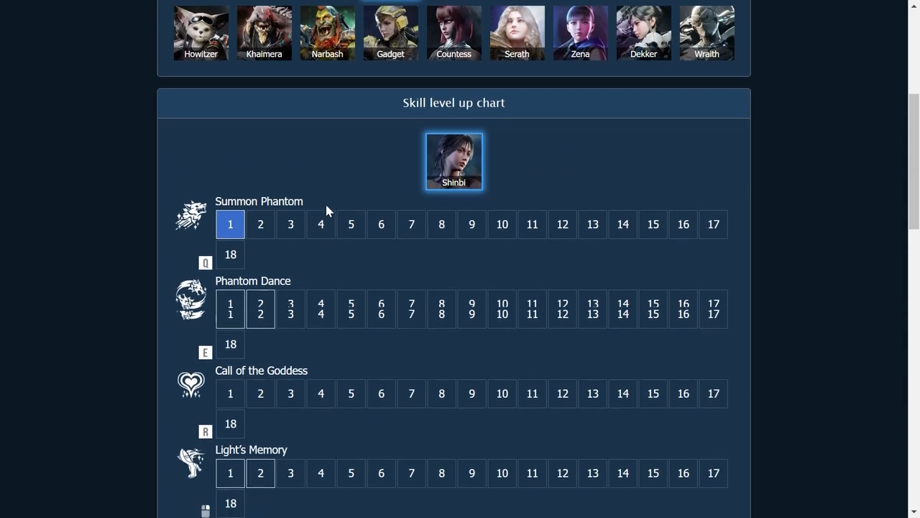
pyautogui.scroll(-3)
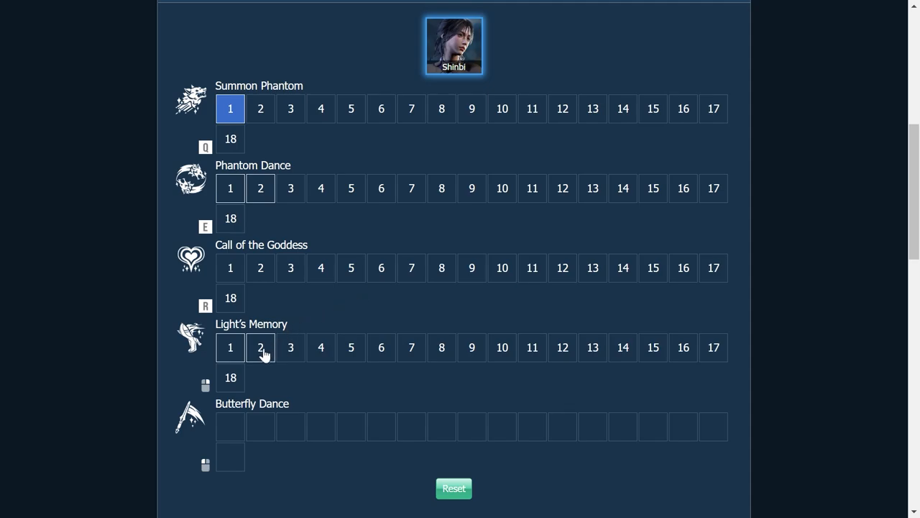
pyautogui.click(260, 347)
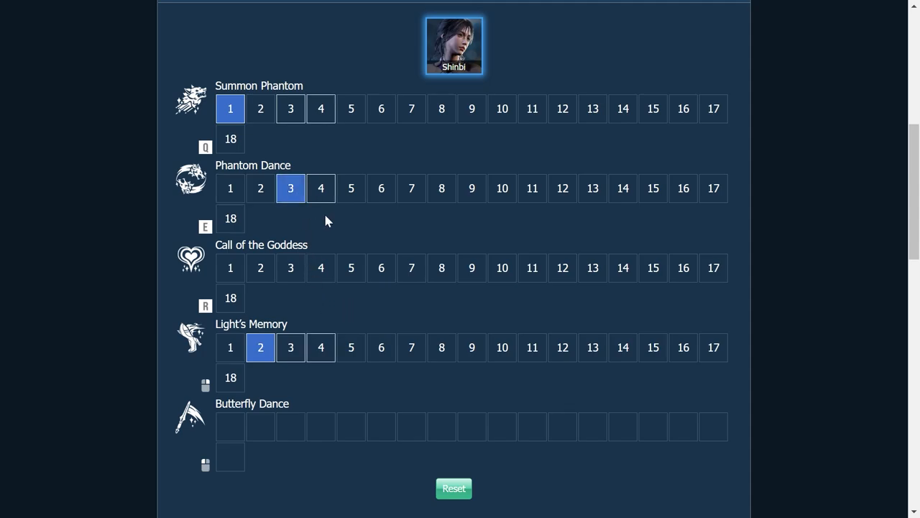
pyautogui.moveTo(338, 123)
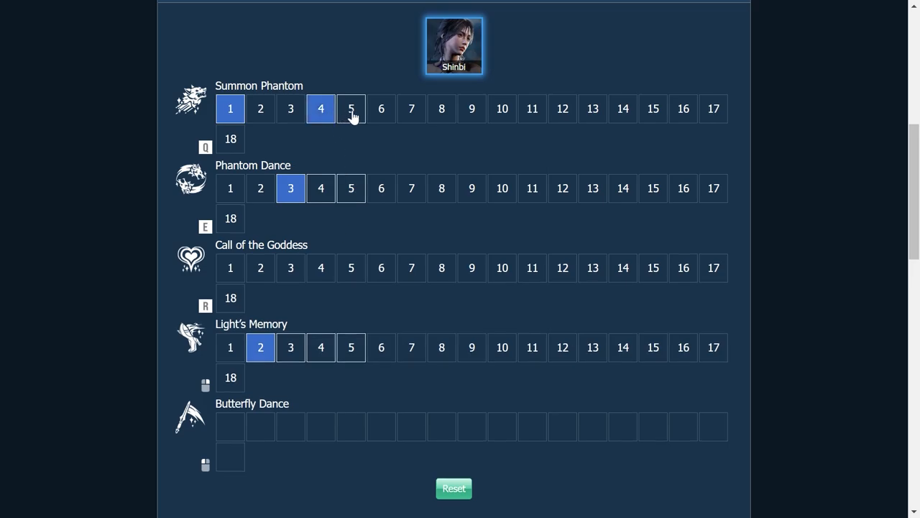
pyautogui.click(351, 108)
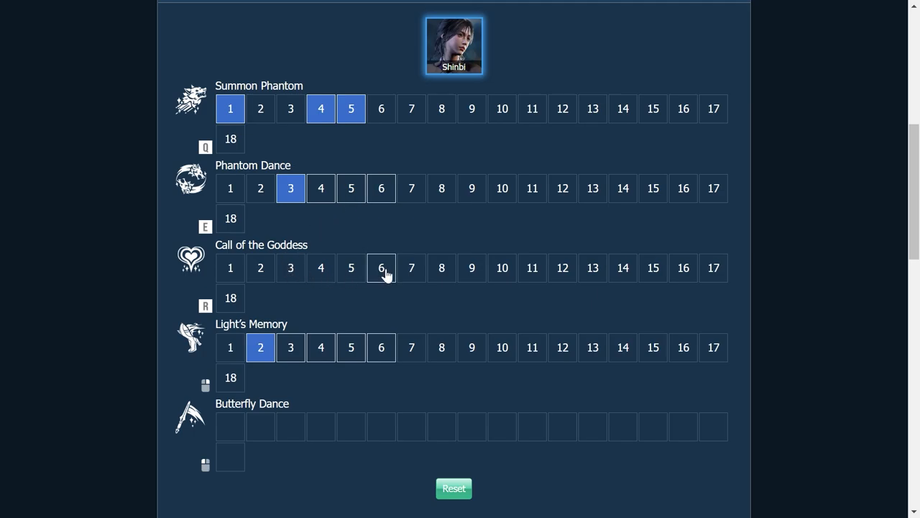
pyautogui.click(381, 267)
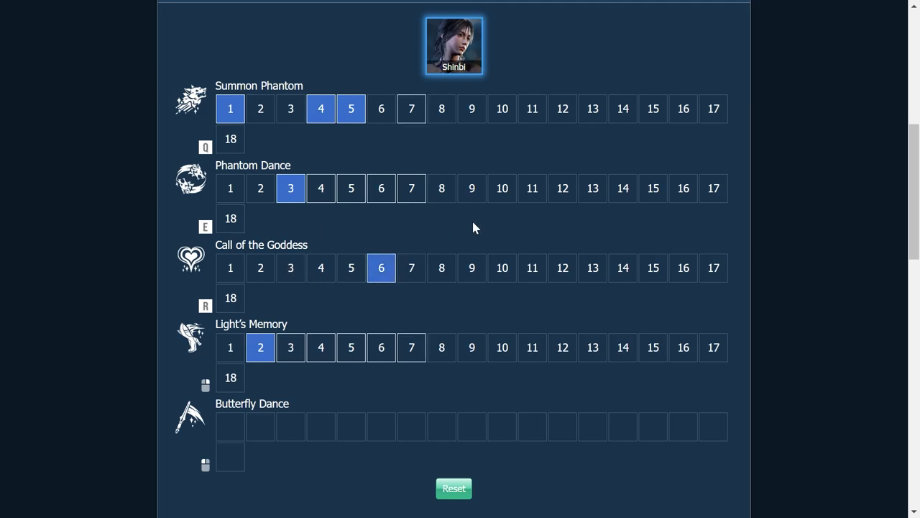
pyautogui.moveTo(459, 237)
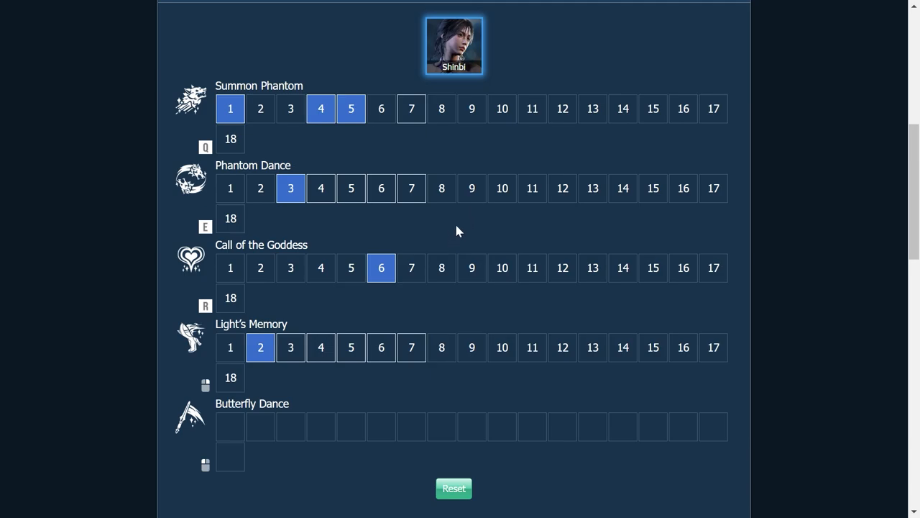
pyautogui.moveTo(231, 440)
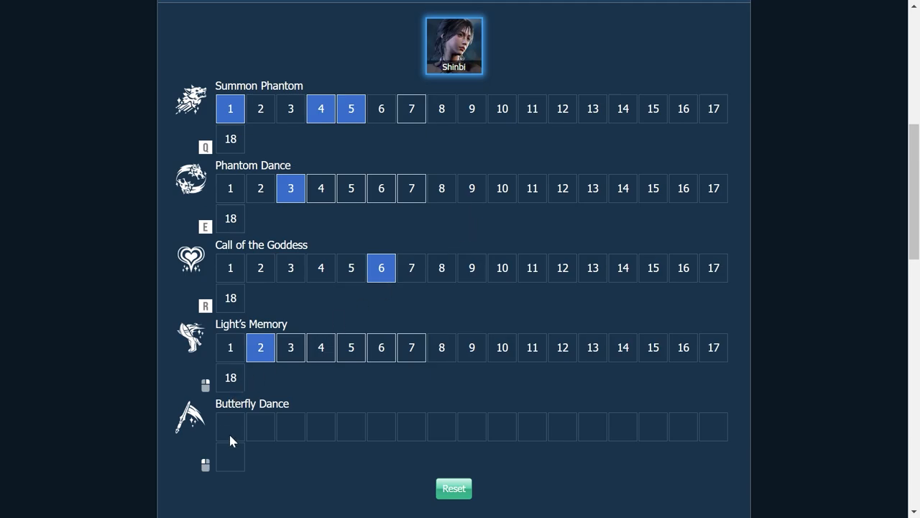
pyautogui.moveTo(607, 433)
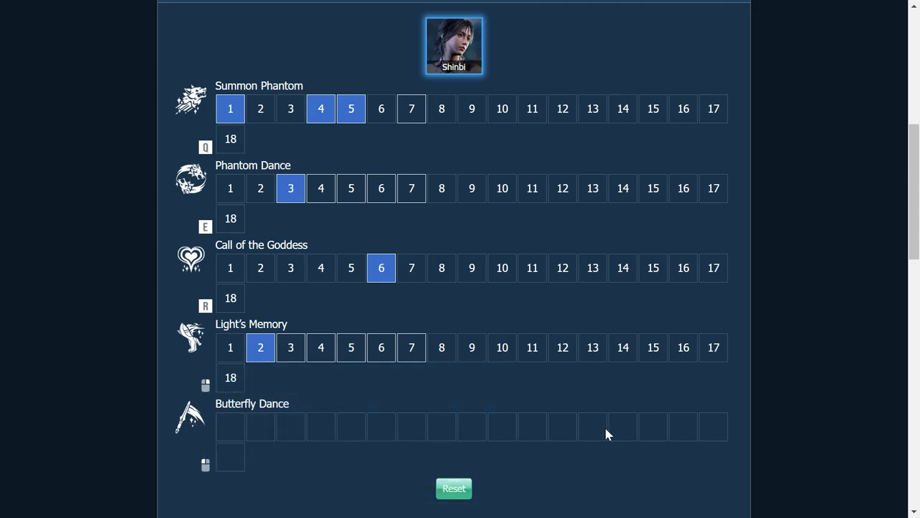
pyautogui.moveTo(492, 415)
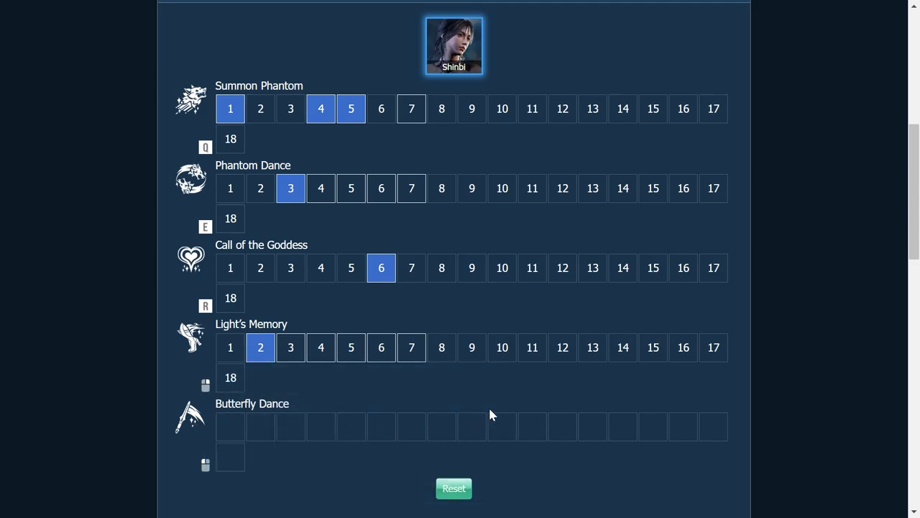
pyautogui.moveTo(478, 255)
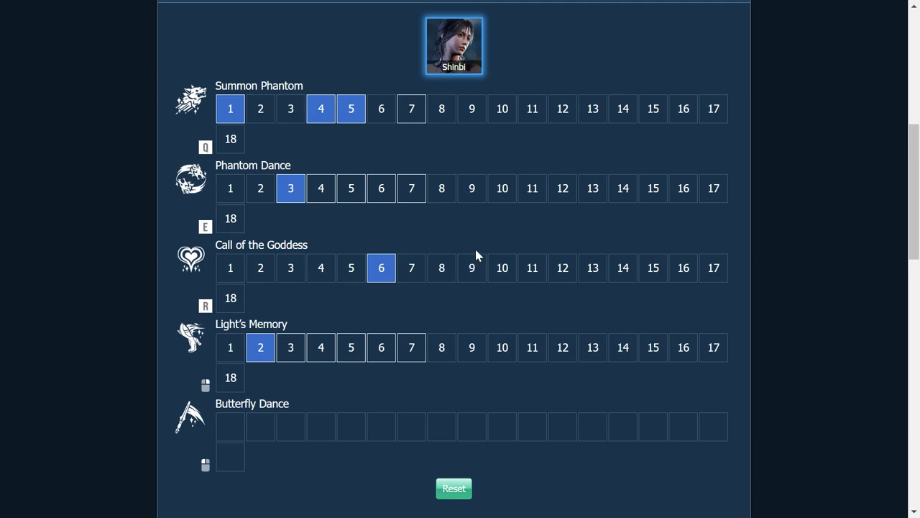
pyautogui.moveTo(407, 205)
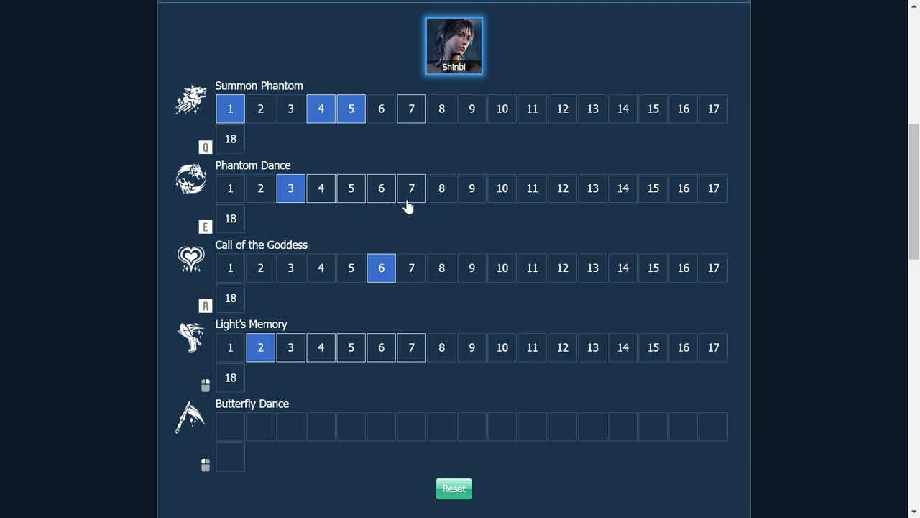
pyautogui.moveTo(467, 196)
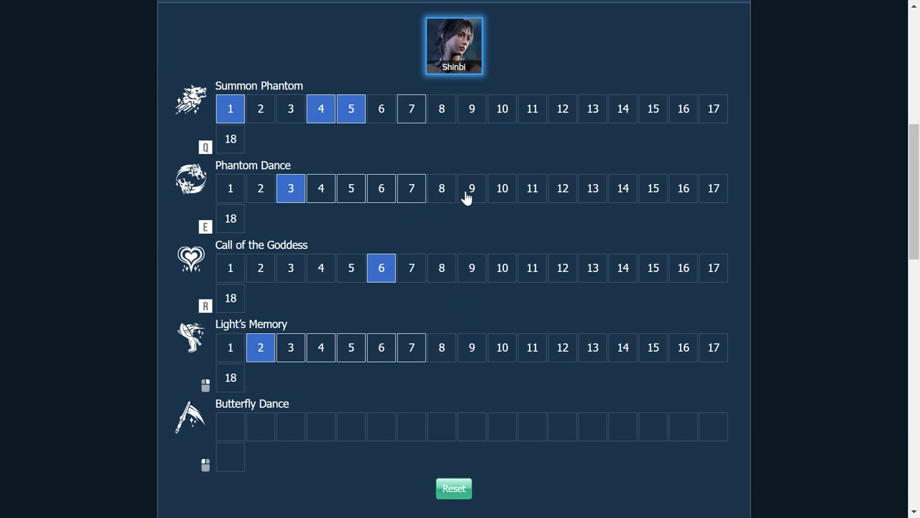
pyautogui.moveTo(467, 217)
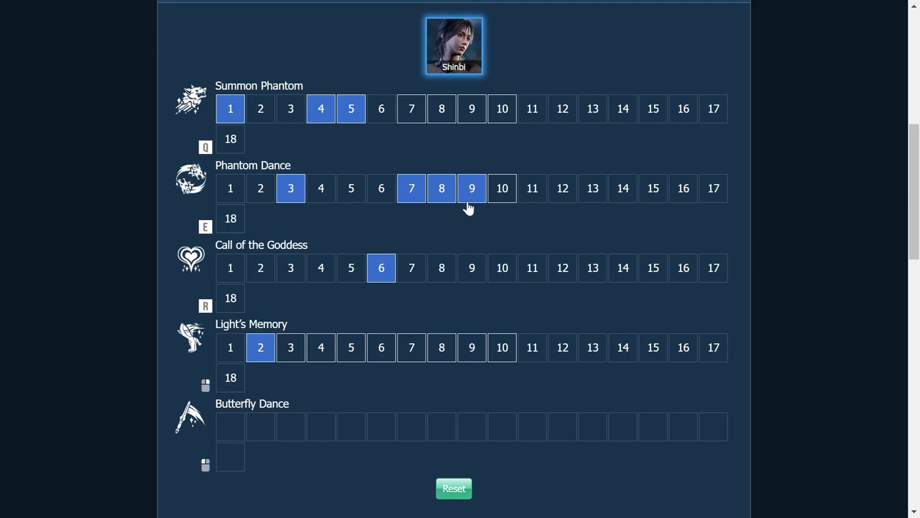
pyautogui.moveTo(483, 277)
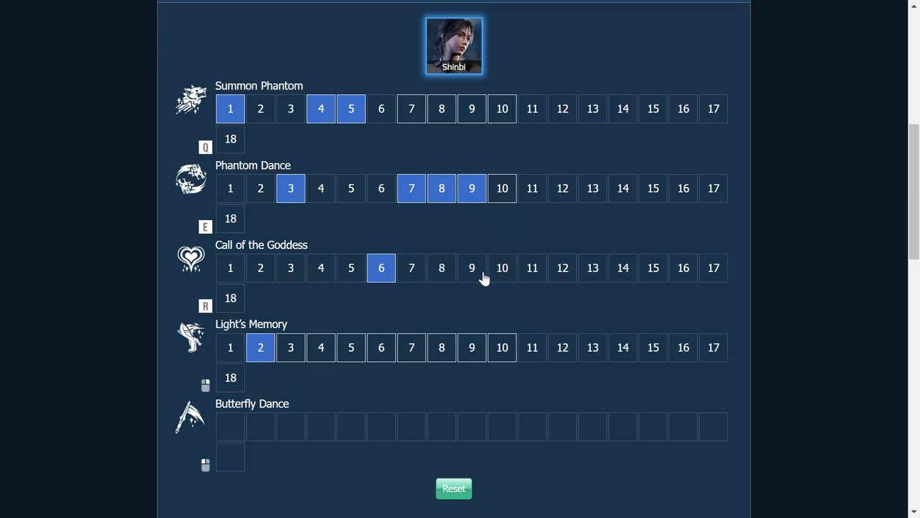
pyautogui.moveTo(502, 267)
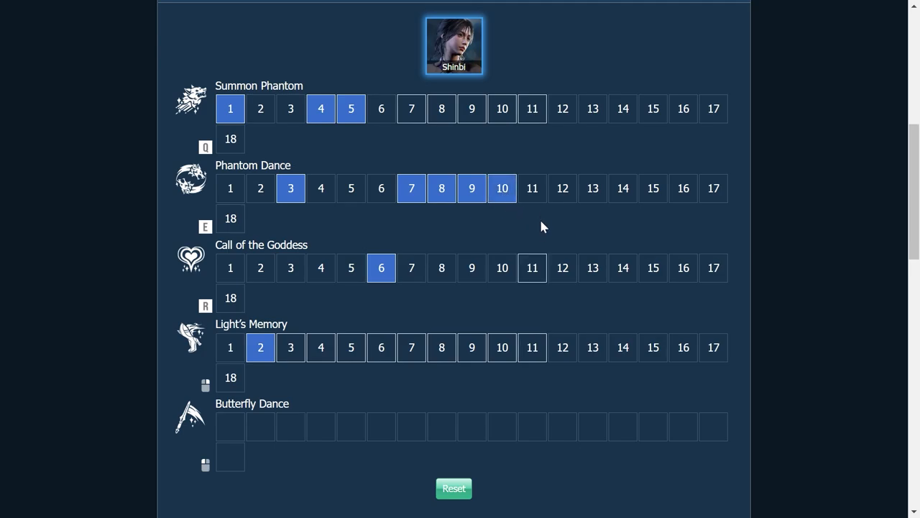
# Assign levels 11 and 16 to Call of the Goddess on Shinbi's skill chart
pyautogui.click(532, 268)
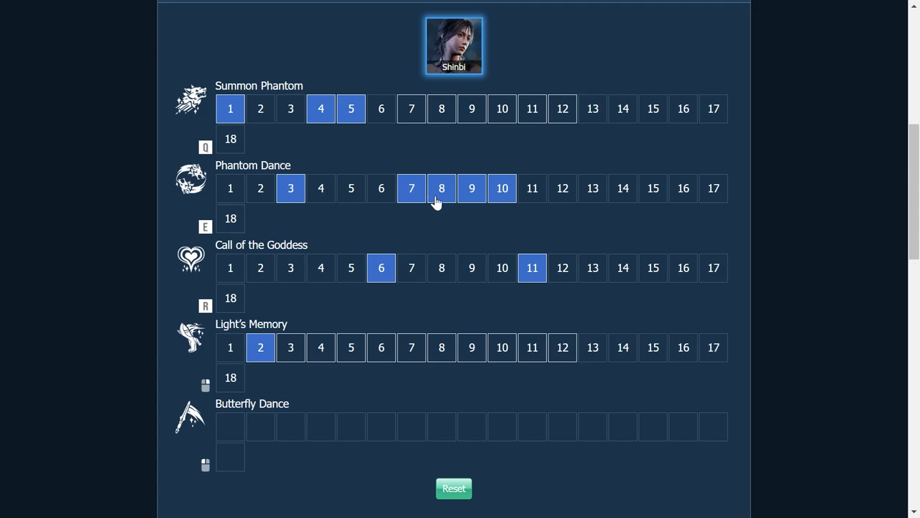
pyautogui.moveTo(582, 221)
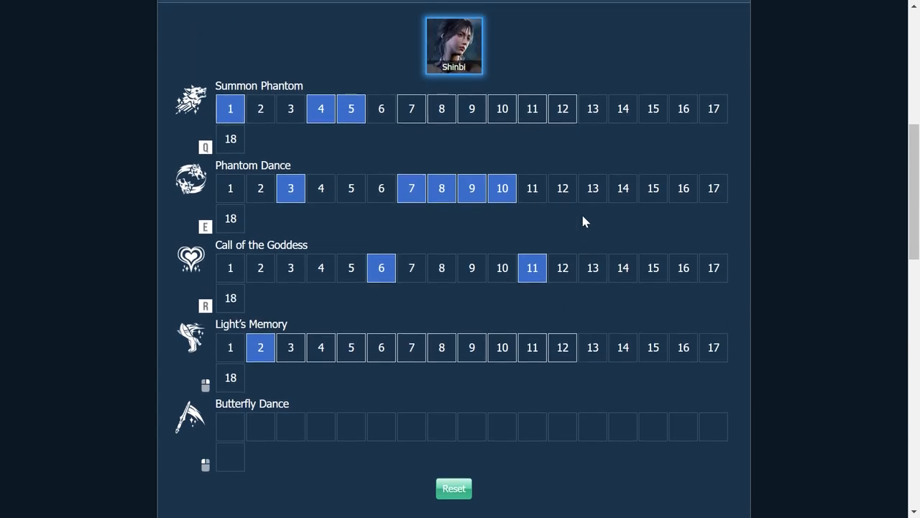
pyautogui.moveTo(608, 144)
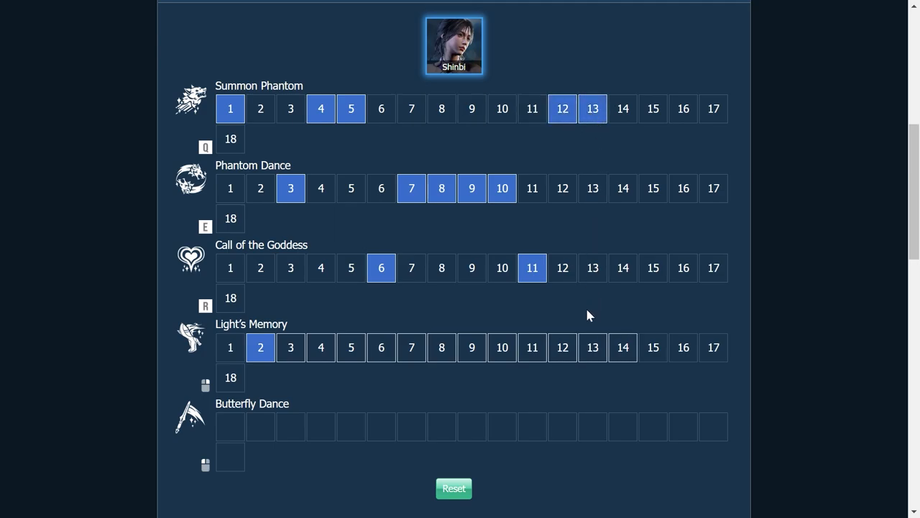
pyautogui.moveTo(642, 331)
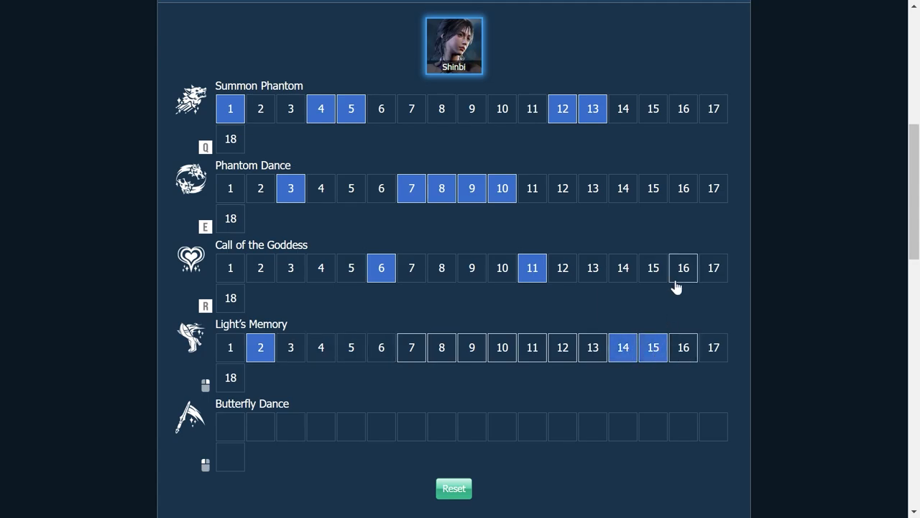
pyautogui.click(682, 267)
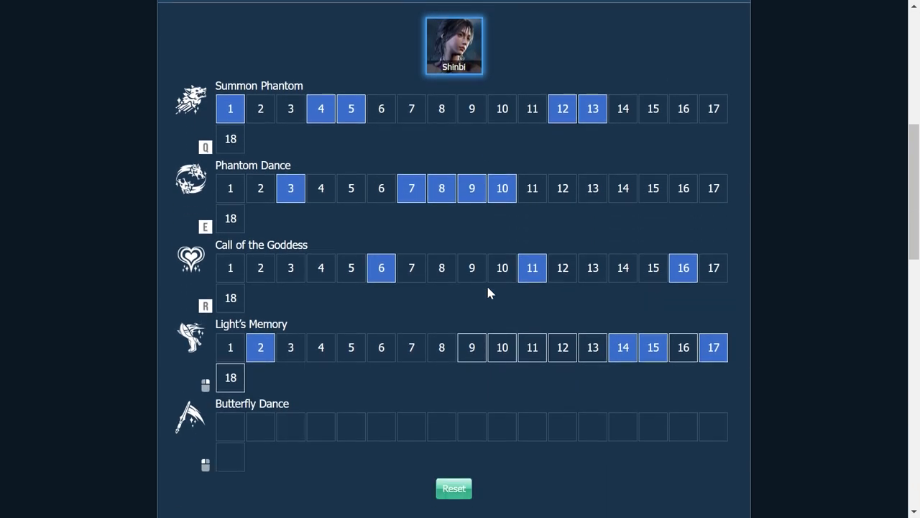
pyautogui.scroll(-3)
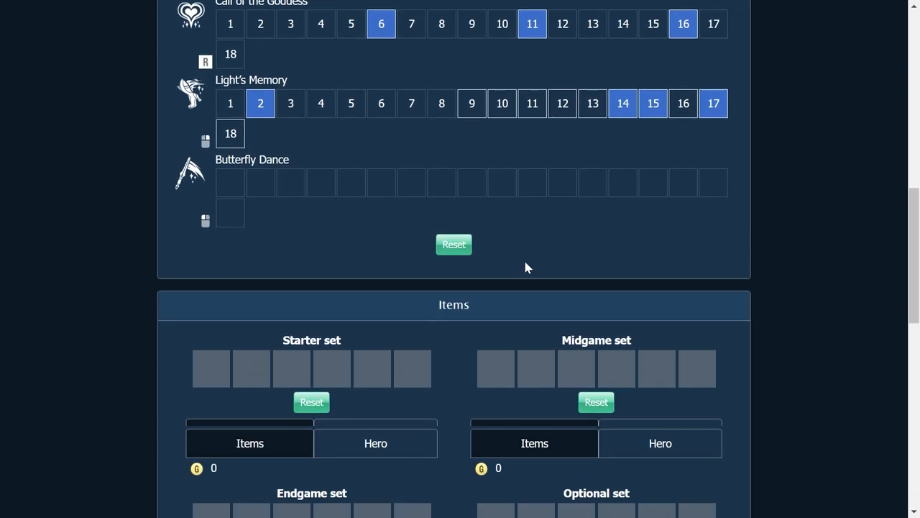
# Search 'gemstone' and put the green Dekima Gemstone (120 Health, 7 Physical Power) in the first starter slot
pyautogui.scroll(-3)
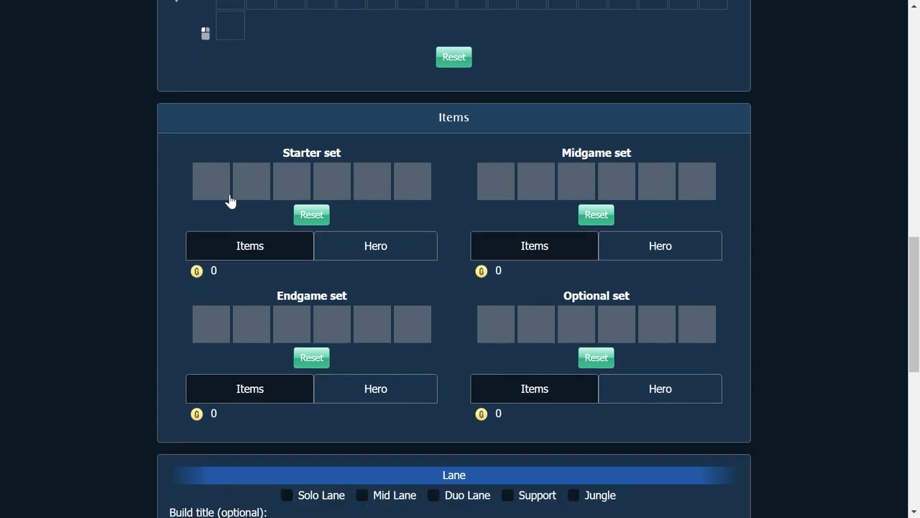
pyautogui.moveTo(233, 189)
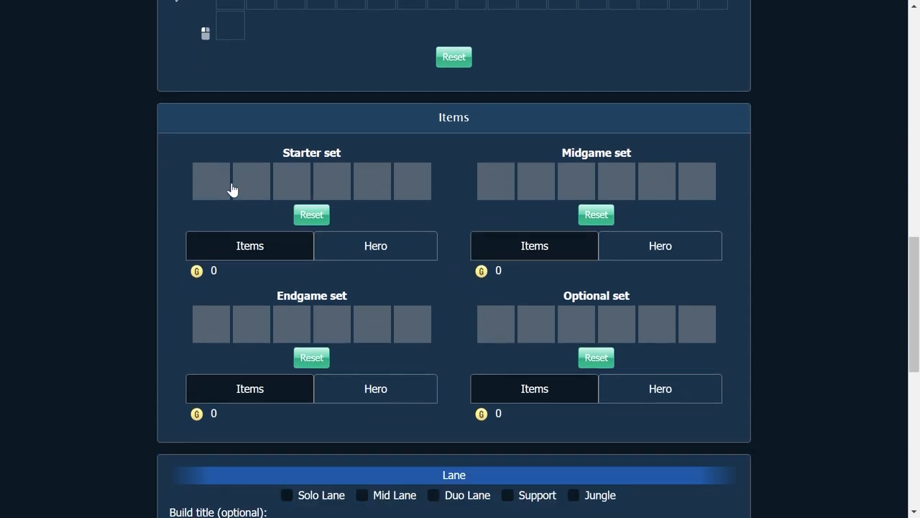
pyautogui.click(249, 245)
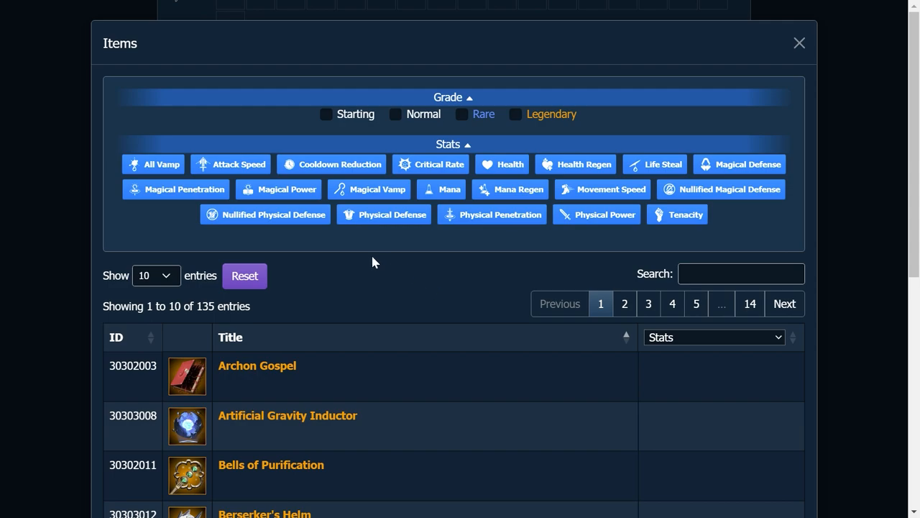
pyautogui.scroll(-3)
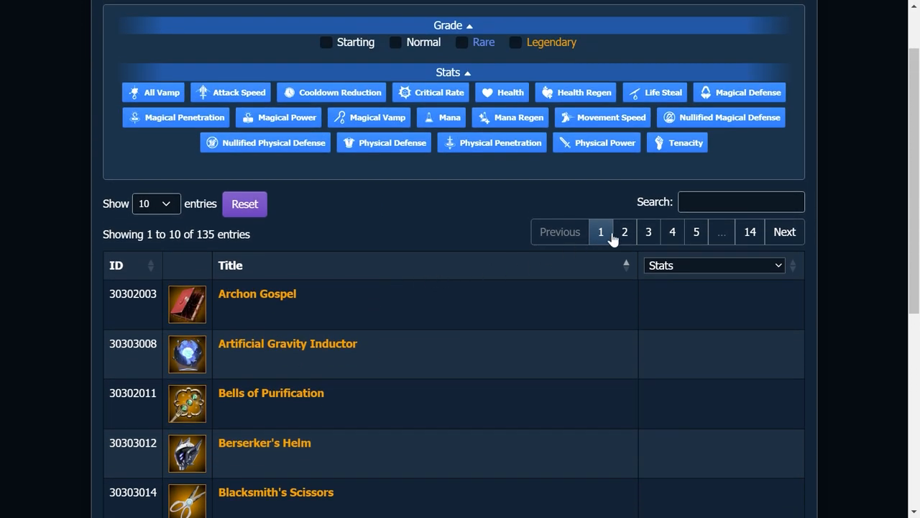
pyautogui.click(740, 201)
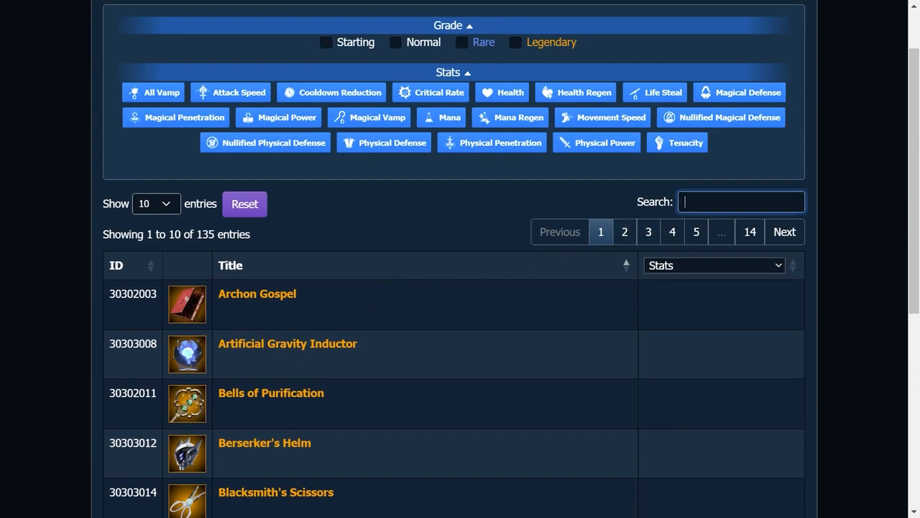
pyautogui.write('gem')
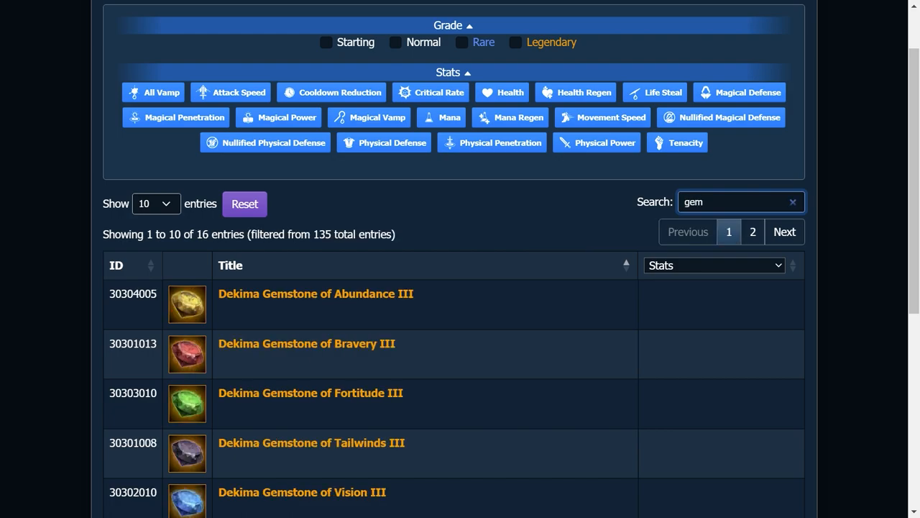
pyautogui.write('stone')
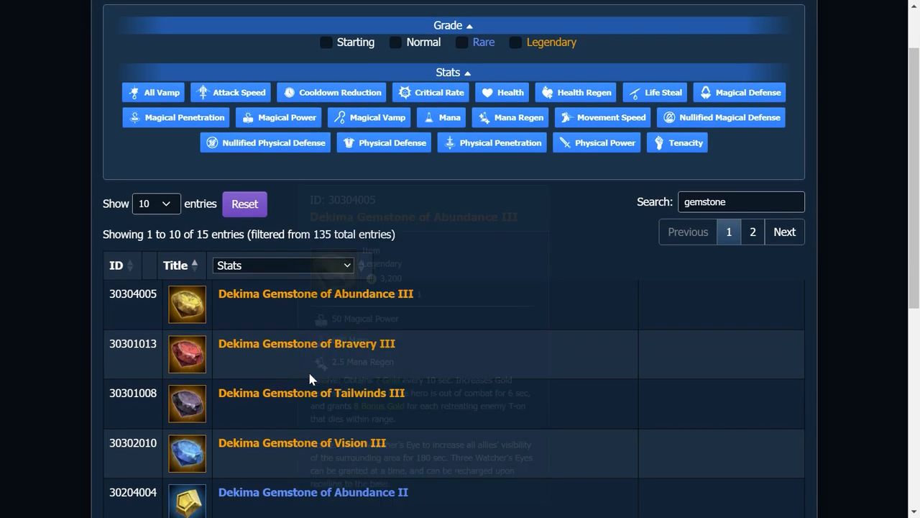
pyautogui.scroll(-3)
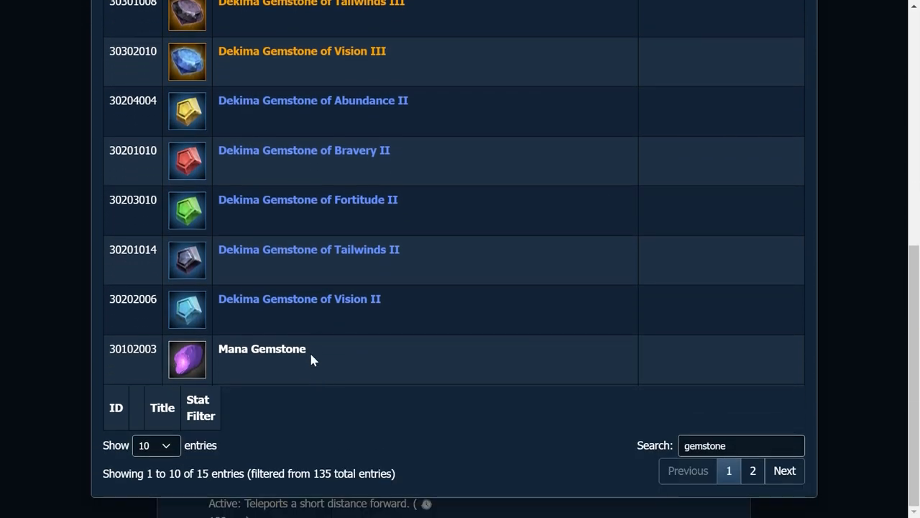
pyautogui.moveTo(327, 363)
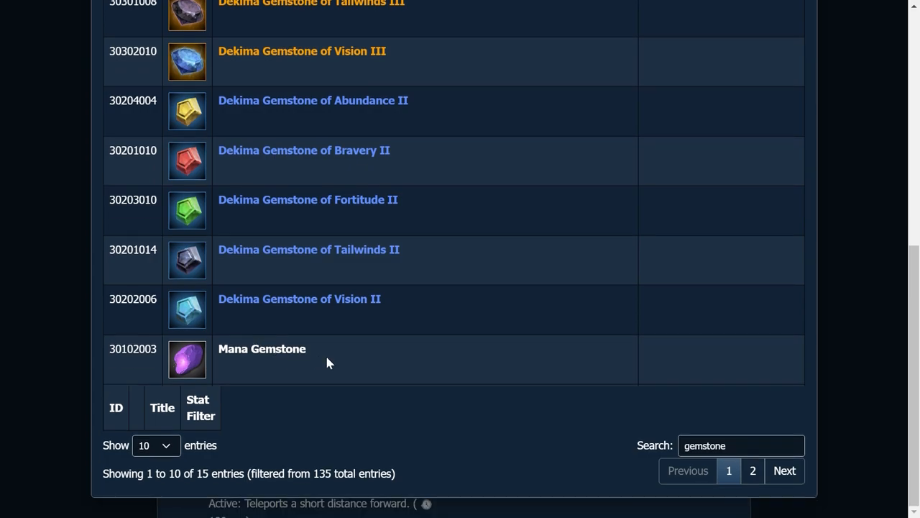
pyautogui.moveTo(165, 448)
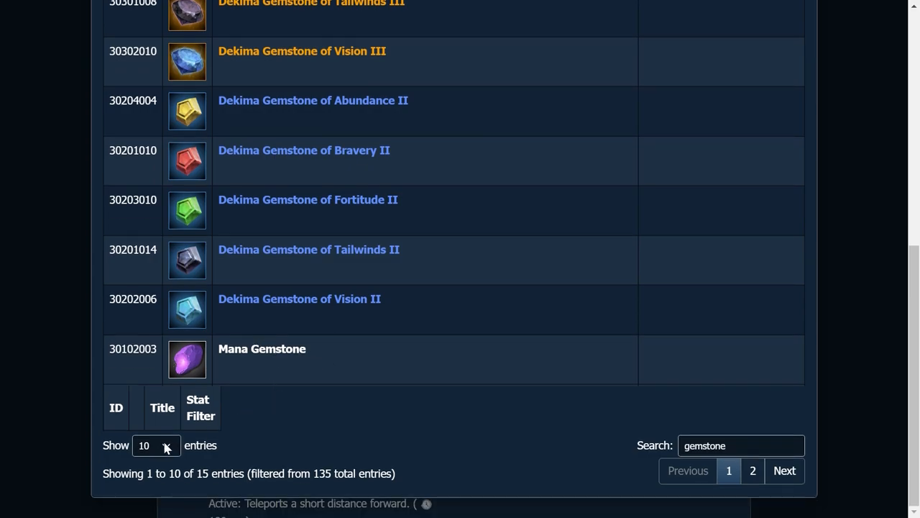
pyautogui.click(155, 445)
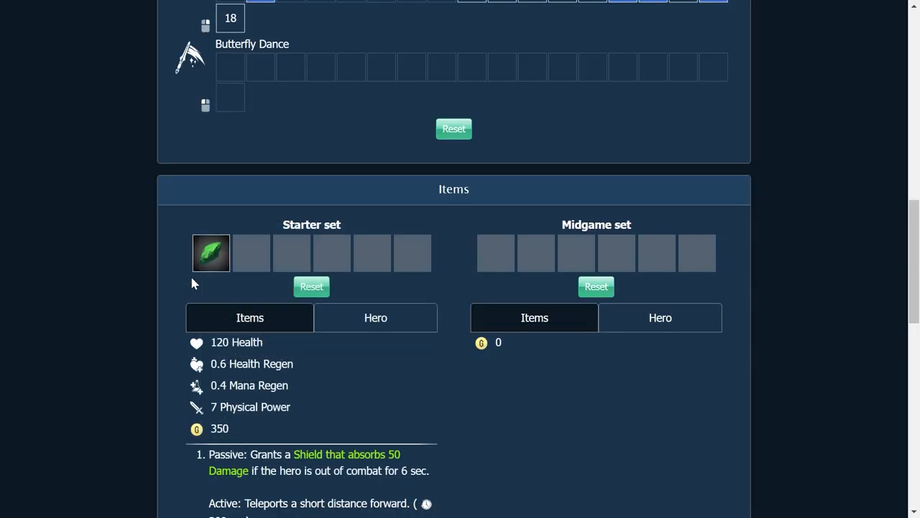
pyautogui.moveTo(372, 290)
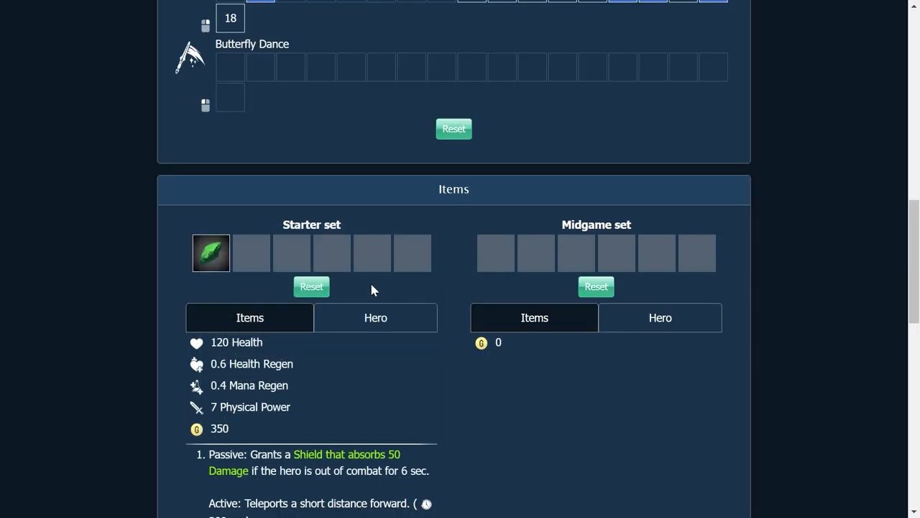
# Fill the third starter slot, bringing the three-item starter set to 550 gold
pyautogui.scroll(3)
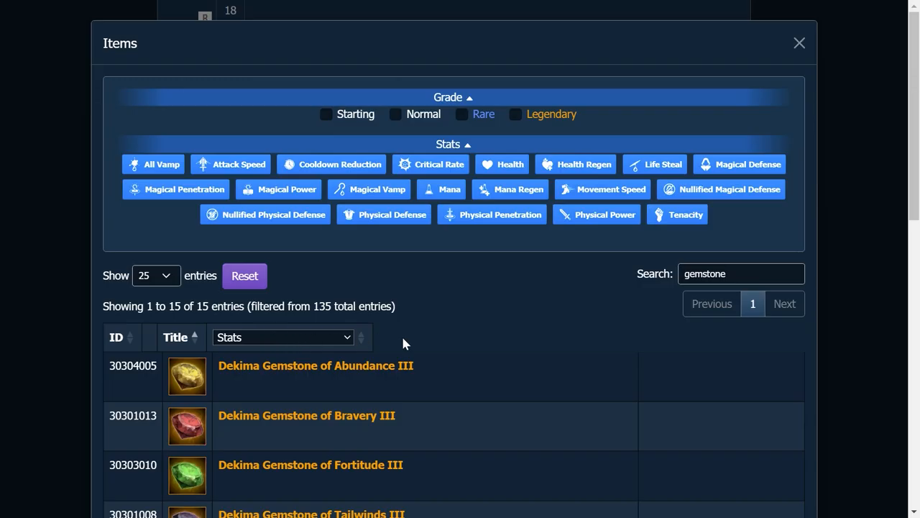
pyautogui.scroll(-3)
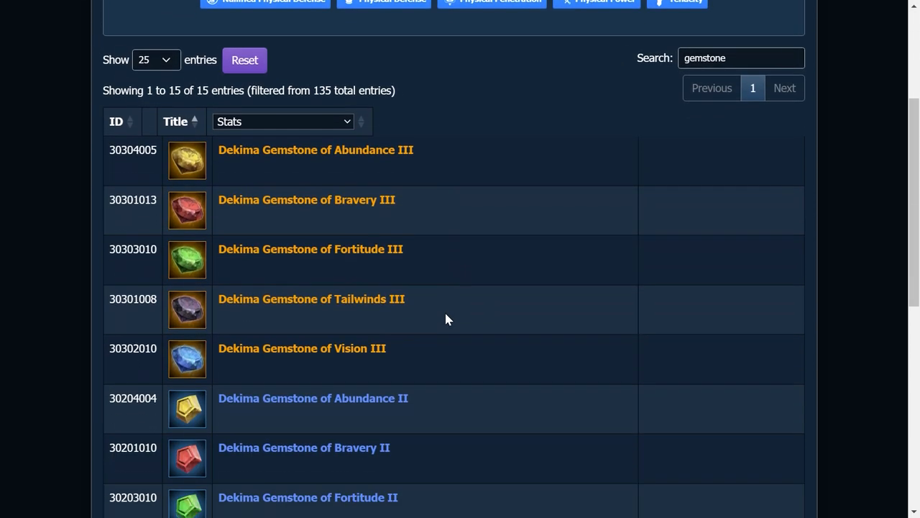
pyautogui.scroll(-3)
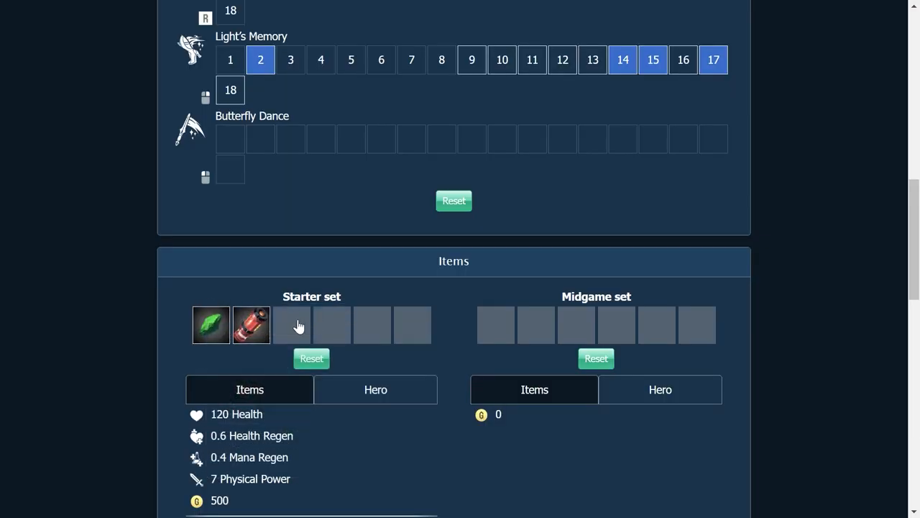
pyautogui.click(292, 325)
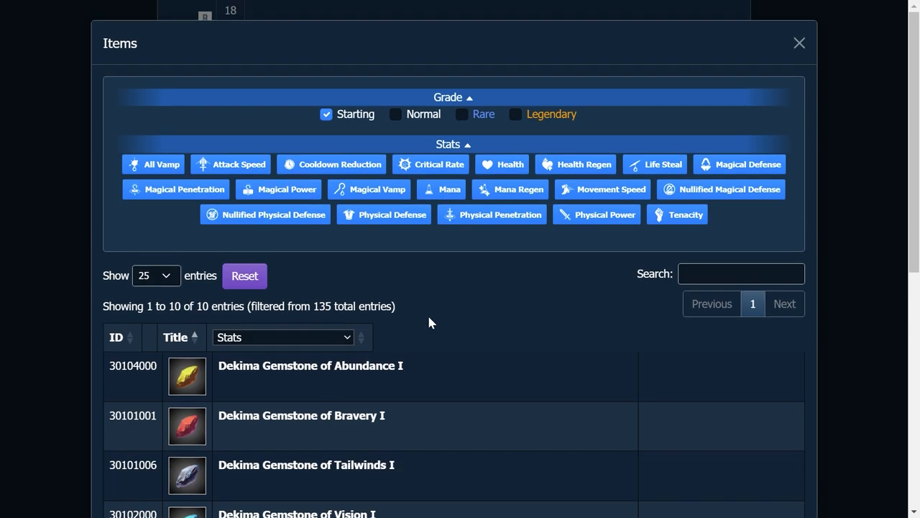
pyautogui.scroll(-3)
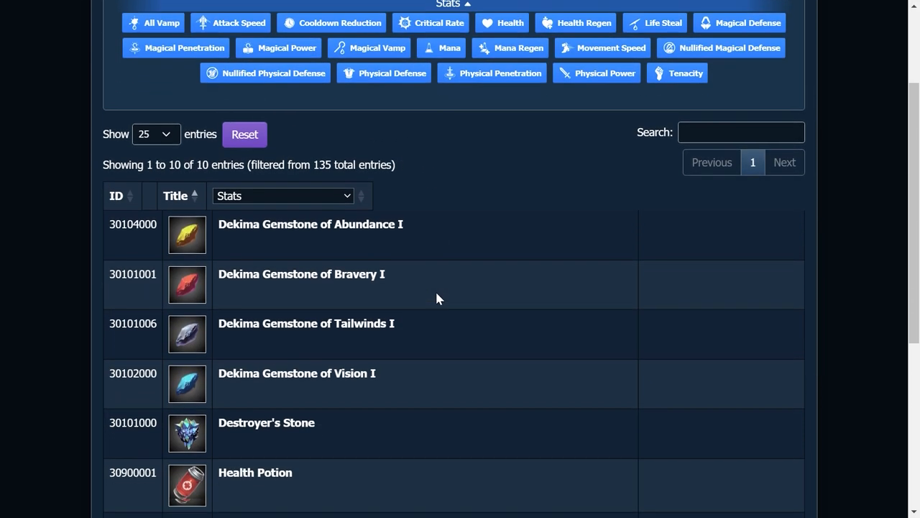
pyautogui.scroll(-3)
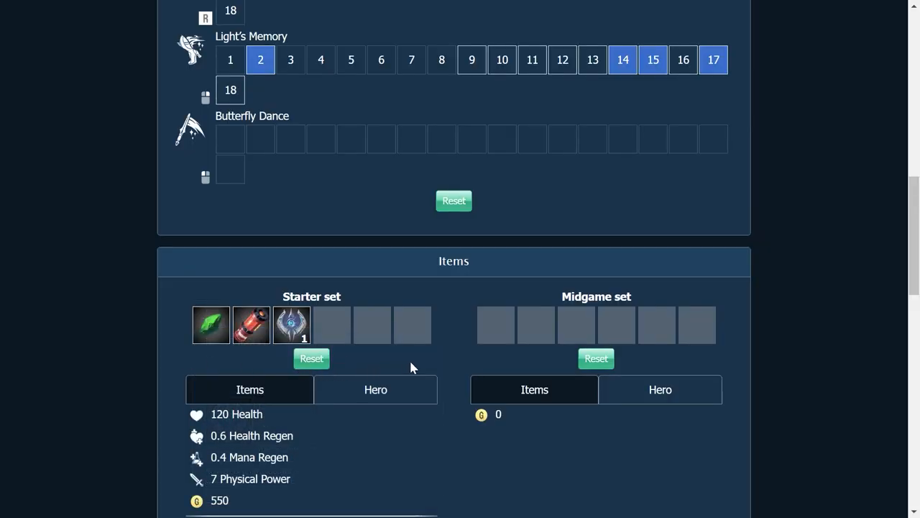
pyautogui.scroll(3)
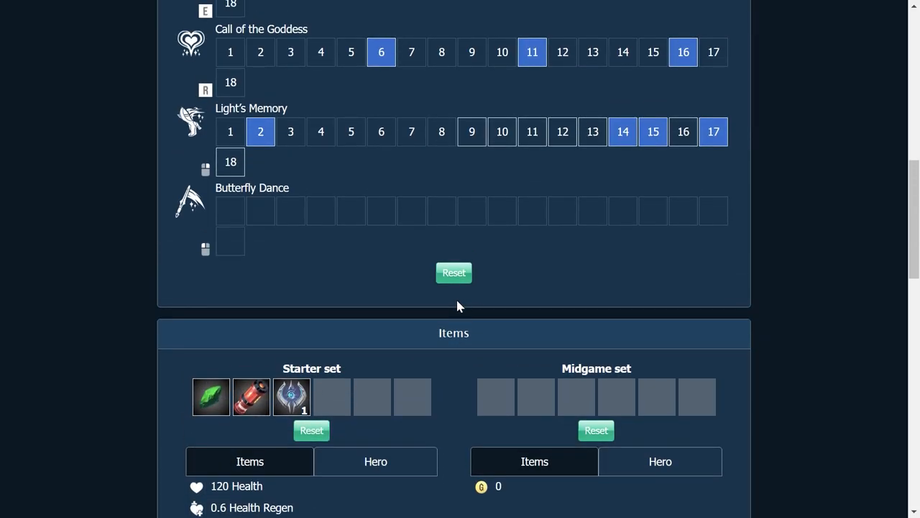
pyautogui.scroll(-3)
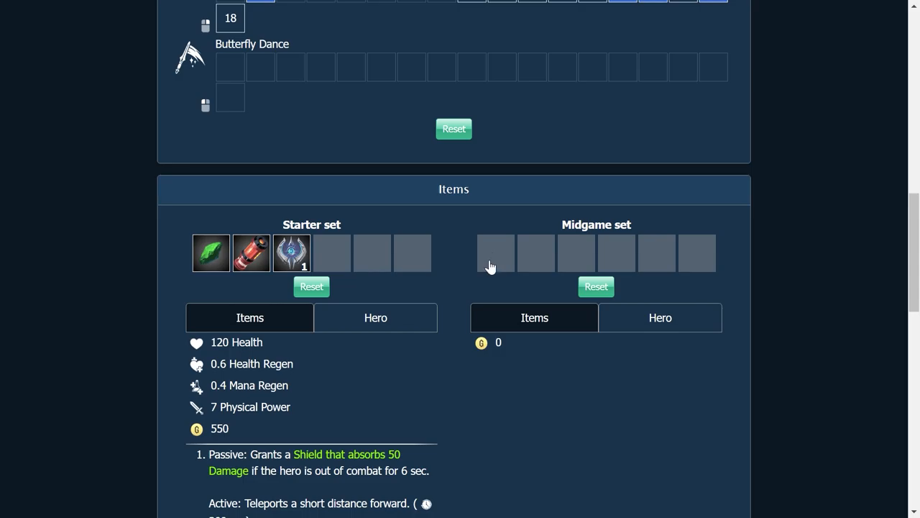
# Clear the Starting grade filter, search 'fort', and add Dekima Gemstone of Fortitude II to the endgame set
pyautogui.click(495, 252)
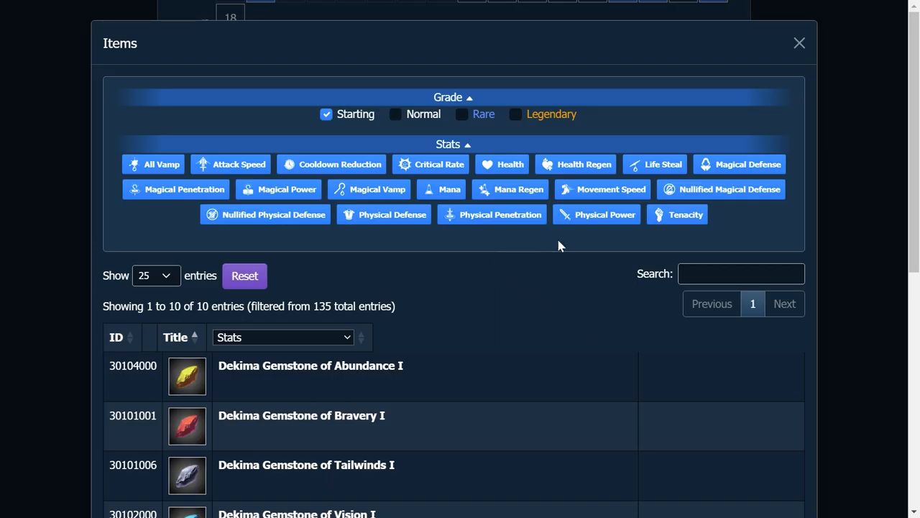
pyautogui.moveTo(762, 75)
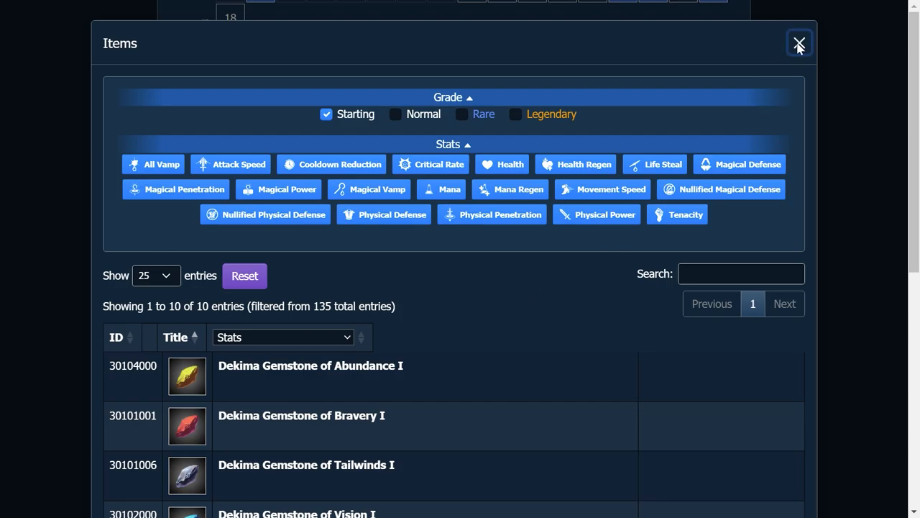
pyautogui.click(799, 44)
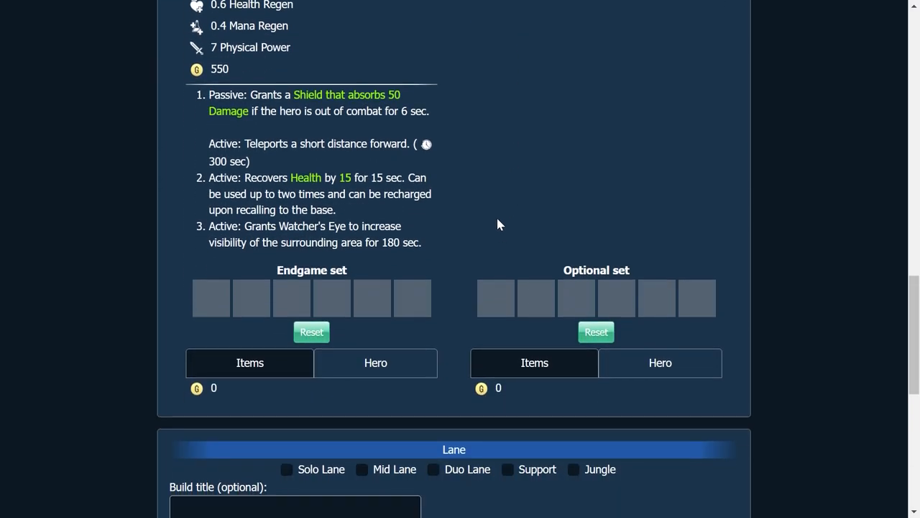
pyautogui.click(250, 363)
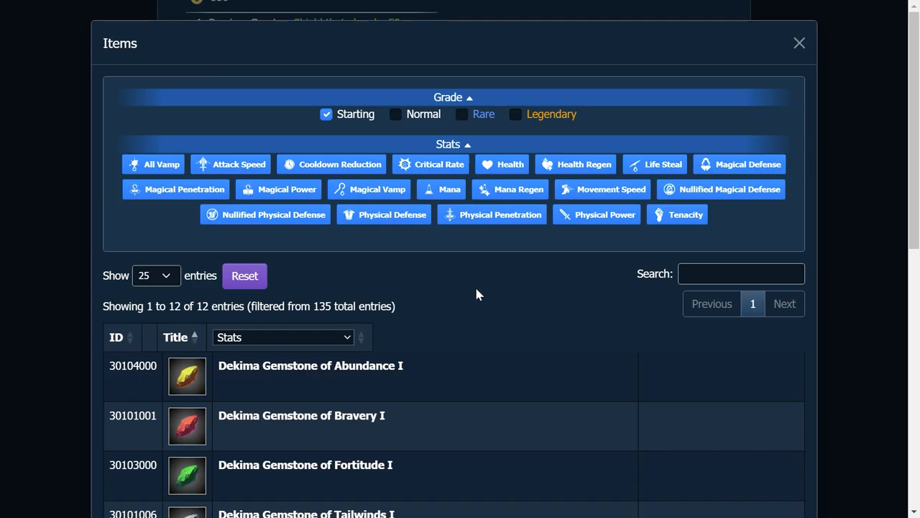
pyautogui.scroll(-3)
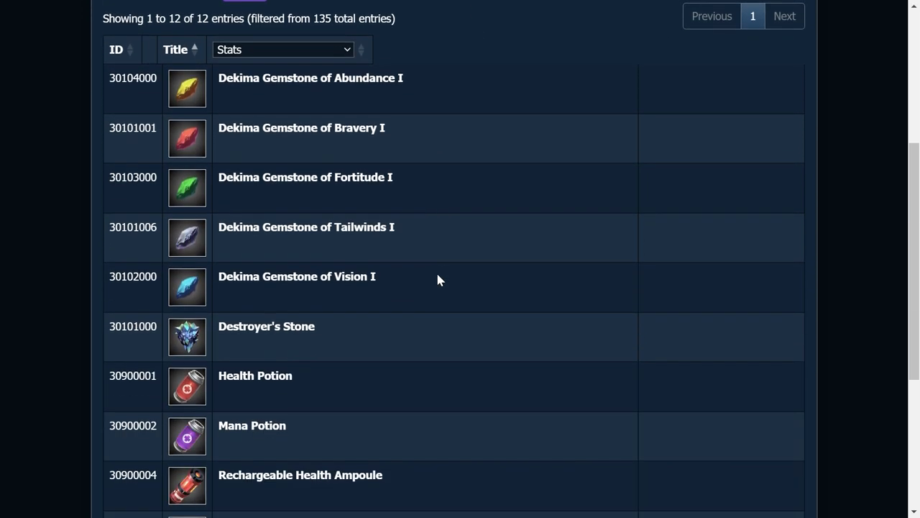
pyautogui.scroll(-3)
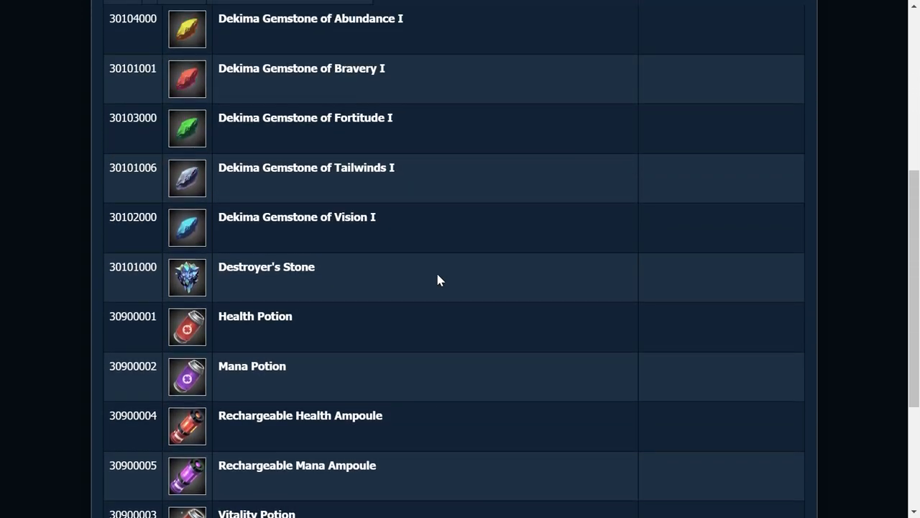
pyautogui.scroll(3)
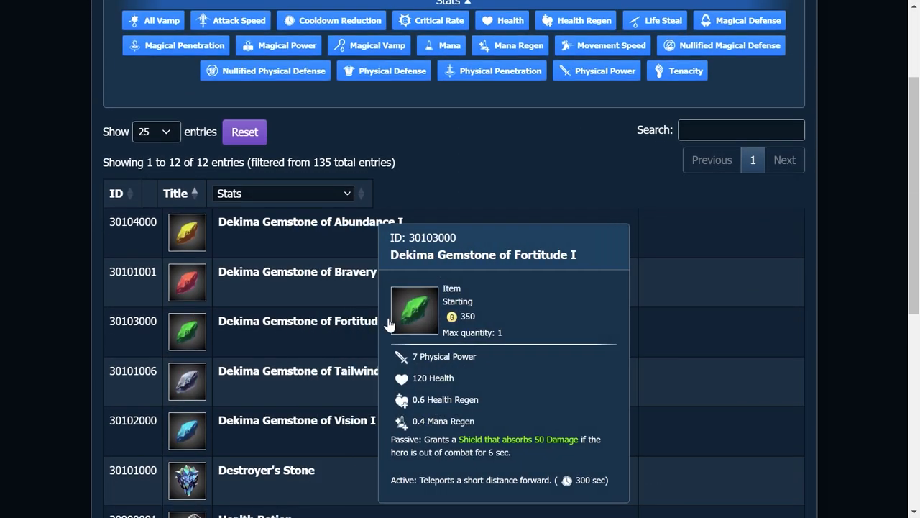
pyautogui.moveTo(492, 260)
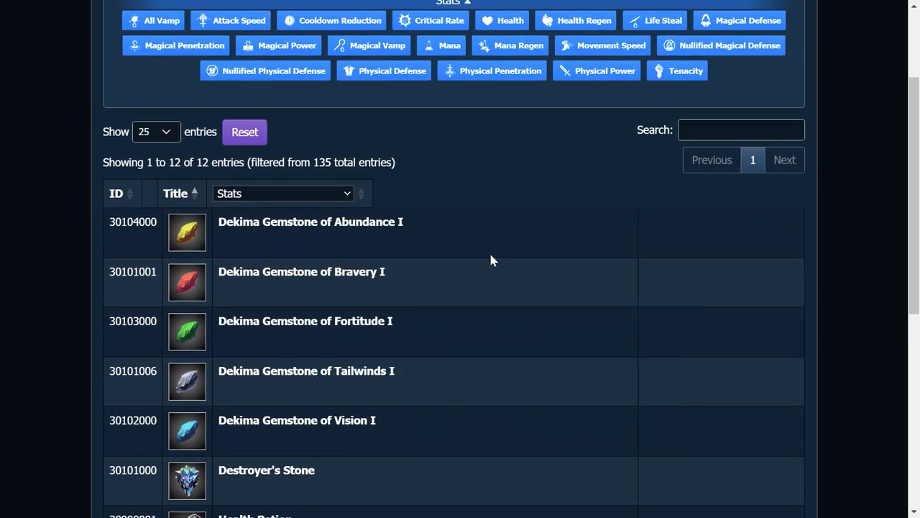
pyautogui.moveTo(613, 175)
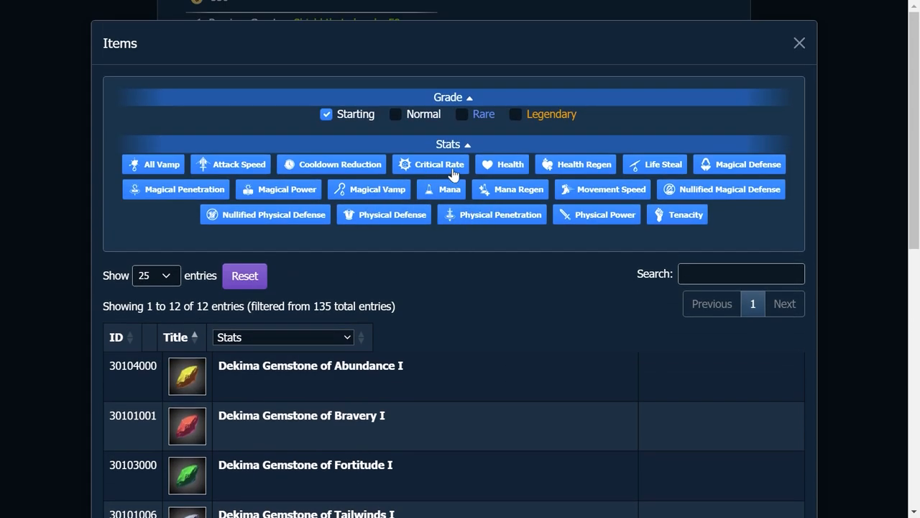
pyautogui.click(326, 114)
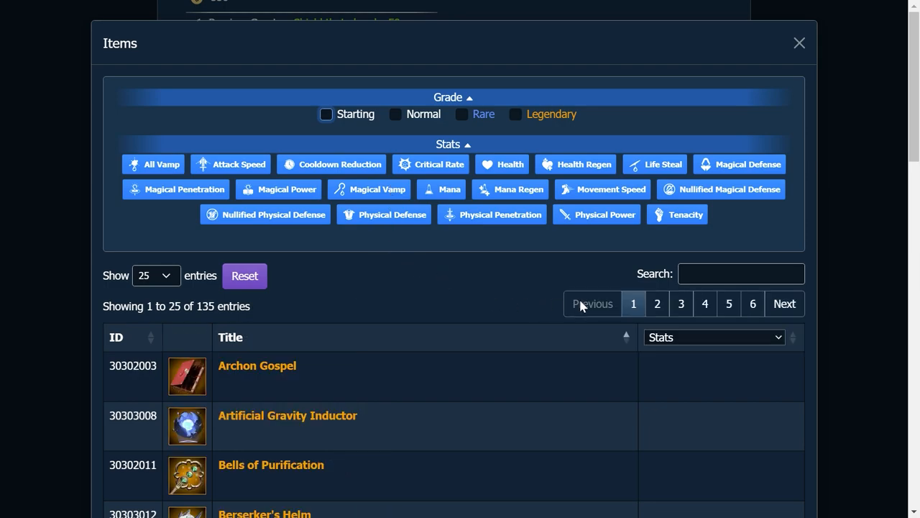
pyautogui.write('fo')
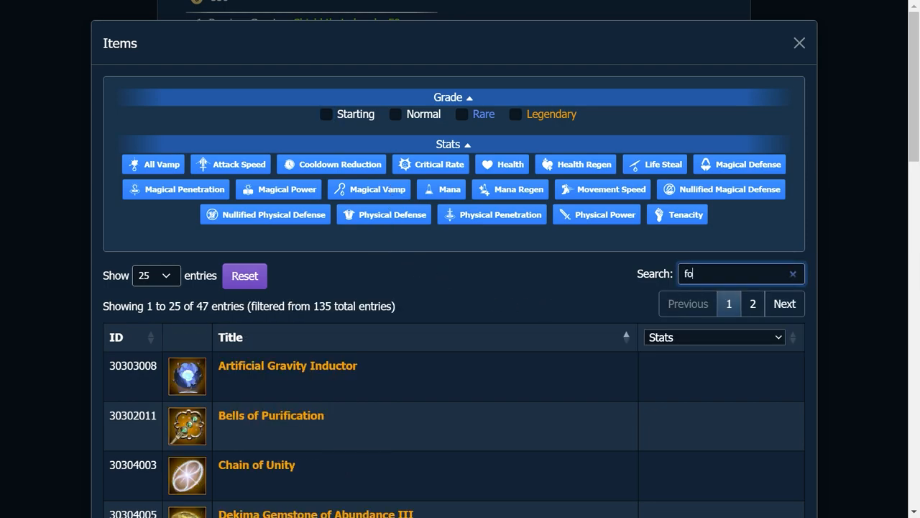
pyautogui.write('rt')
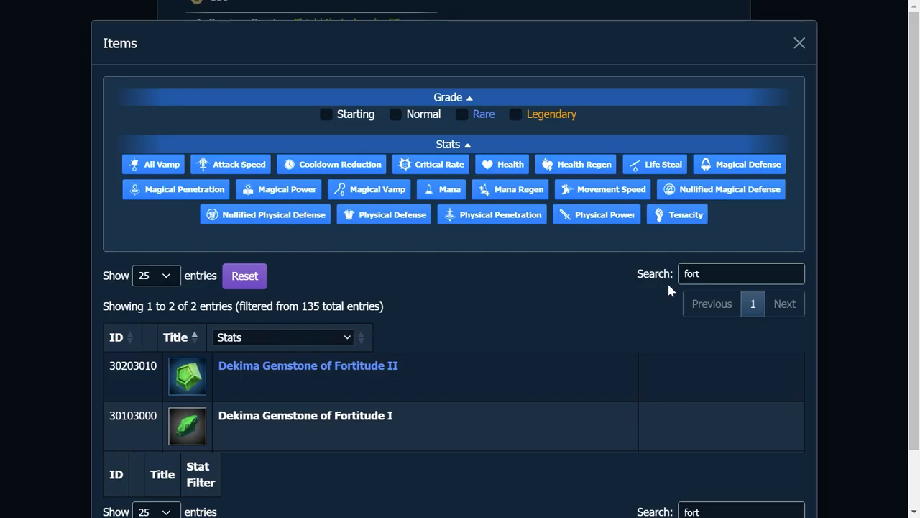
pyautogui.click(719, 273)
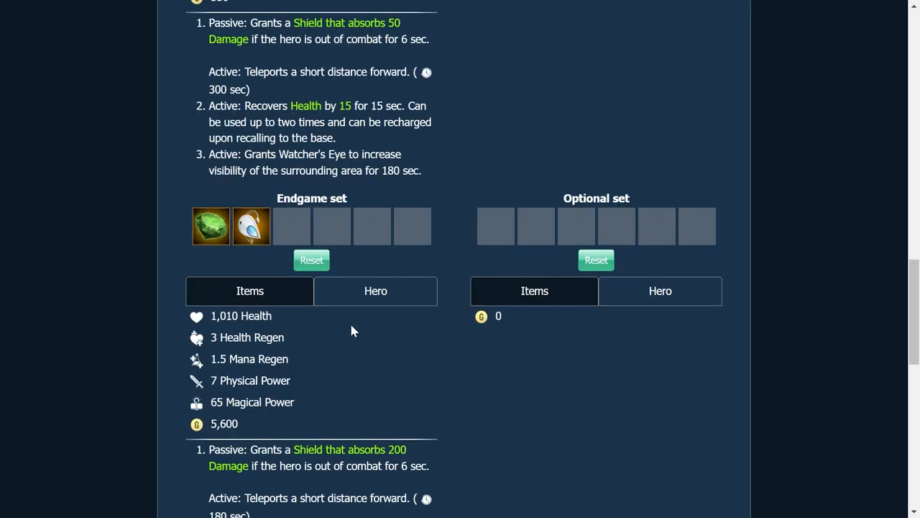
pyautogui.moveTo(338, 280)
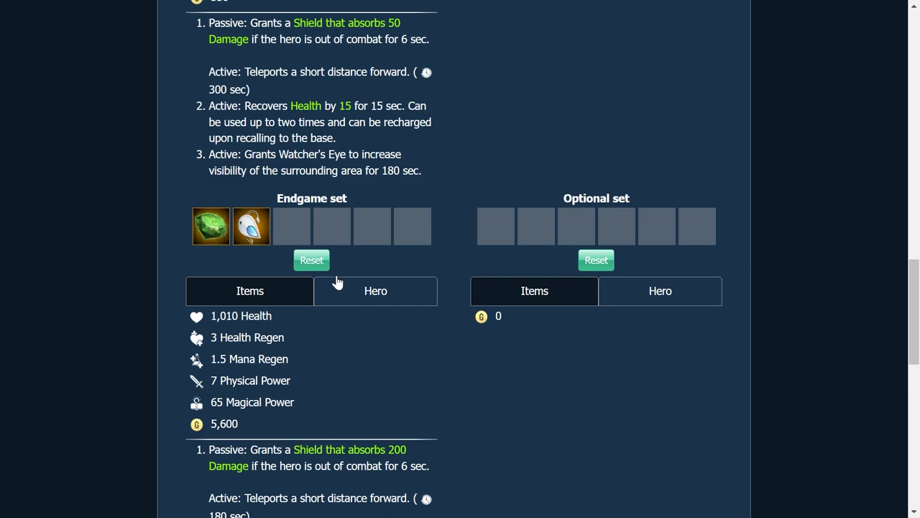
# Add Sweet Life to the next empty endgame slot
pyautogui.click(249, 290)
pyautogui.write('s')
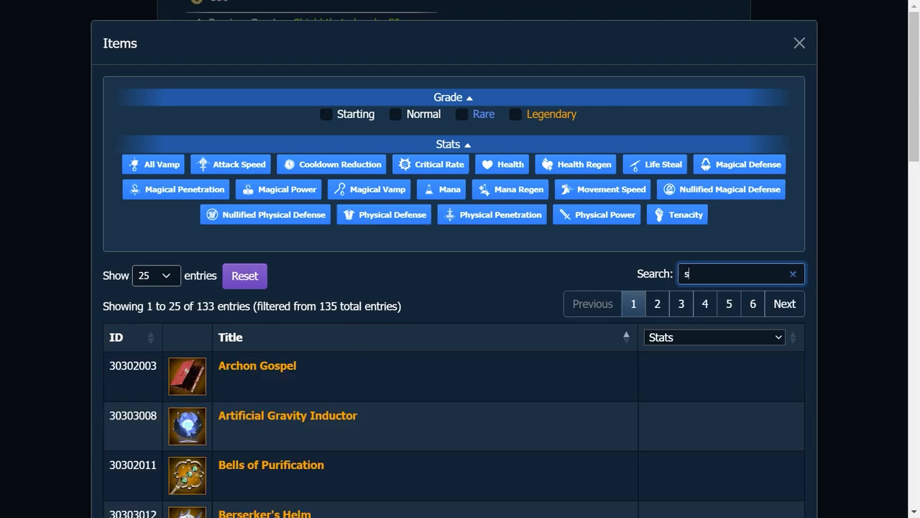
pyautogui.write('we')
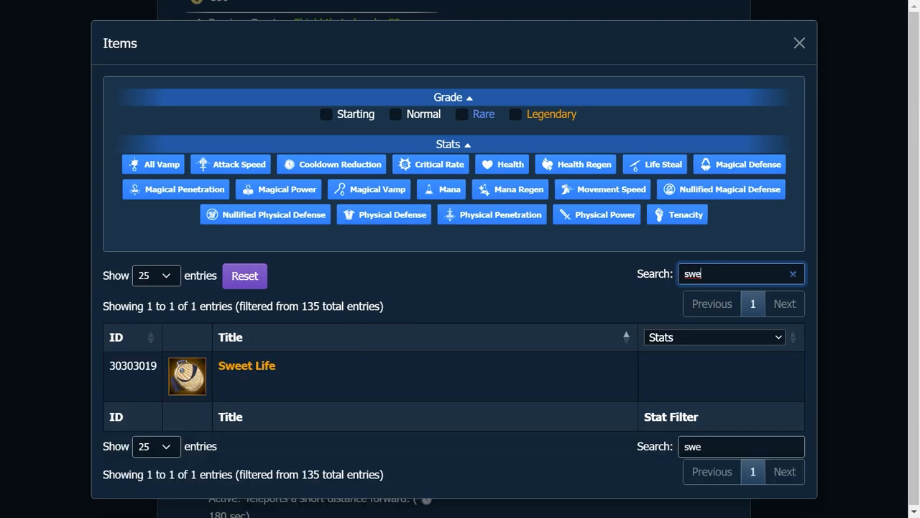
pyautogui.click(799, 42)
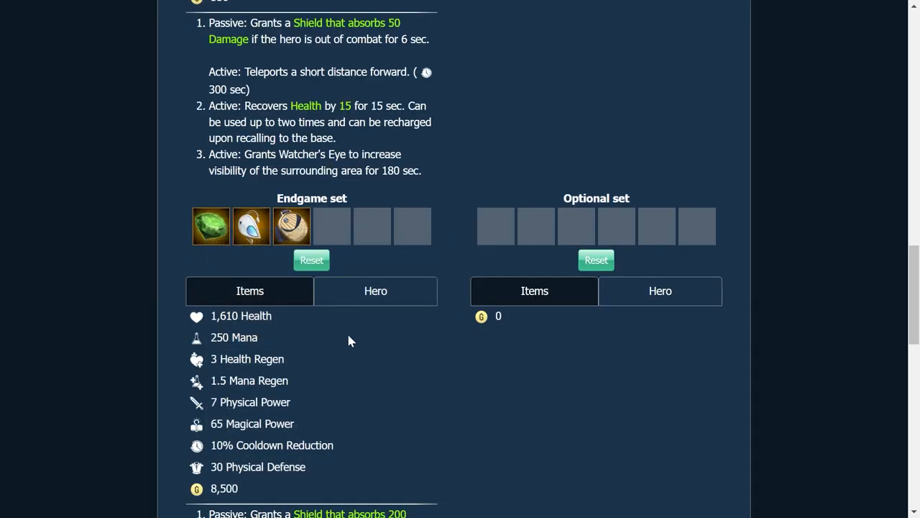
# Add Pendant of Confinement, Archon Gospel and Ximmia's Toy to the remaining endgame slots
pyautogui.click(249, 291)
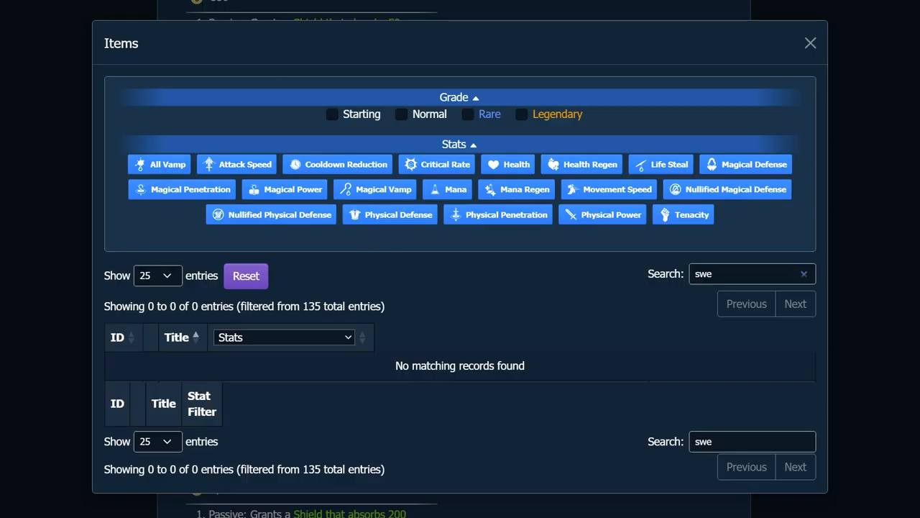
pyautogui.click(804, 274)
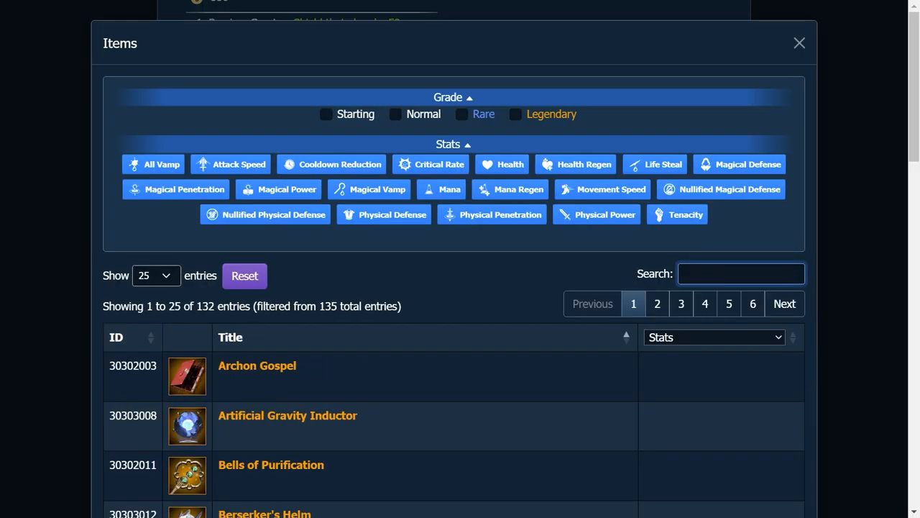
pyautogui.write('pend')
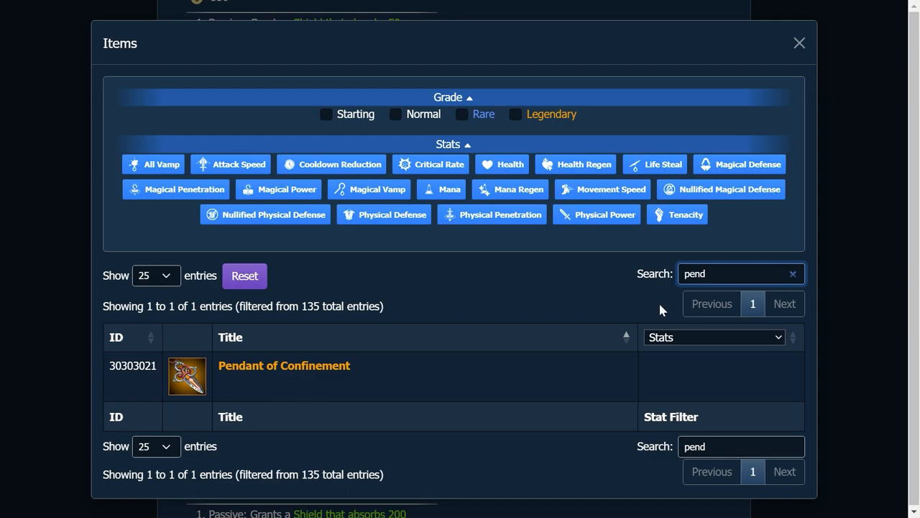
pyautogui.click(799, 42)
pyautogui.write('archo')
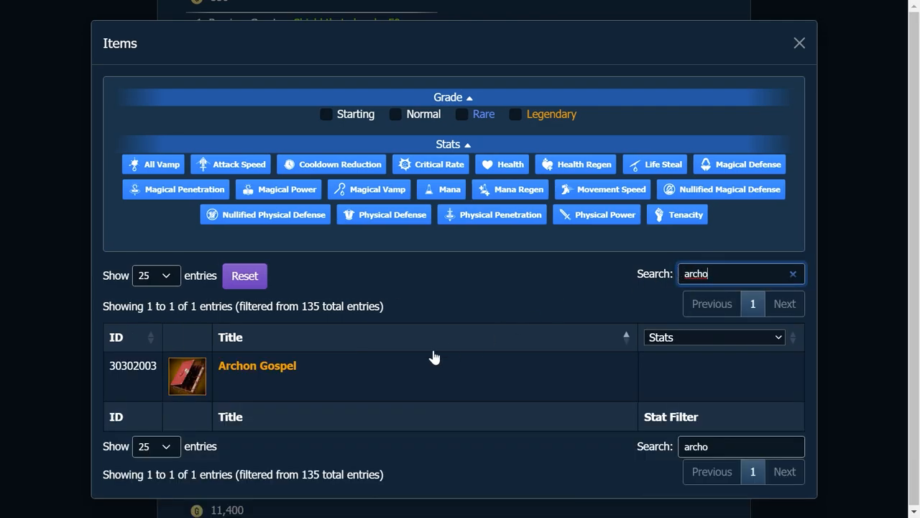
pyautogui.click(799, 43)
pyautogui.write('xim')
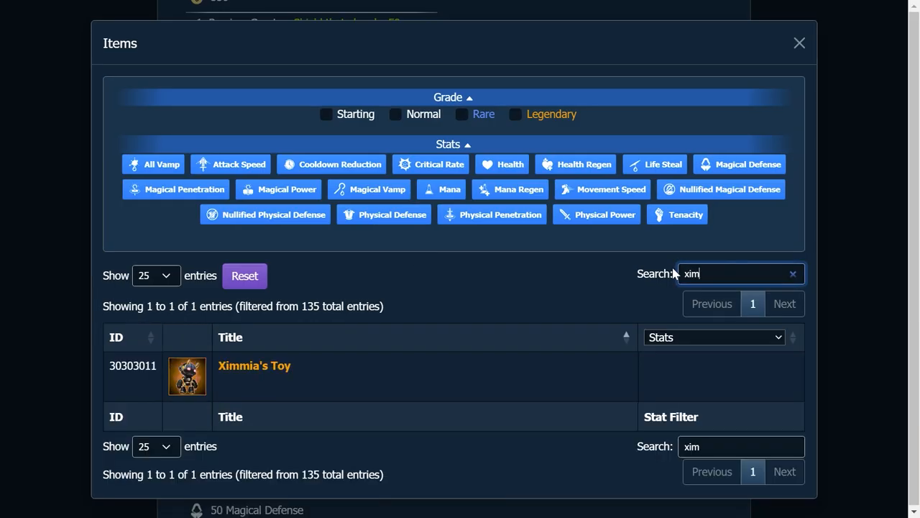
pyautogui.click(799, 43)
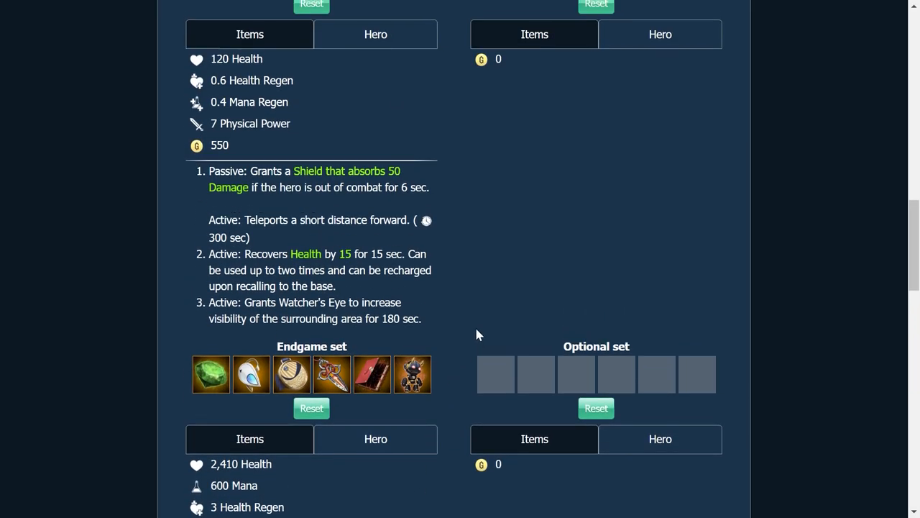
pyautogui.scroll(-3)
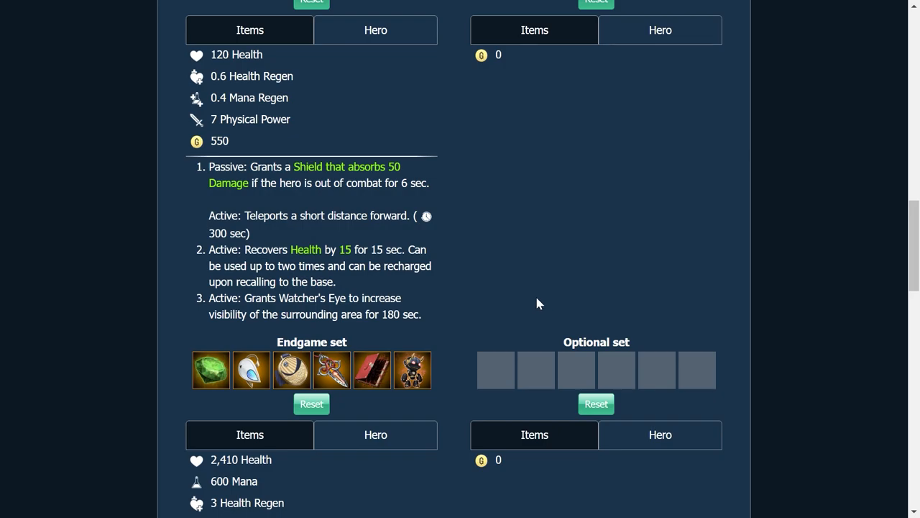
pyautogui.moveTo(466, 254)
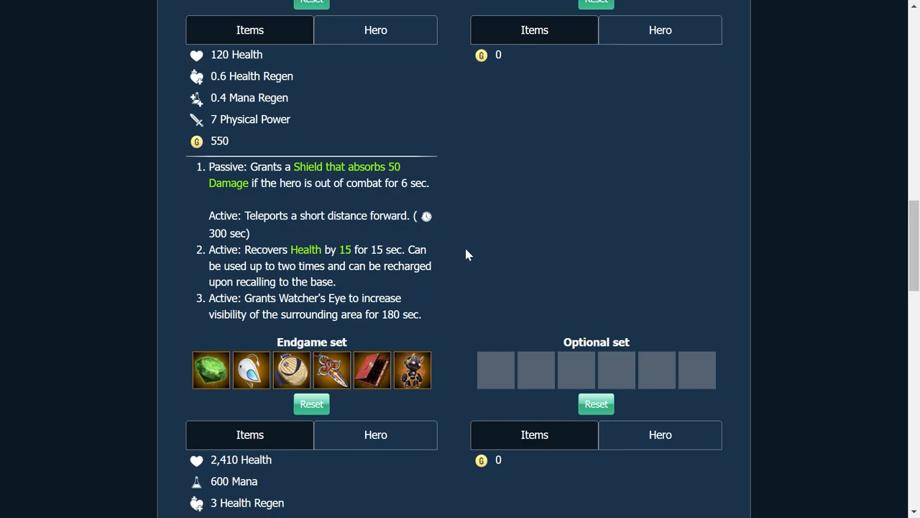
pyautogui.scroll(-3)
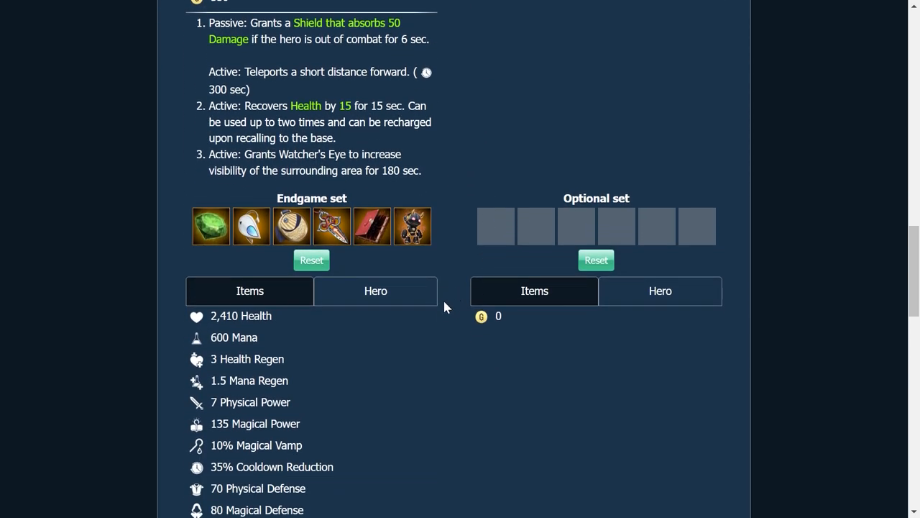
pyautogui.scroll(3)
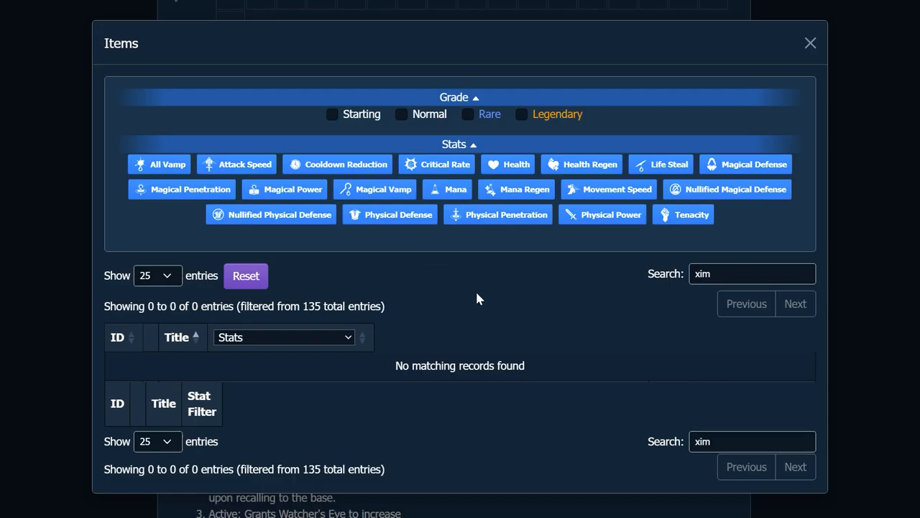
pyautogui.moveTo(514, 299)
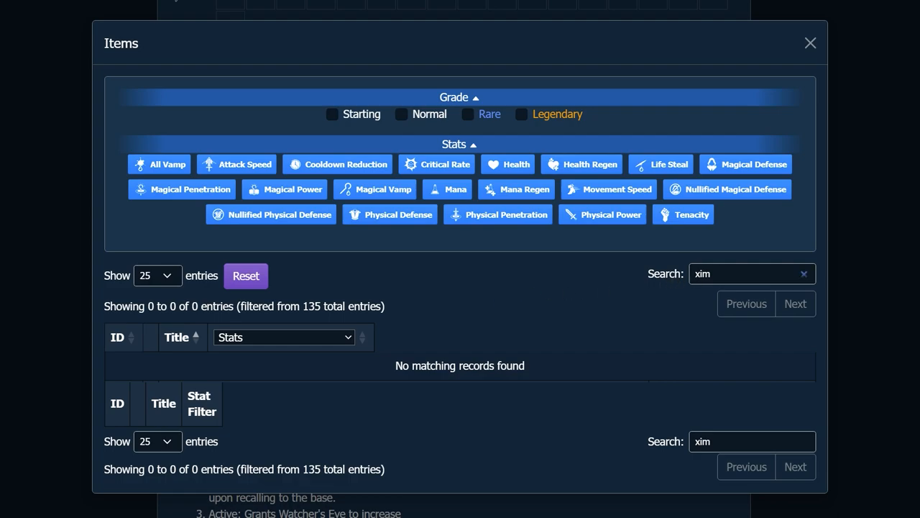
pyautogui.click(810, 43)
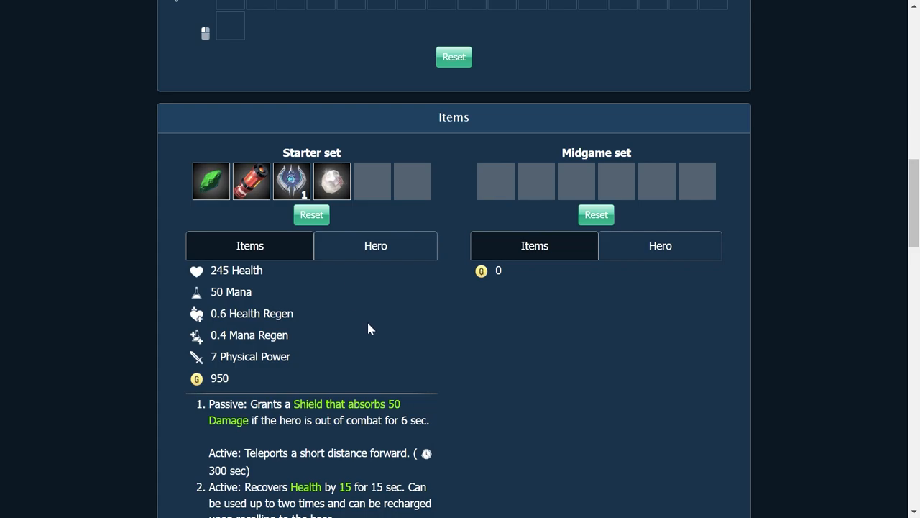
pyautogui.moveTo(419, 315)
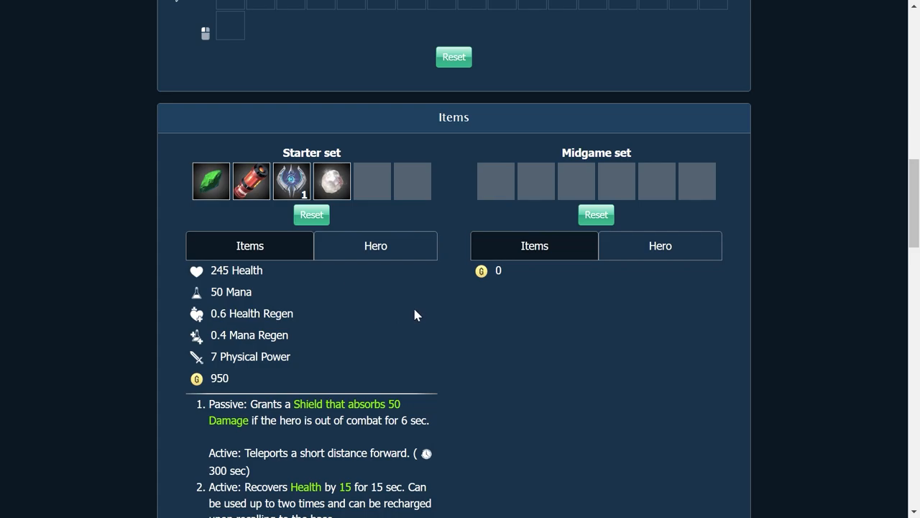
pyautogui.moveTo(412, 305)
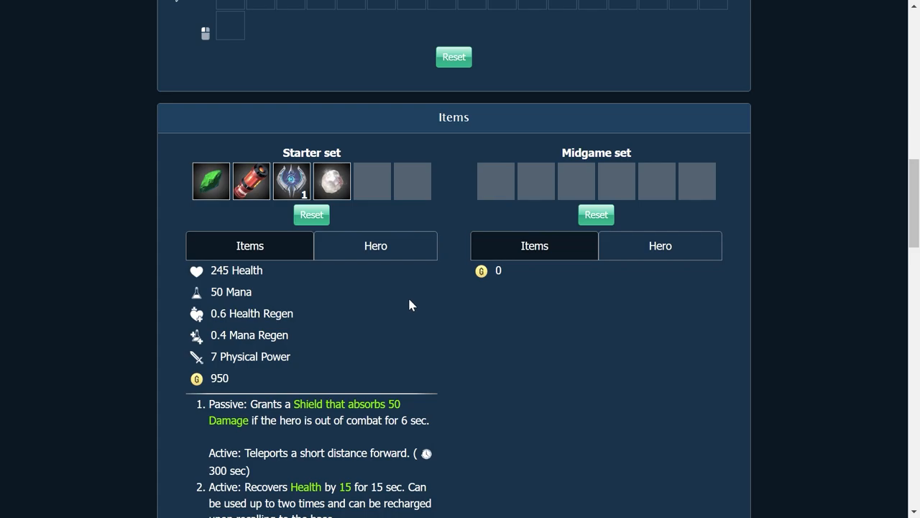
pyautogui.moveTo(332, 180)
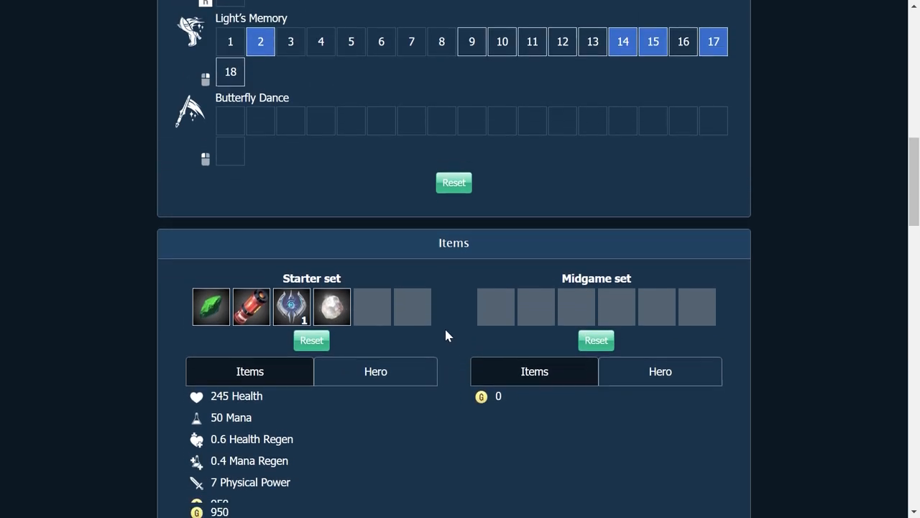
pyautogui.scroll(3)
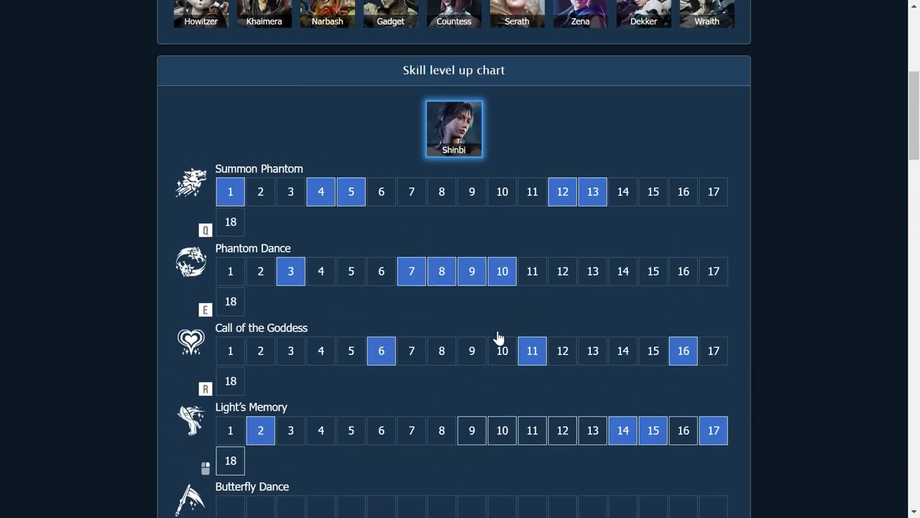
pyautogui.scroll(-3)
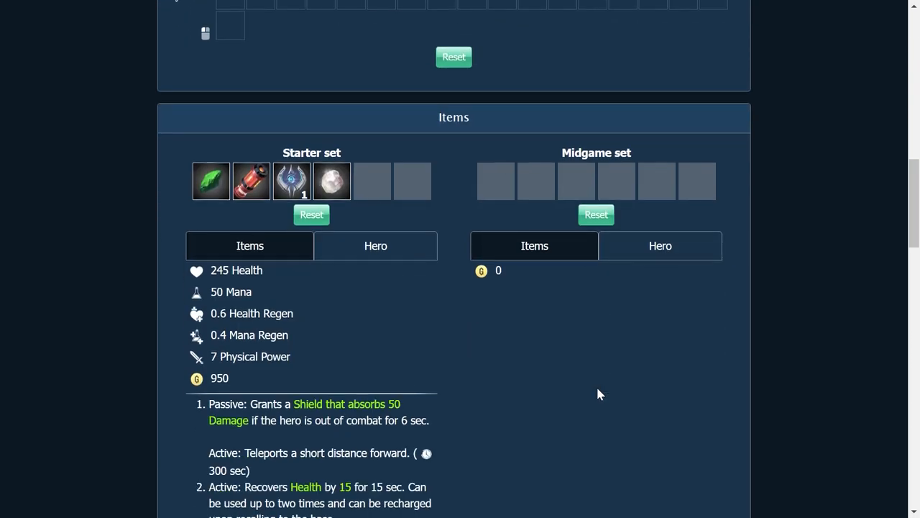
pyautogui.scroll(-3)
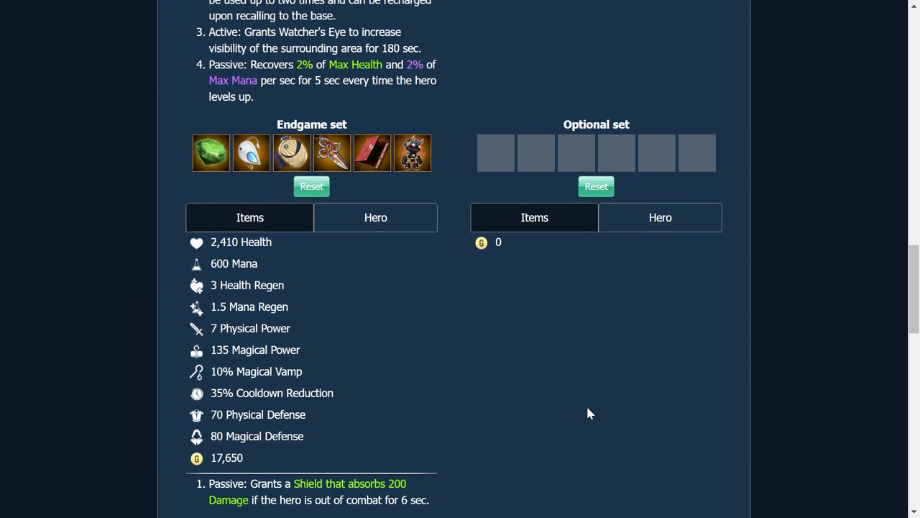
pyautogui.scroll(-3)
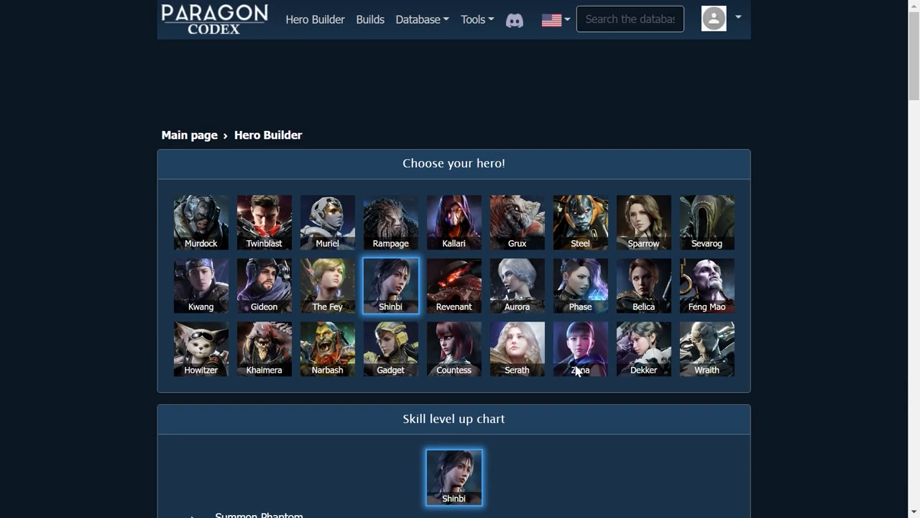
# Switch the site language back to English and drop down the Tools list
pyautogui.click(552, 19)
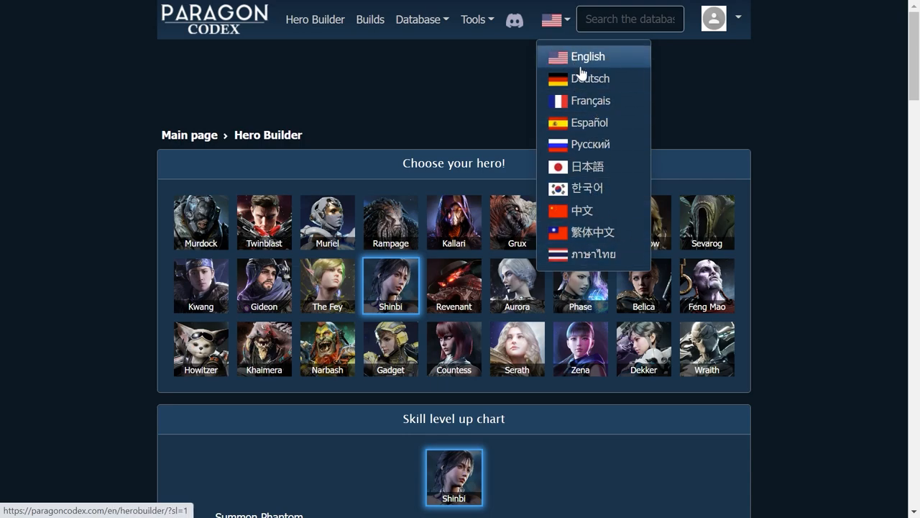
pyautogui.click(587, 166)
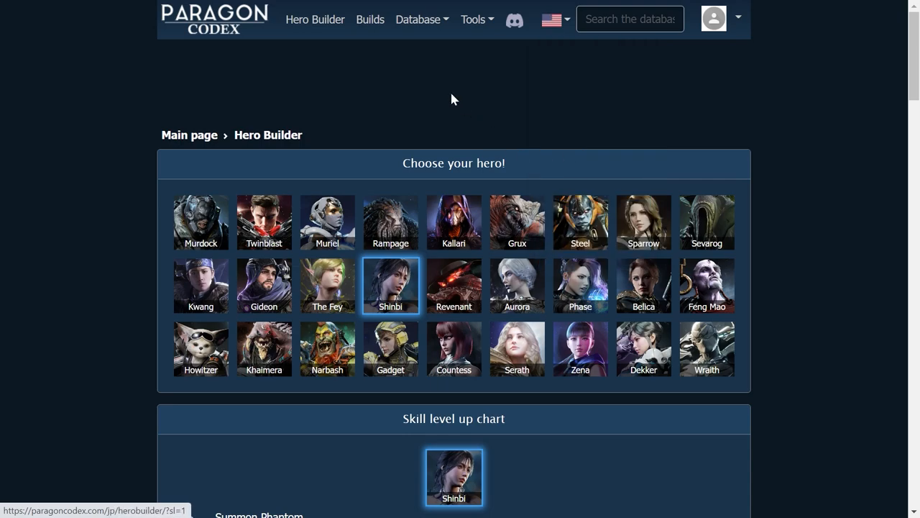
pyautogui.click(473, 19)
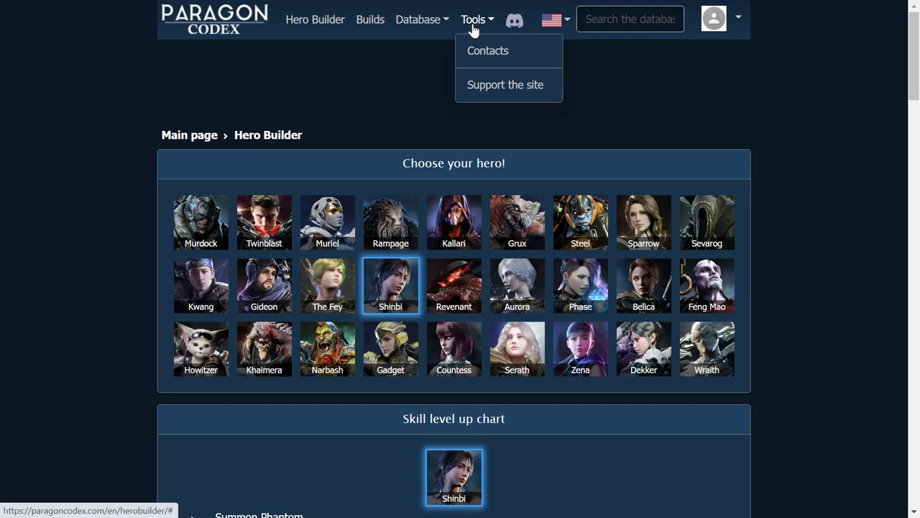
# Open the Support the site page, then show the Database sections list
pyautogui.click(505, 84)
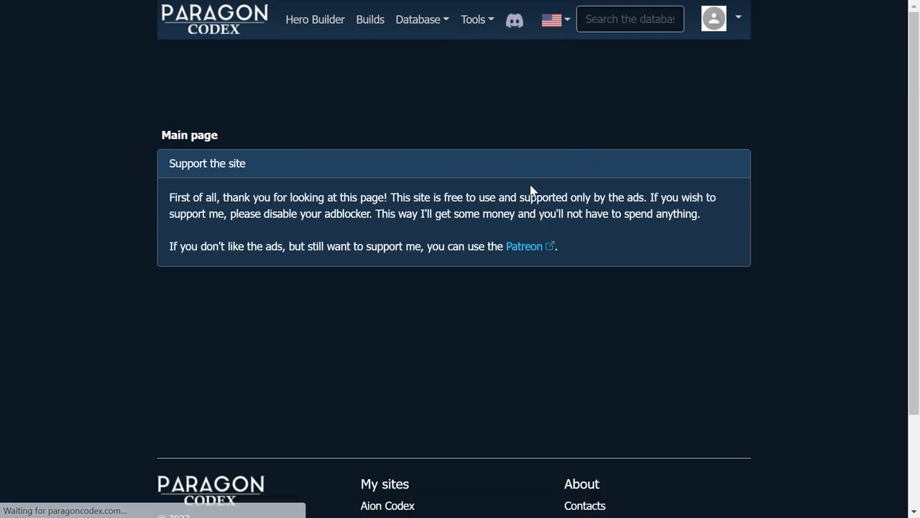
pyautogui.moveTo(524, 246)
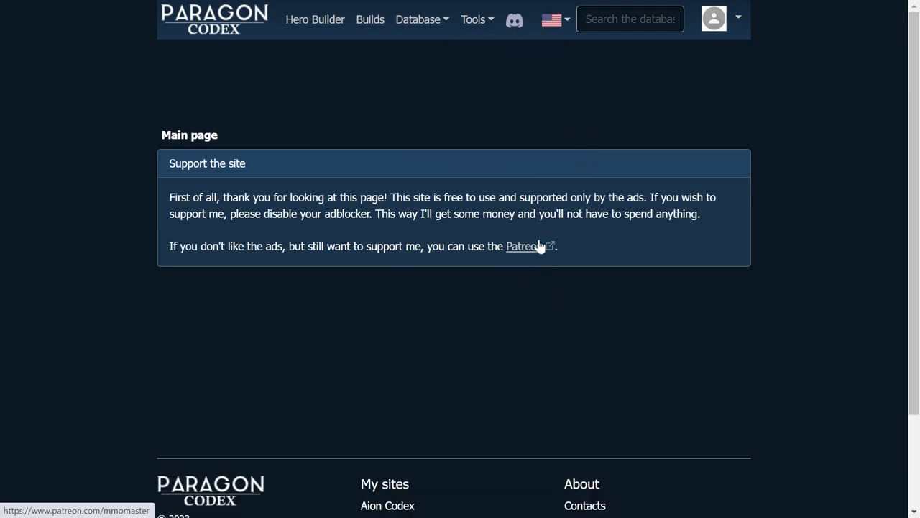
pyautogui.click(473, 19)
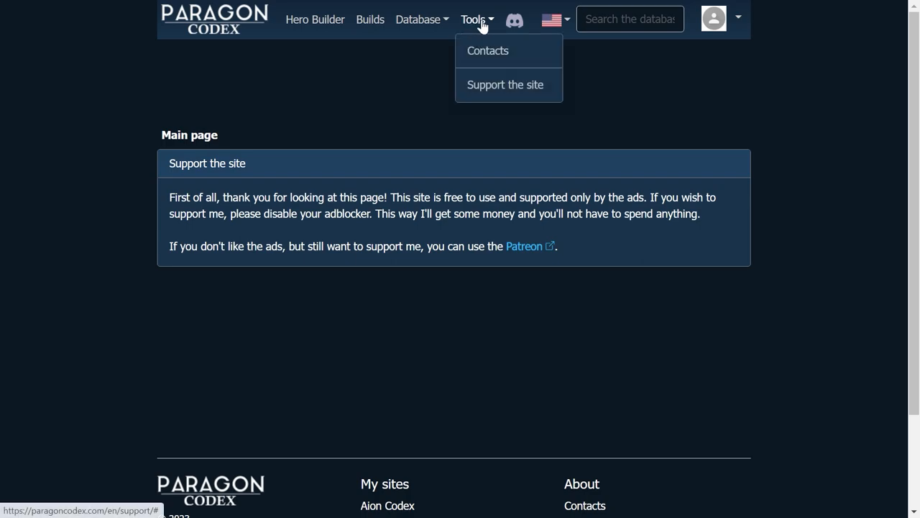
pyautogui.click(419, 19)
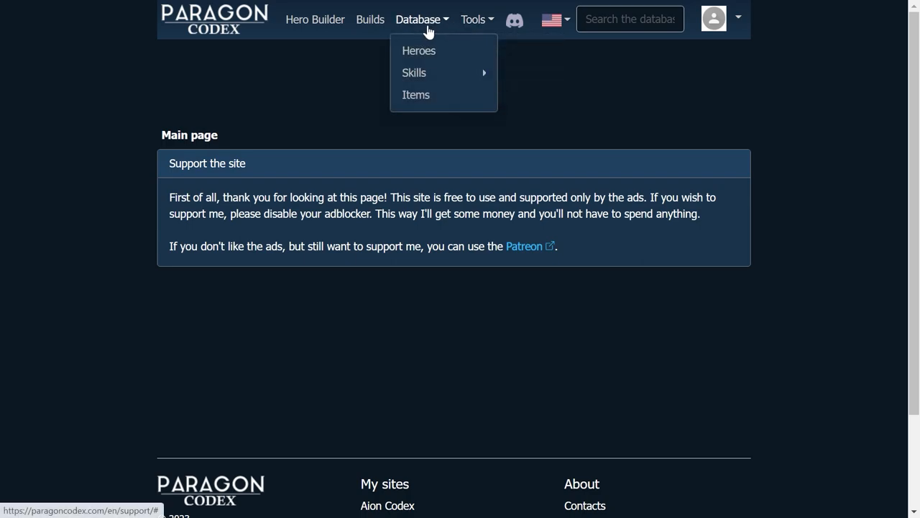
pyautogui.moveTo(419, 51)
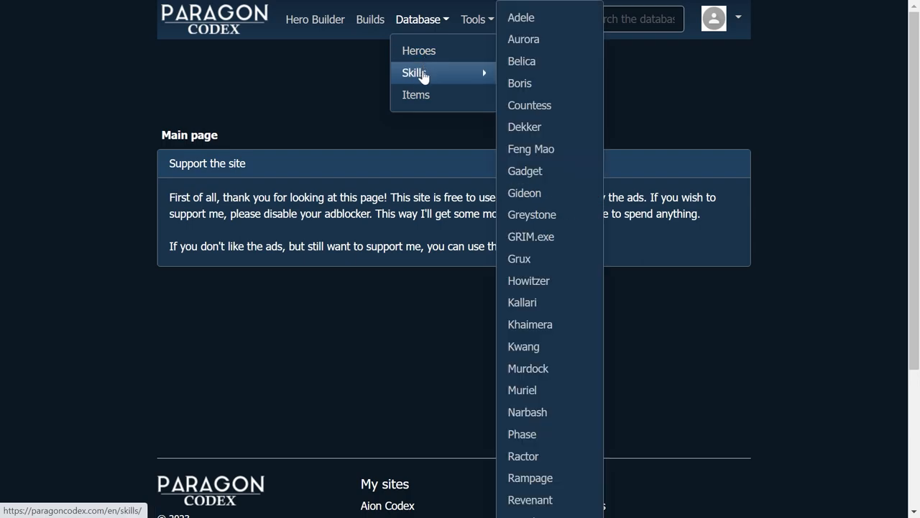
pyautogui.moveTo(416, 94)
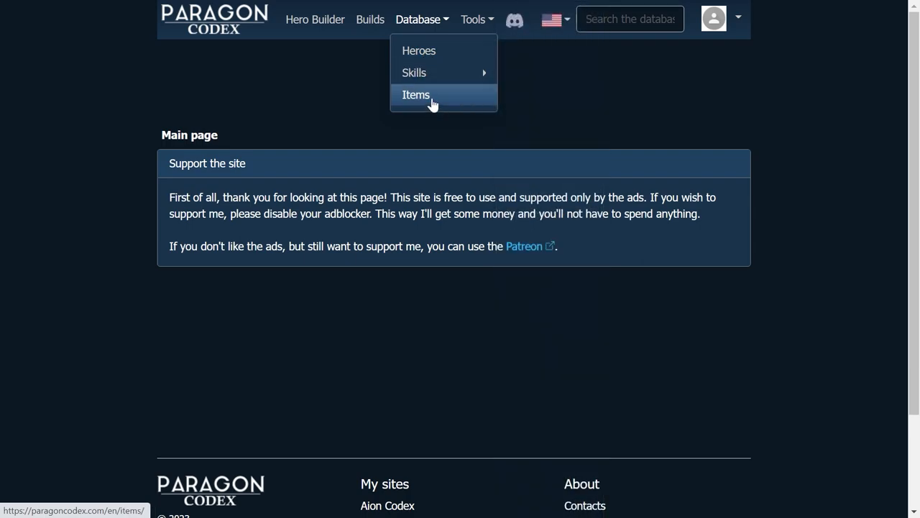
# Visit the 135-item Items database, then return to the Hero Builder
pyautogui.click(415, 94)
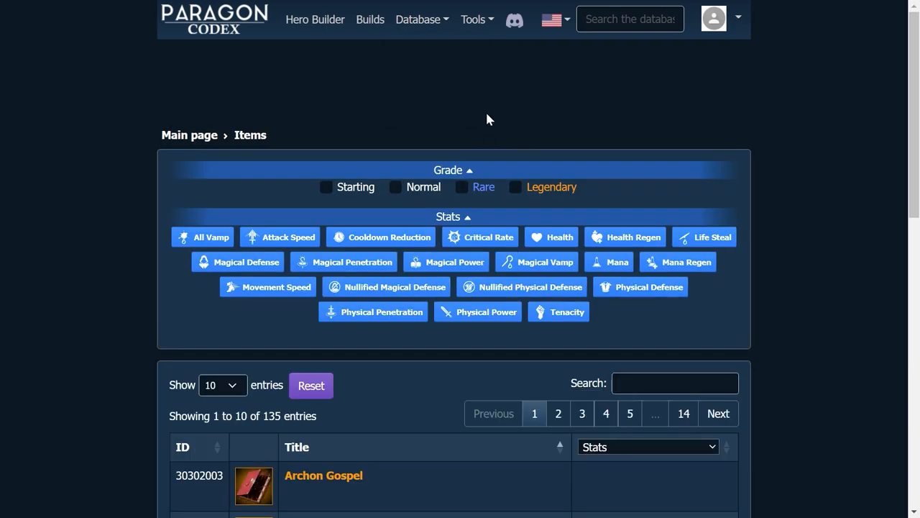
pyautogui.click(473, 19)
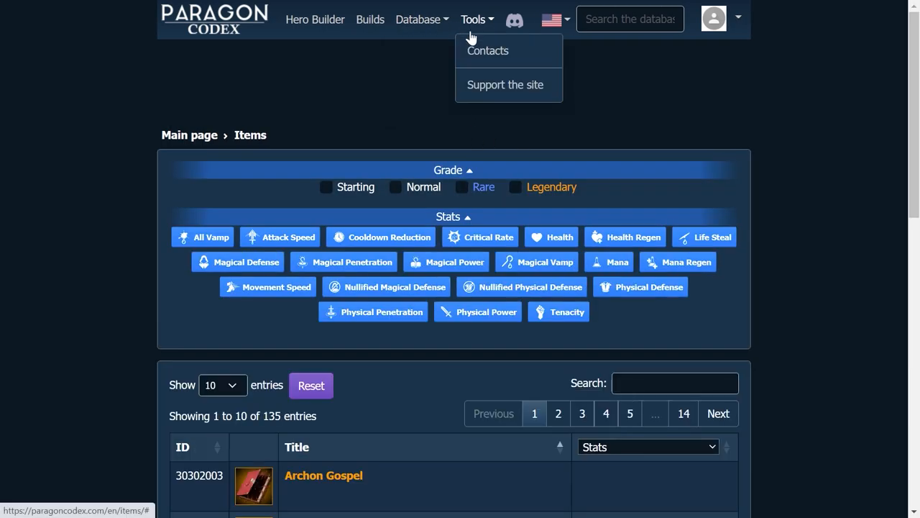
pyautogui.click(417, 19)
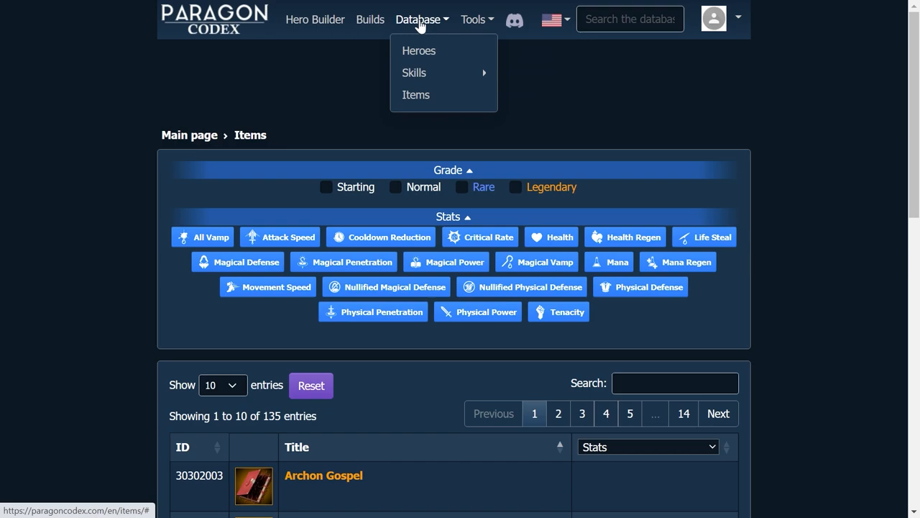
pyautogui.click(422, 20)
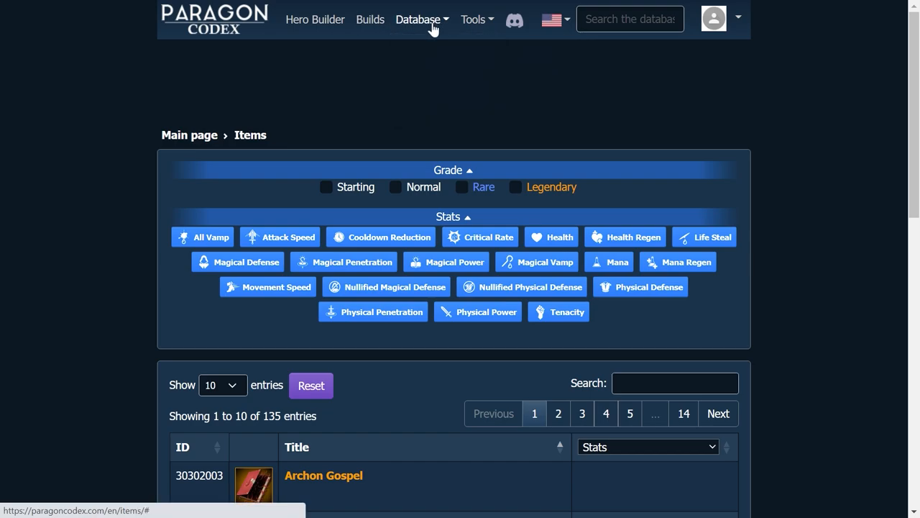
pyautogui.click(417, 19)
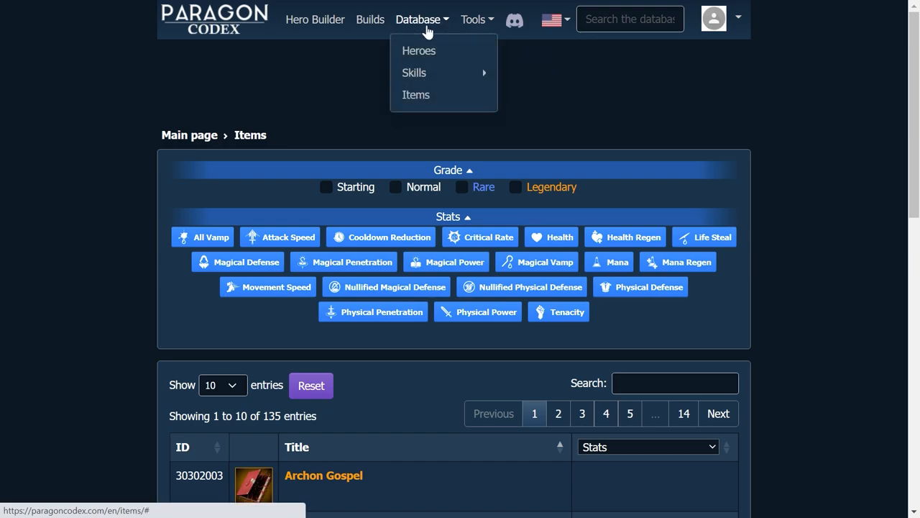
pyautogui.click(315, 19)
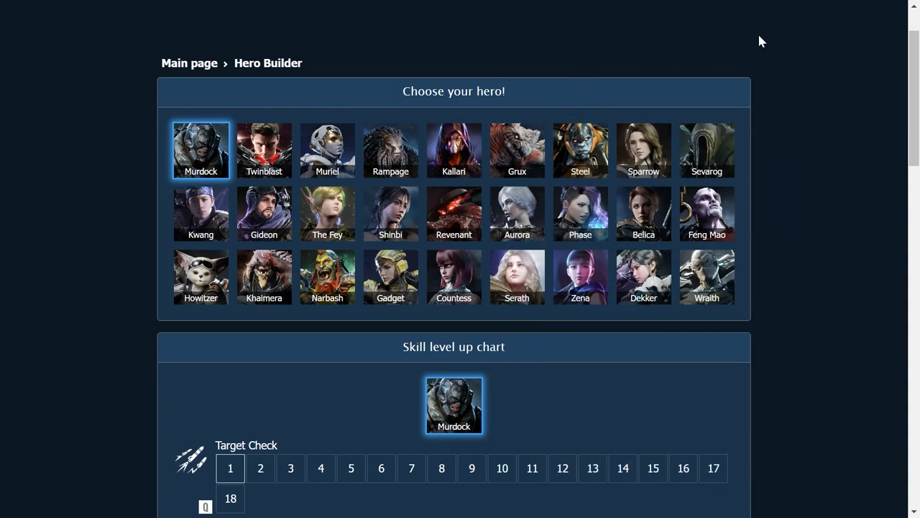
pyautogui.scroll(3)
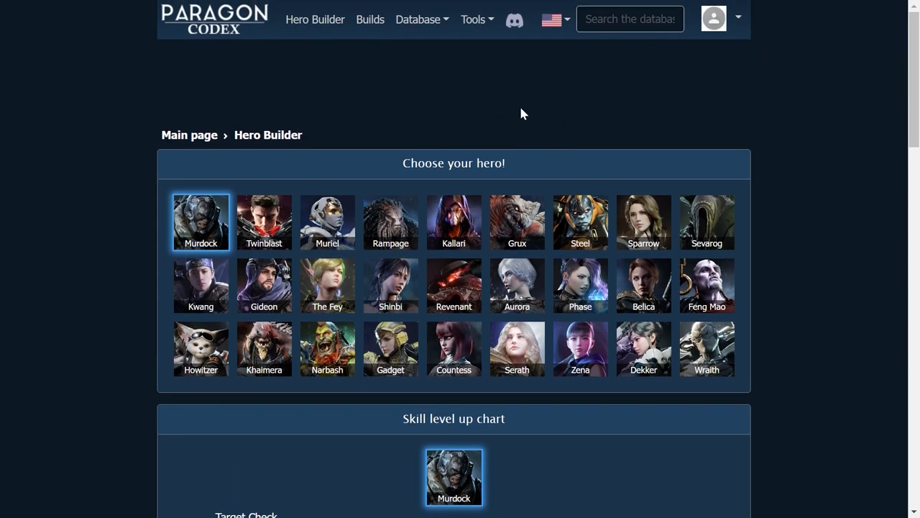
pyautogui.moveTo(481, 119)
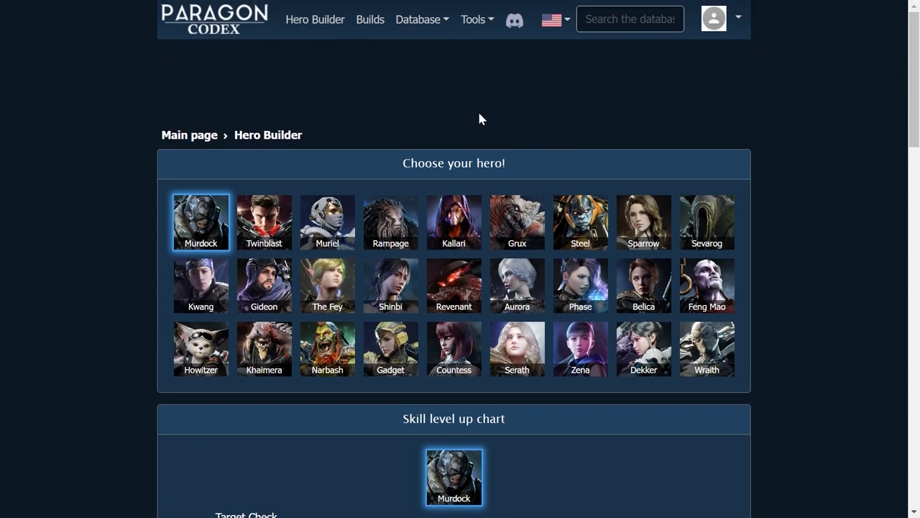
pyautogui.moveTo(501, 117)
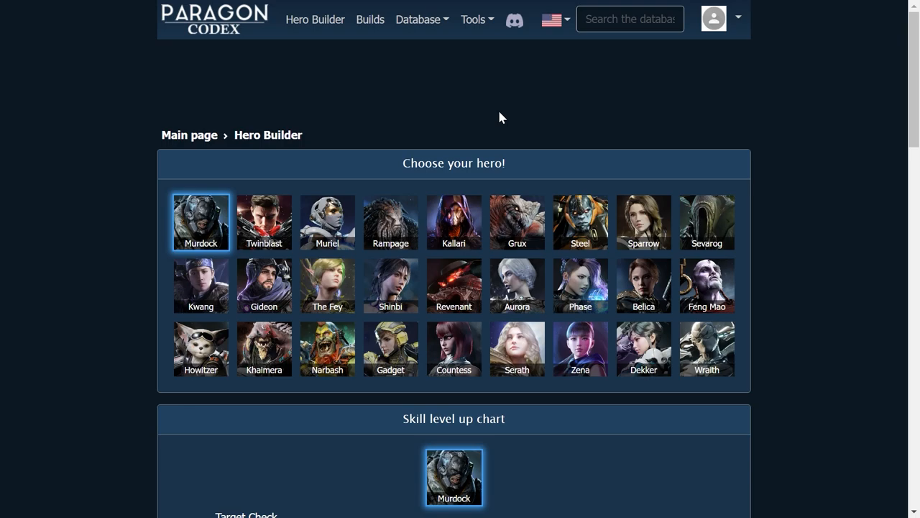
pyautogui.moveTo(513, 71)
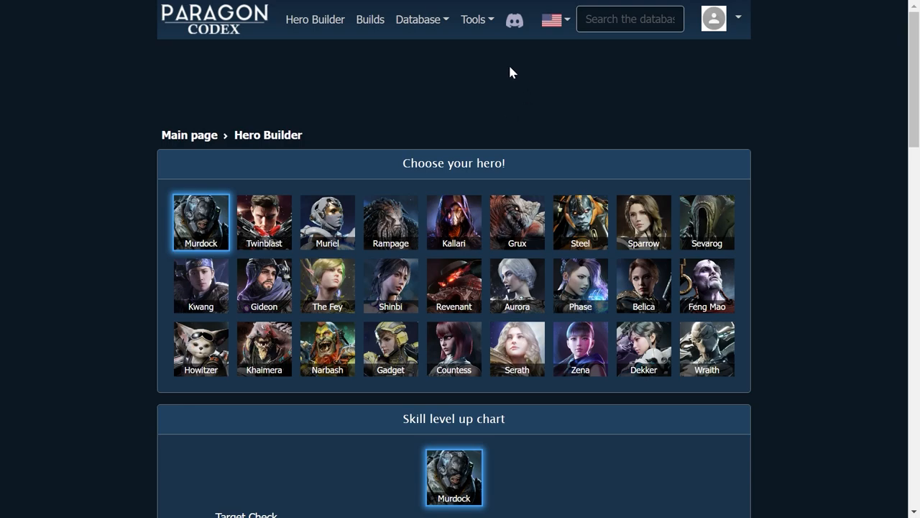
pyautogui.moveTo(653, 83)
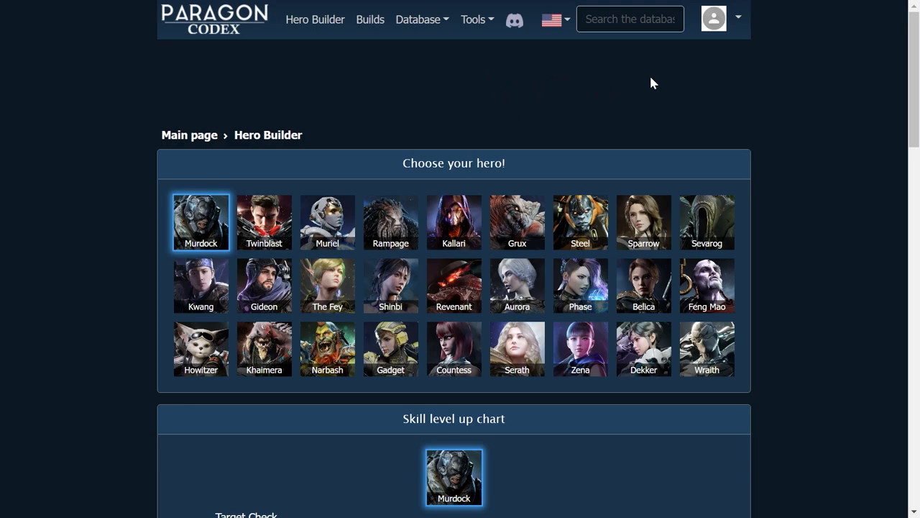
pyautogui.moveTo(413, 85)
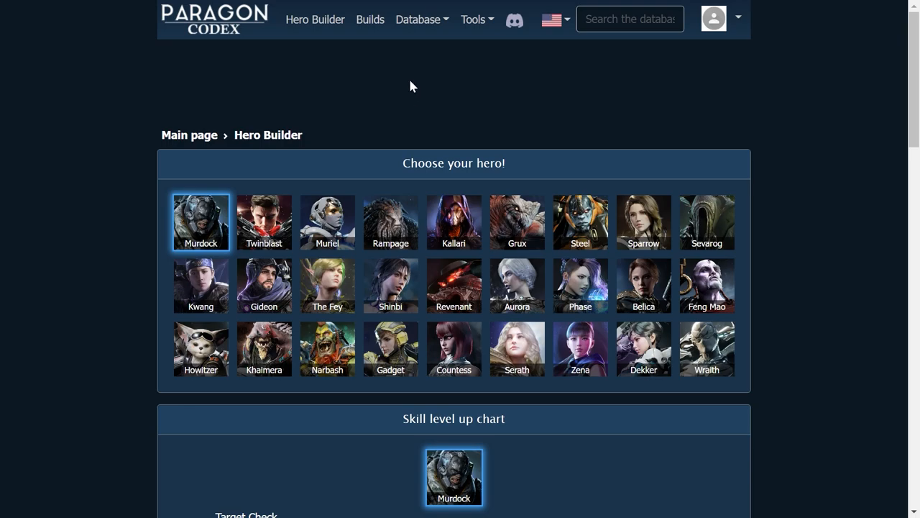
pyautogui.moveTo(461, 97)
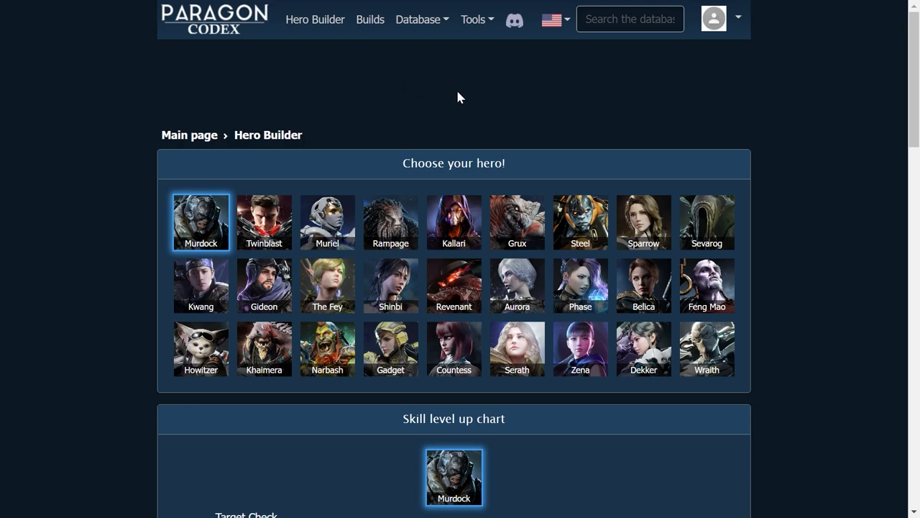
pyautogui.moveTo(441, 79)
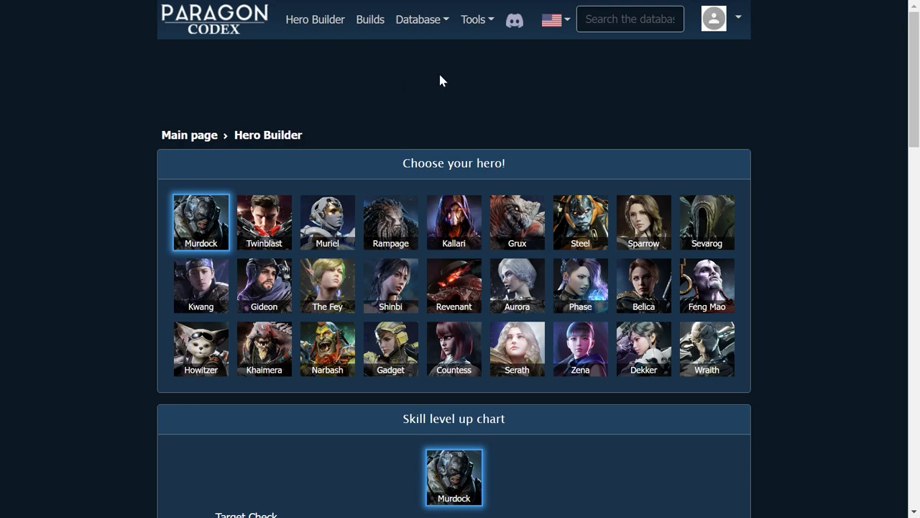
pyautogui.moveTo(454, 81)
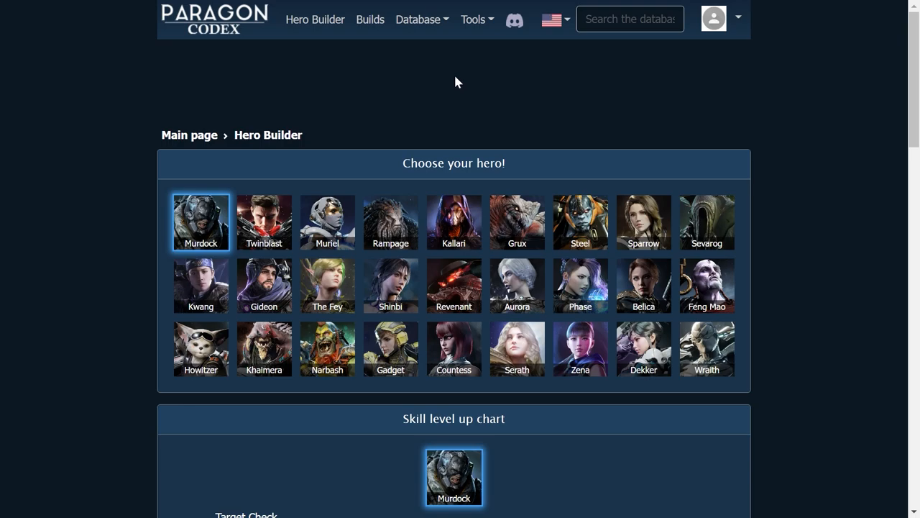
pyautogui.moveTo(413, 84)
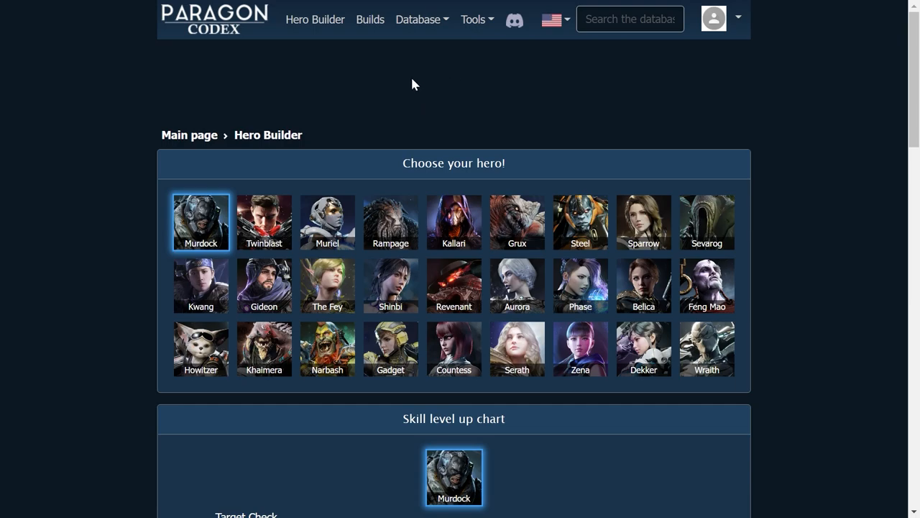
pyautogui.moveTo(428, 113)
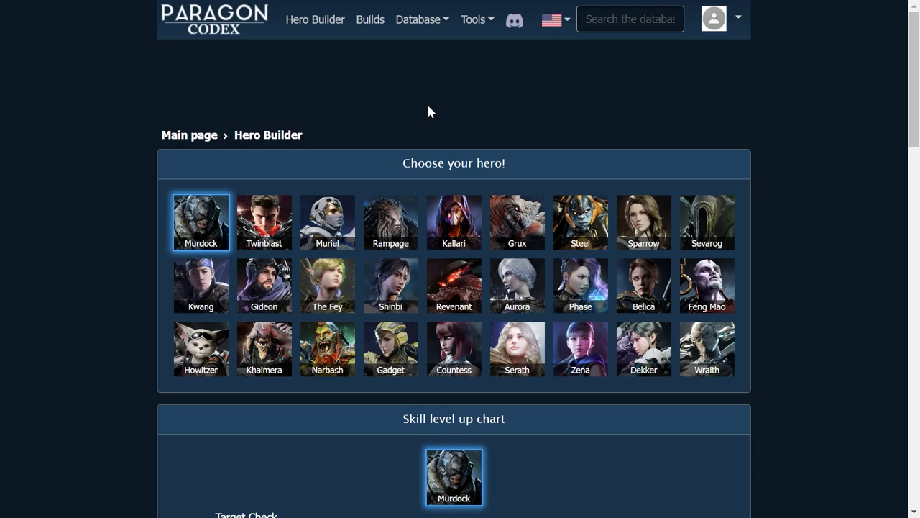
pyautogui.moveTo(505, 159)
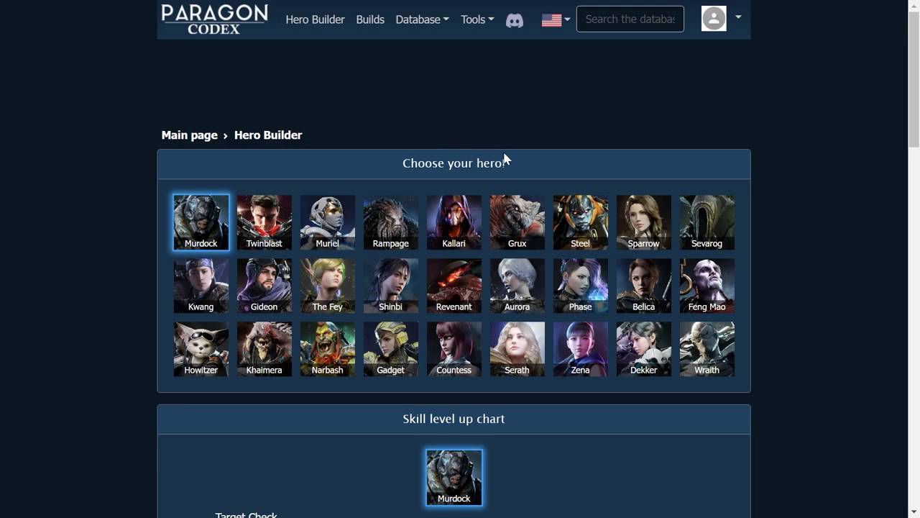
pyautogui.moveTo(503, 177)
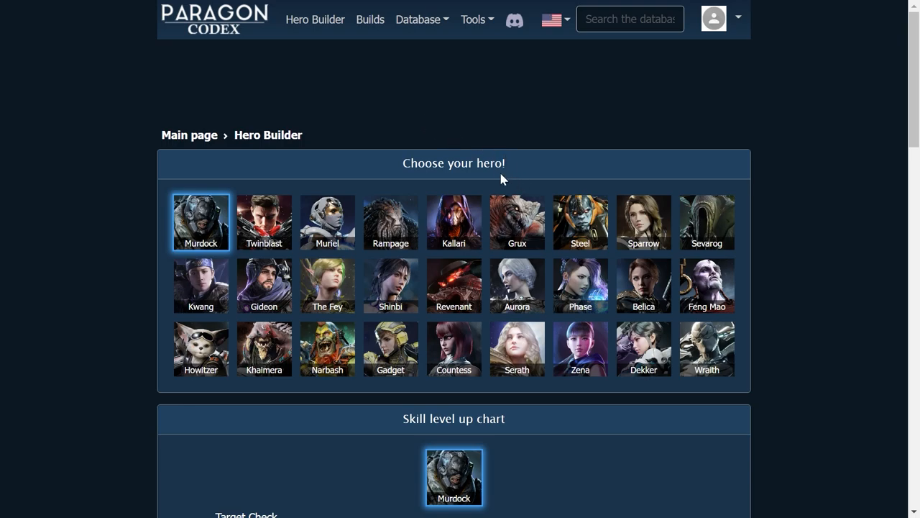
pyautogui.moveTo(548, 176)
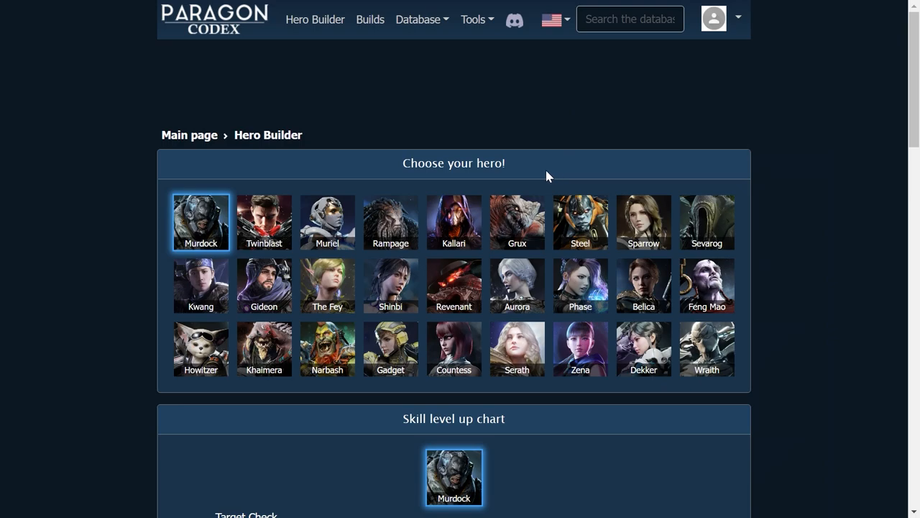
pyautogui.moveTo(530, 102)
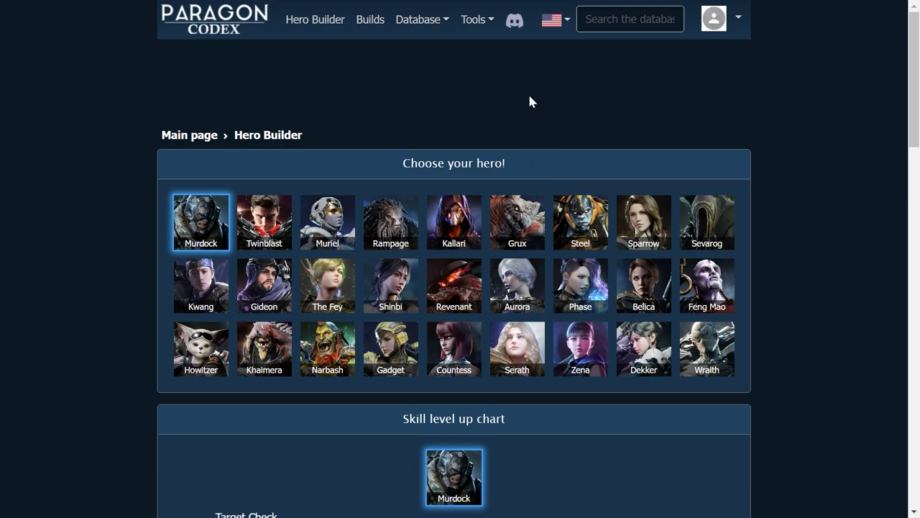
pyautogui.moveTo(509, 112)
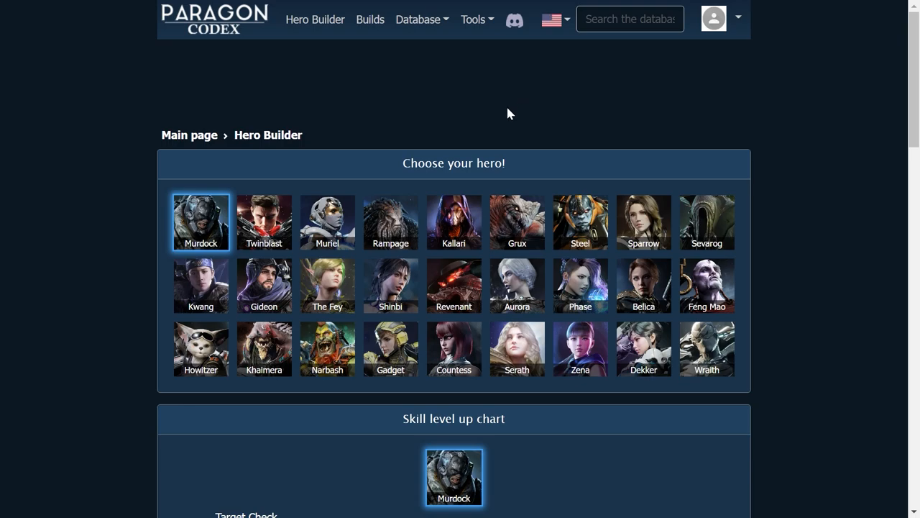
pyautogui.moveTo(563, 98)
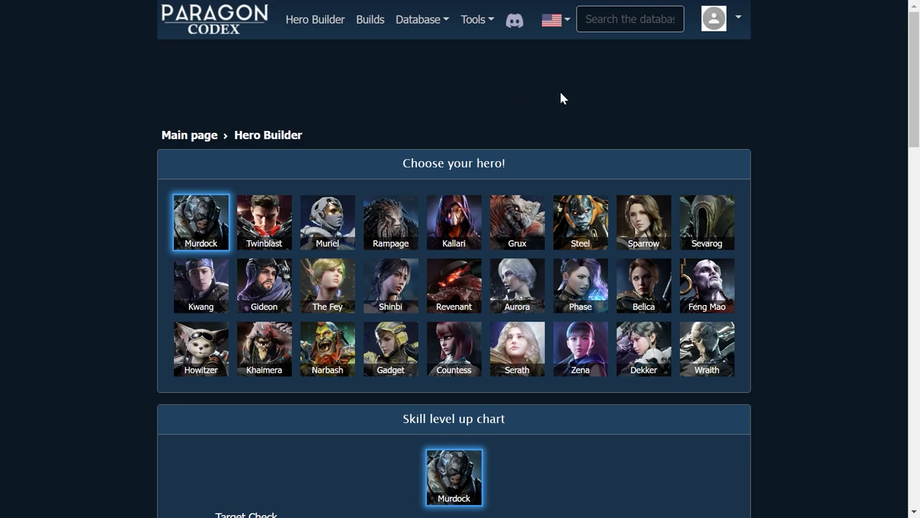